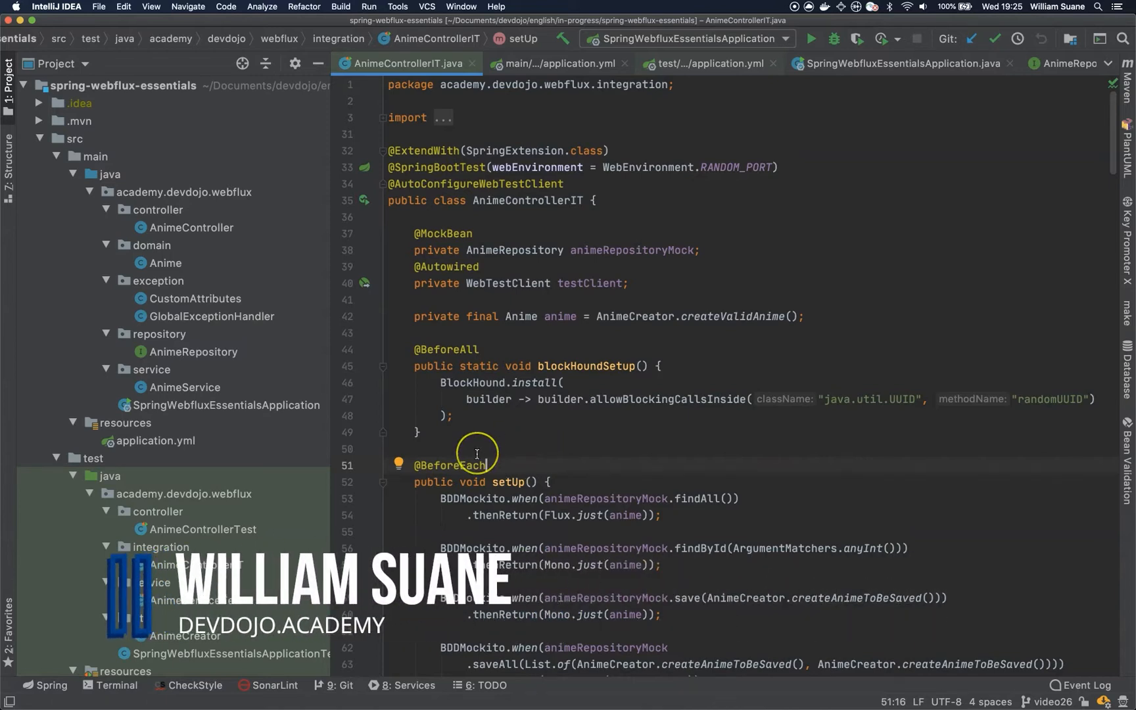
pyautogui.moveTo(347, 319)
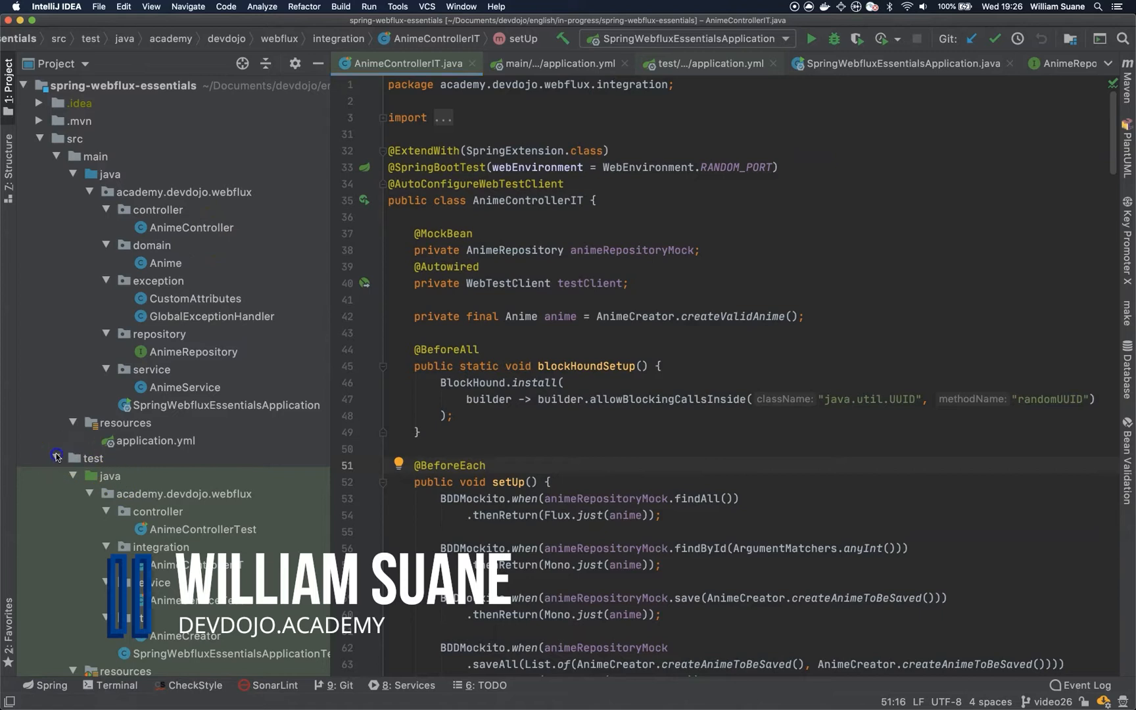
# Step: Collapse the test source folder in the project tree so pom.xml comes into view
pyautogui.click(88, 603)
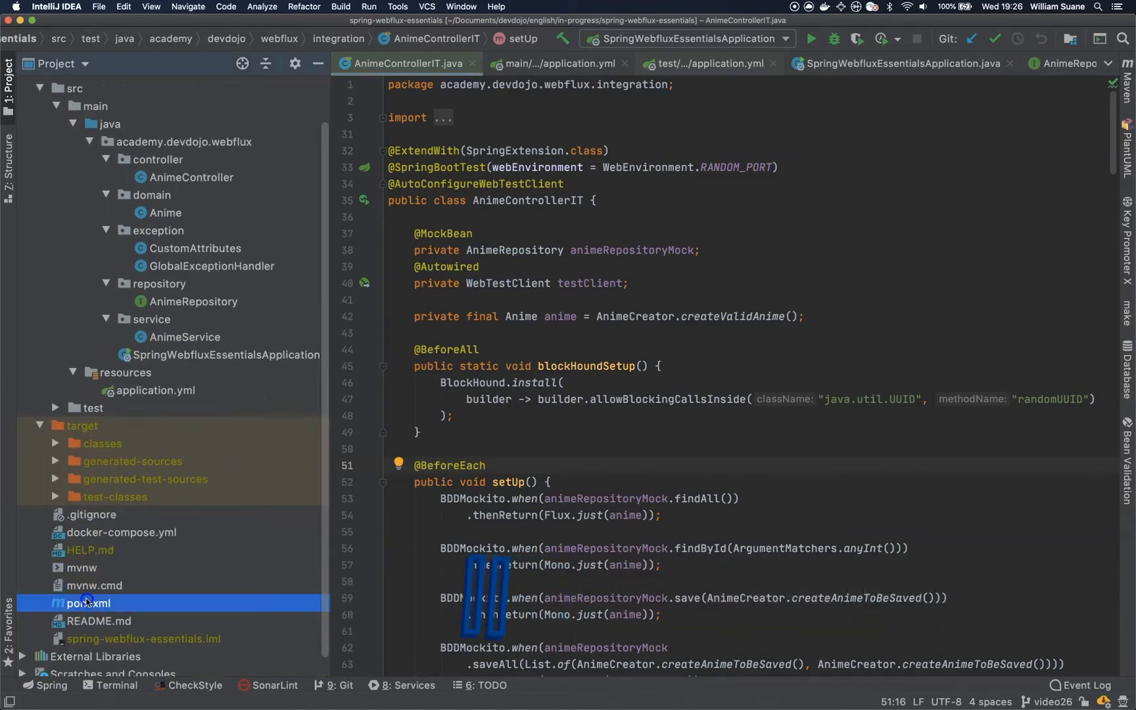
# Step: Add spring-boot-starter-security and spring-security-test to pom.xml and load the Maven changes
pyautogui.doubleClick(87, 603)
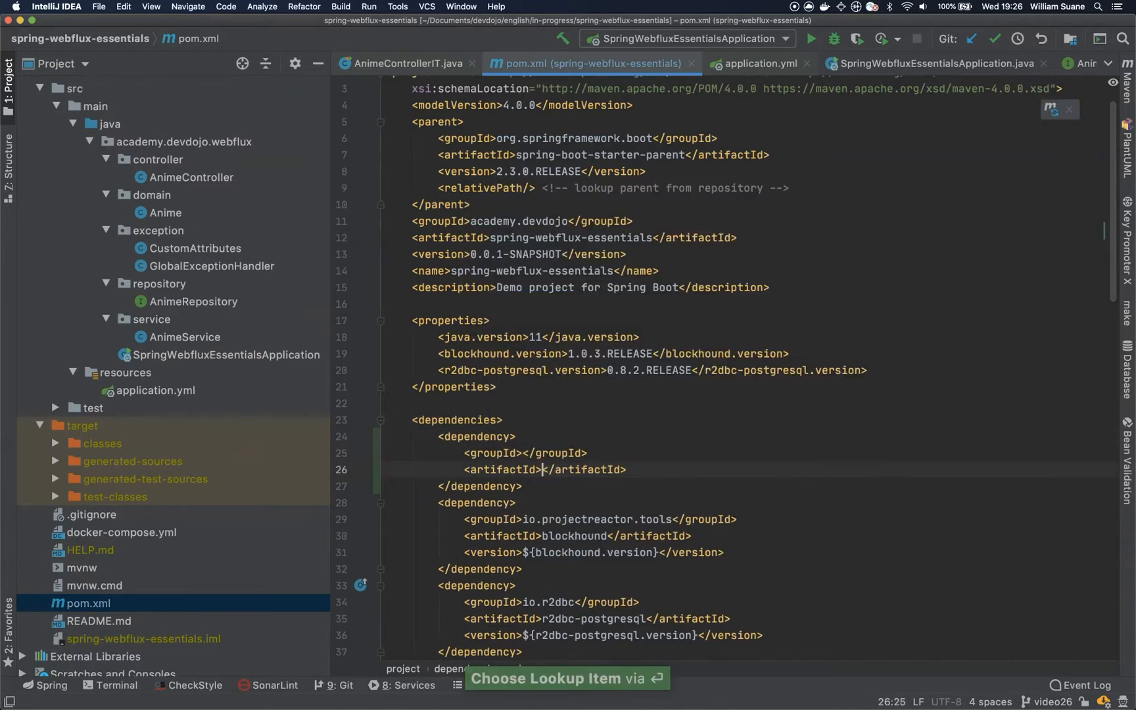
pyautogui.write('spring-boot')
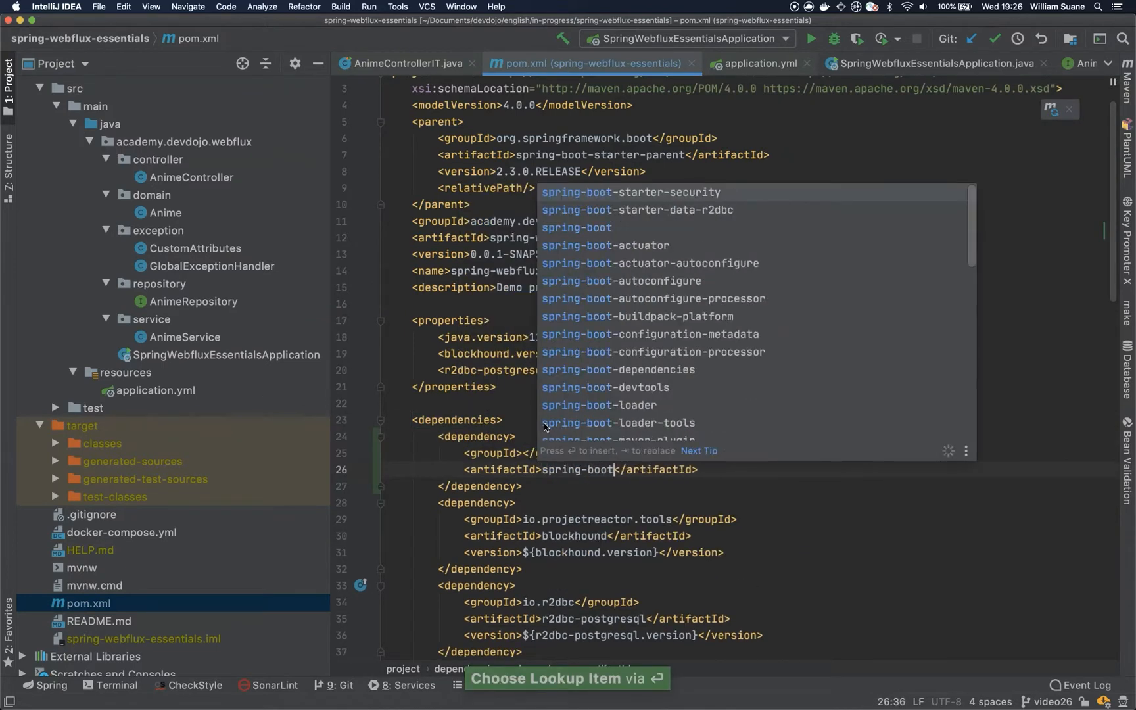
pyautogui.write('starter-security')
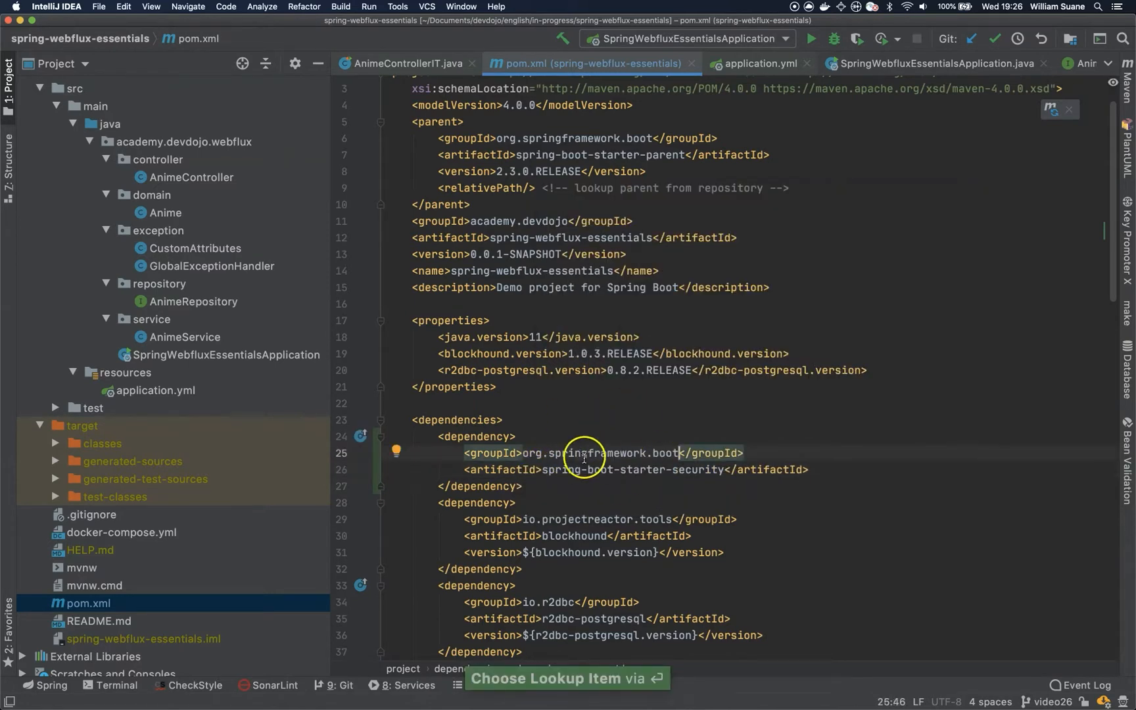
pyautogui.scroll(-3)
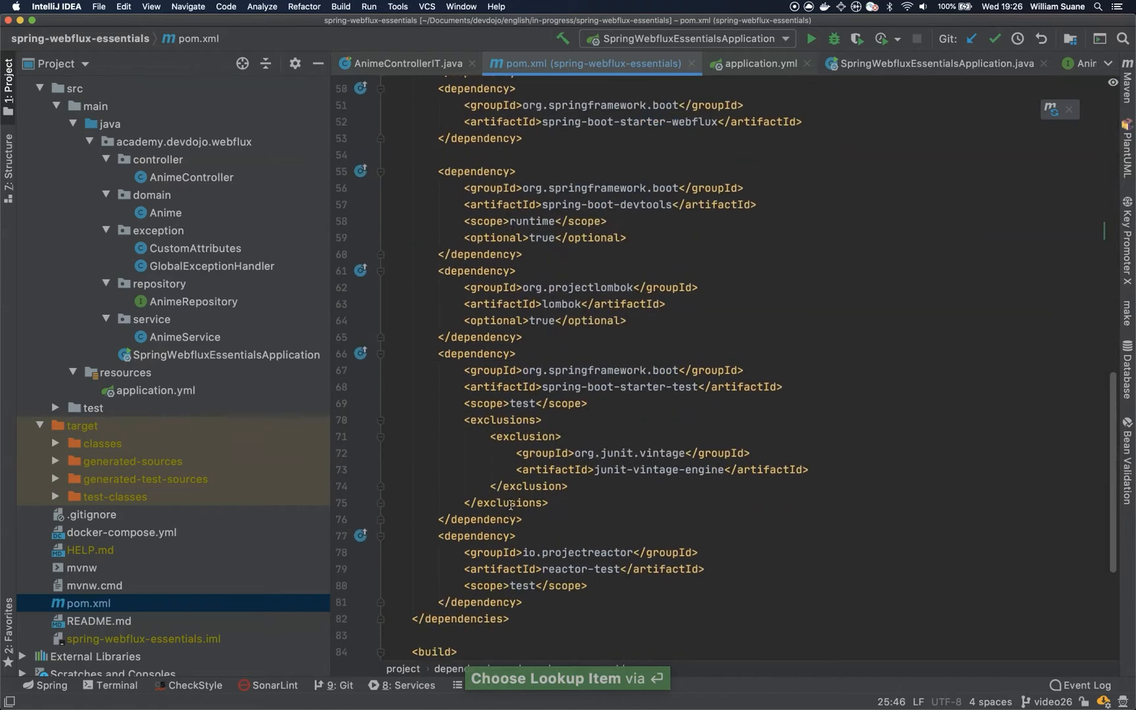
pyautogui.scroll(-3)
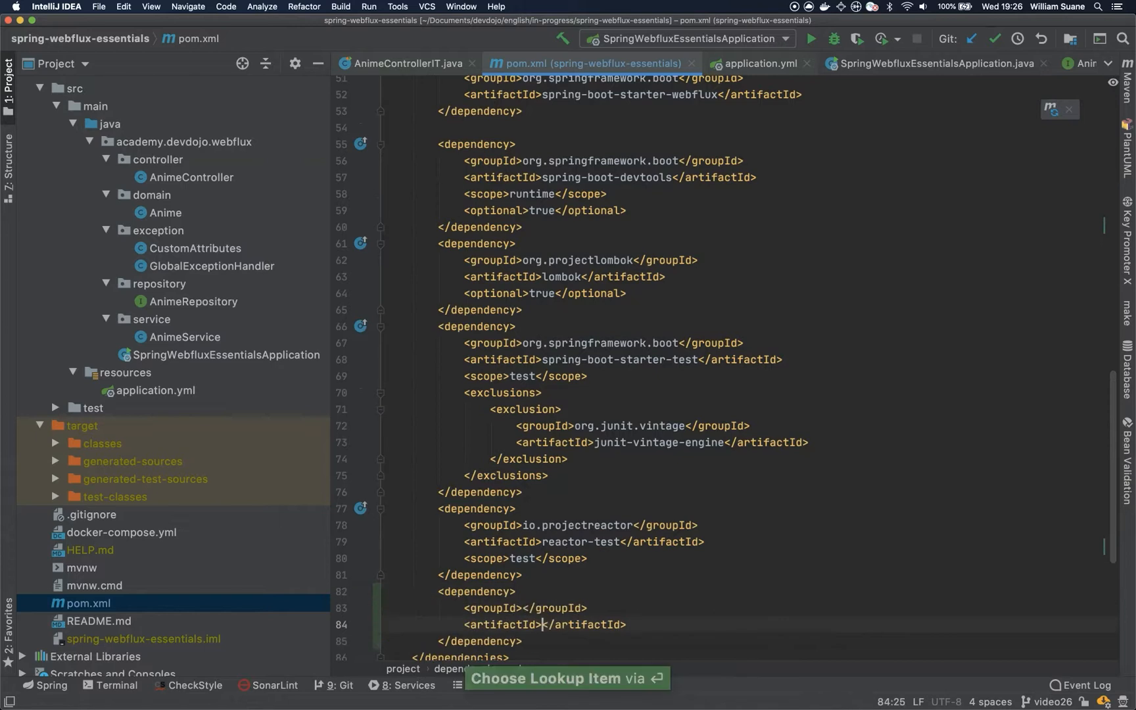
pyautogui.write('spring-security-test')
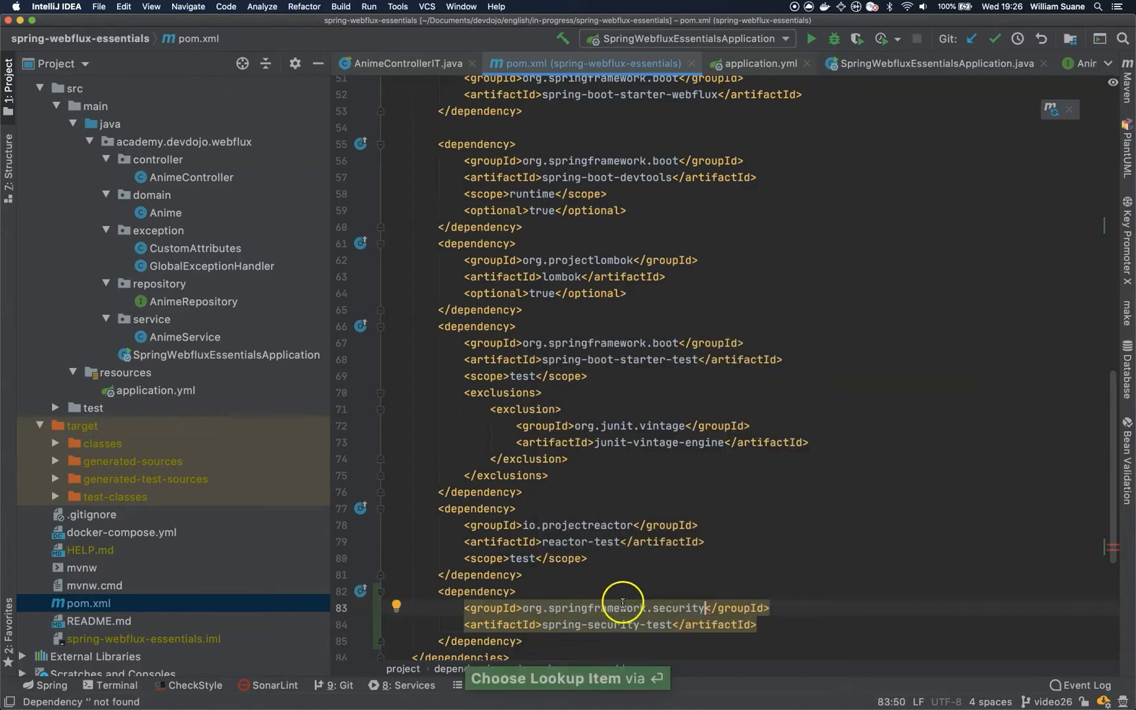
pyautogui.scroll(-3)
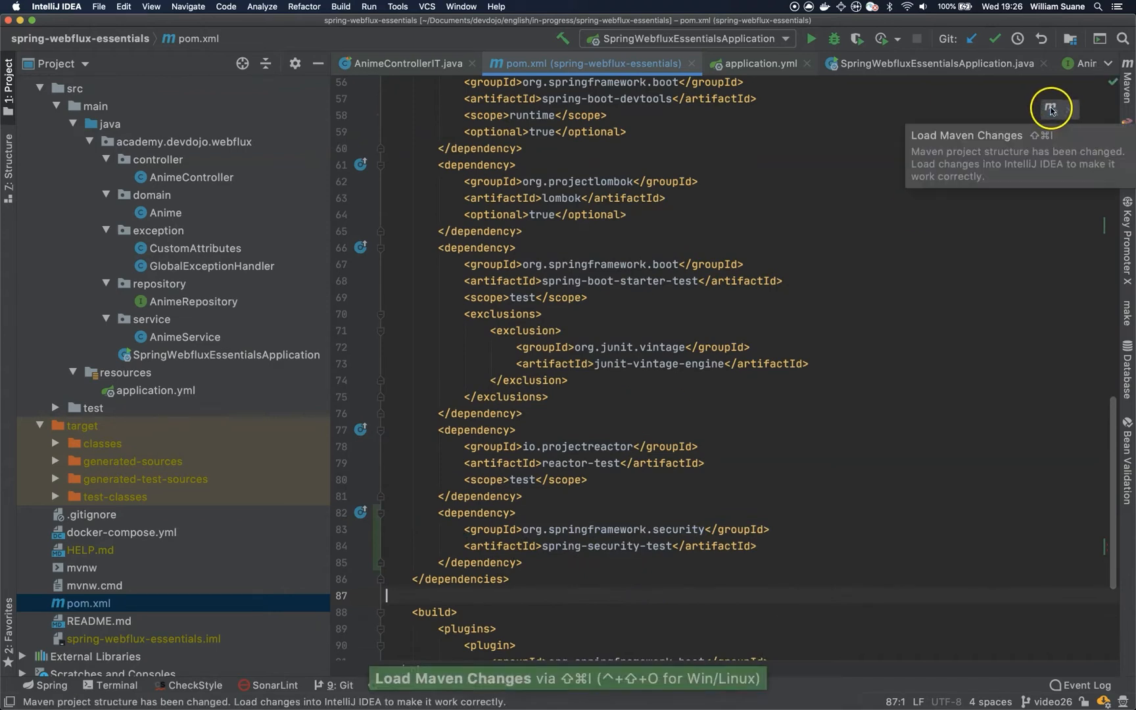
pyautogui.click(1050, 109)
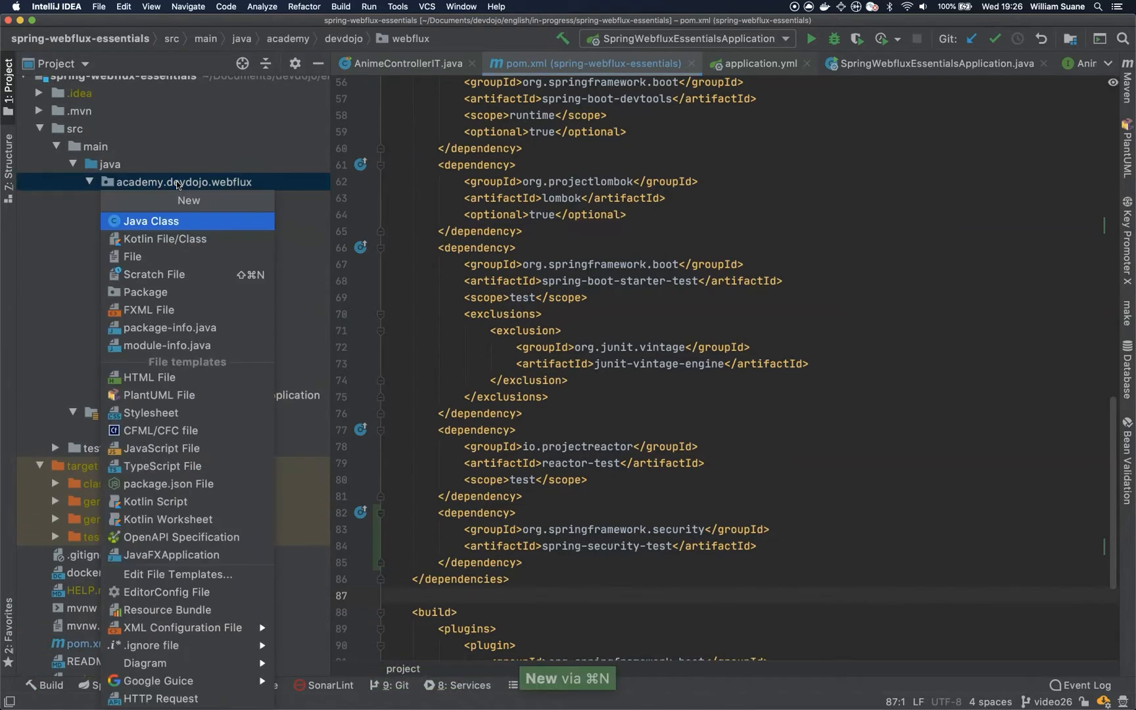
# Step: Create the class config.SecurityConfig and dismiss the Add File to Git prompt
pyautogui.click(144, 291)
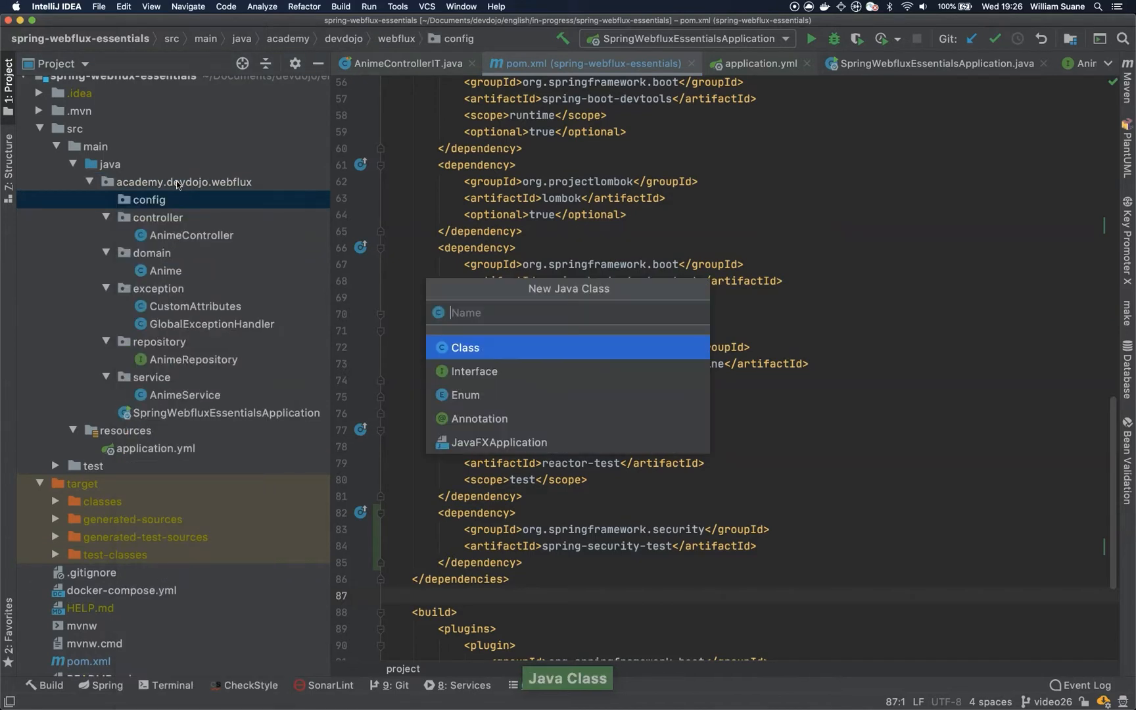
pyautogui.write('Security')
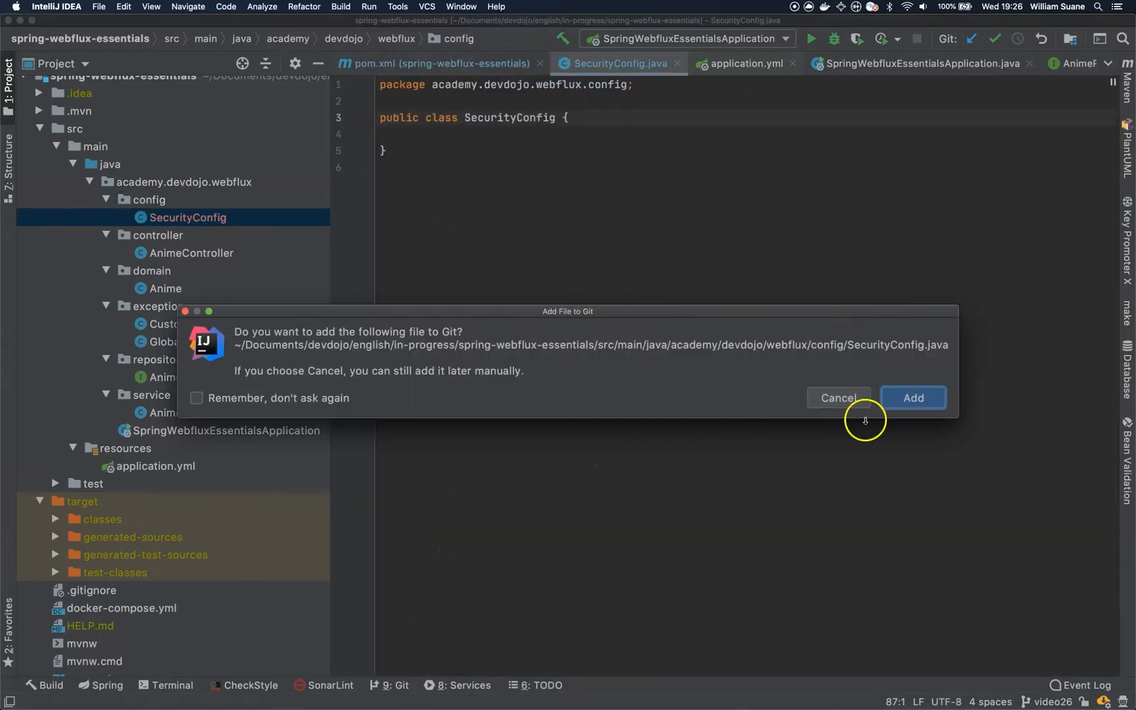
pyautogui.click(911, 397)
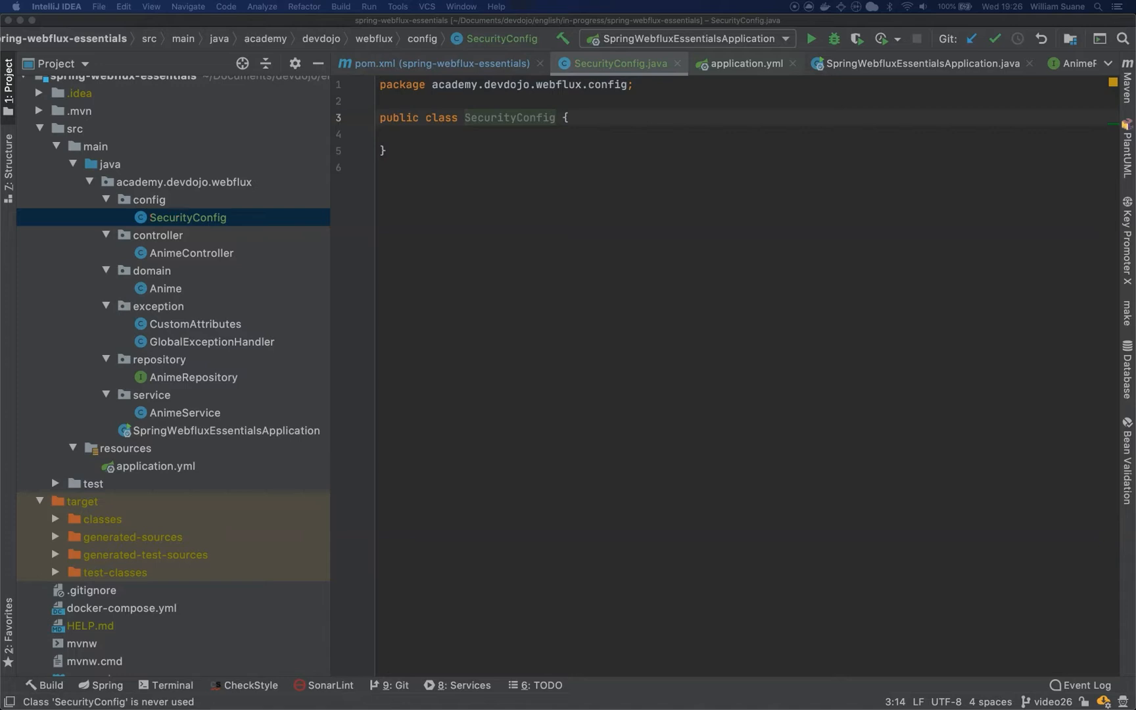
pyautogui.moveTo(452, 140)
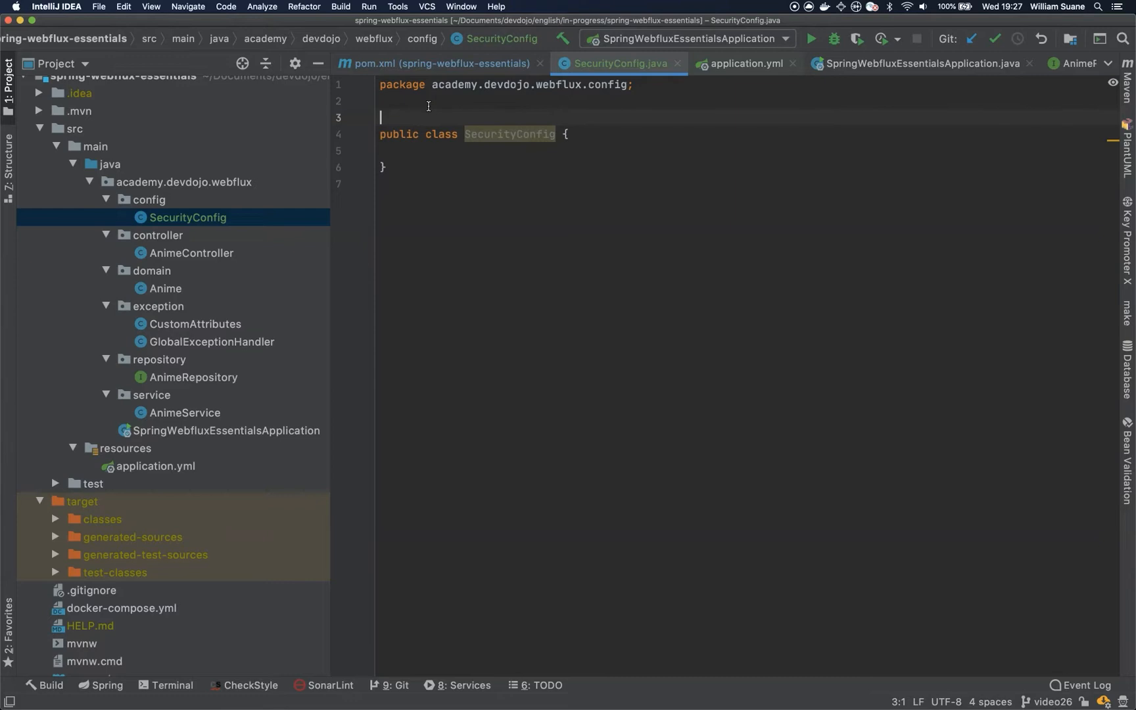
pyautogui.write('@EnableWebFluxSecurity')
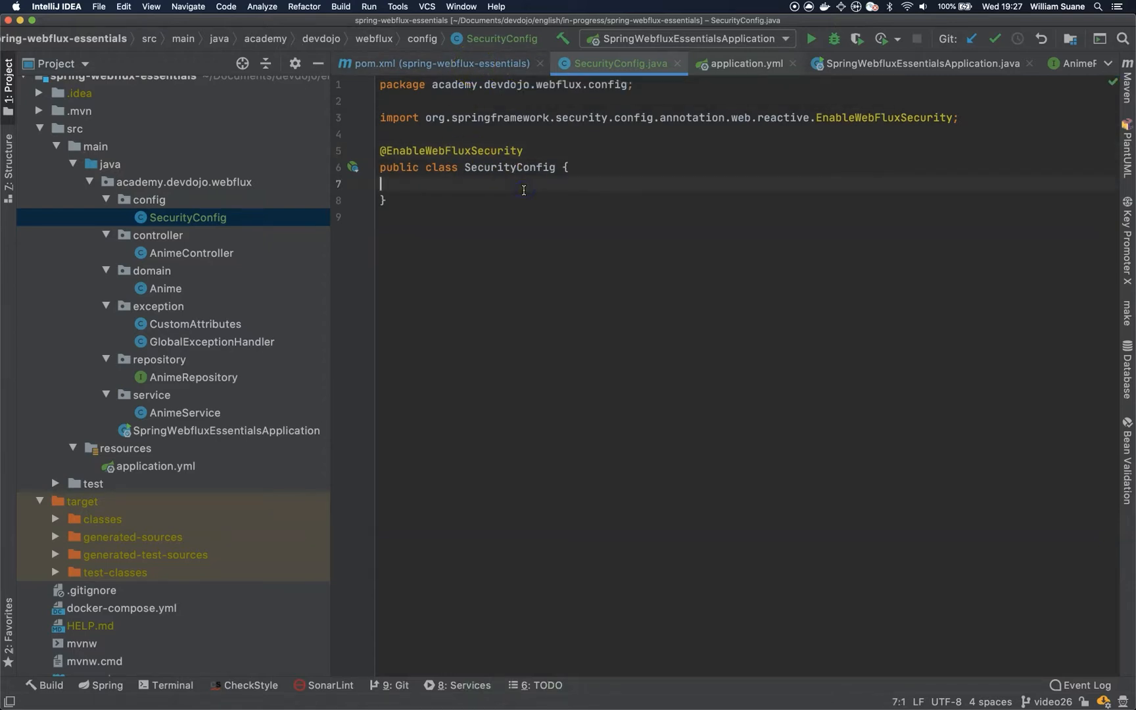
pyautogui.press('enter')
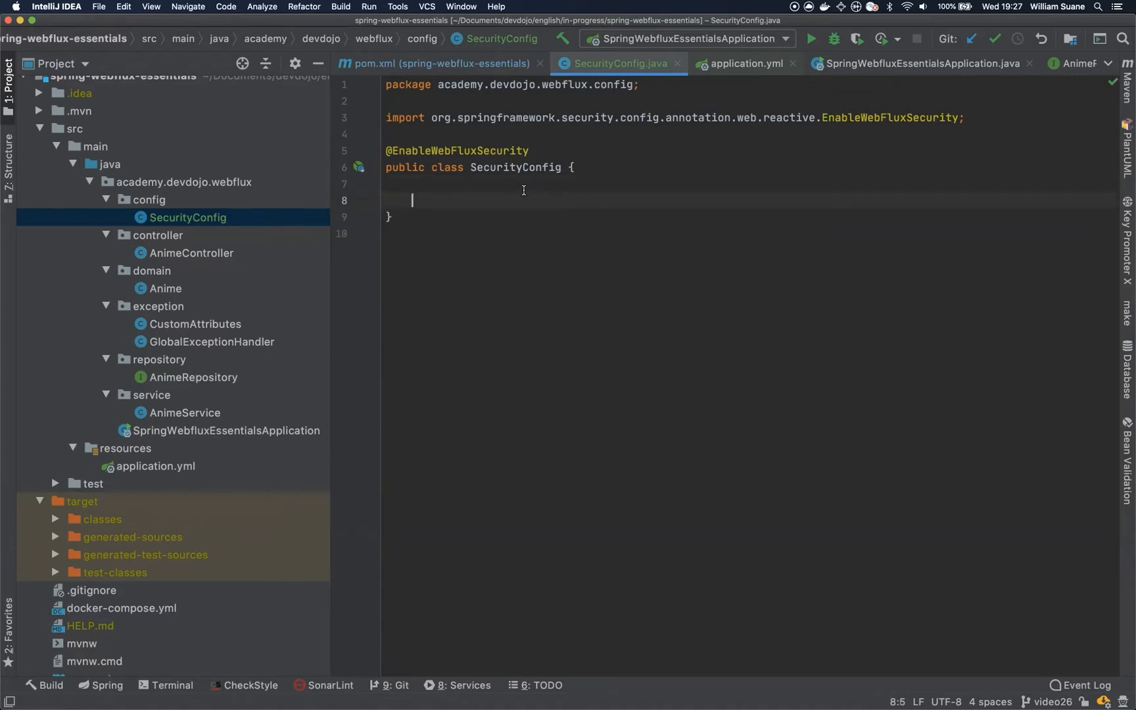
pyautogui.write('@')
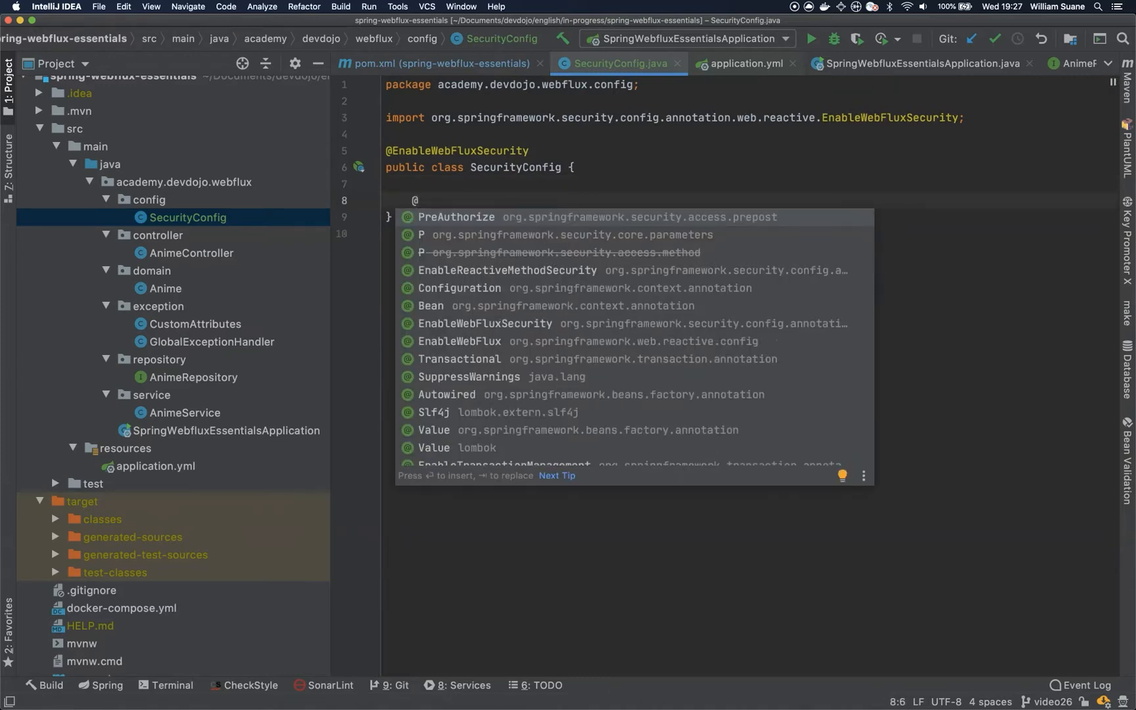
pyautogui.write('Bean')
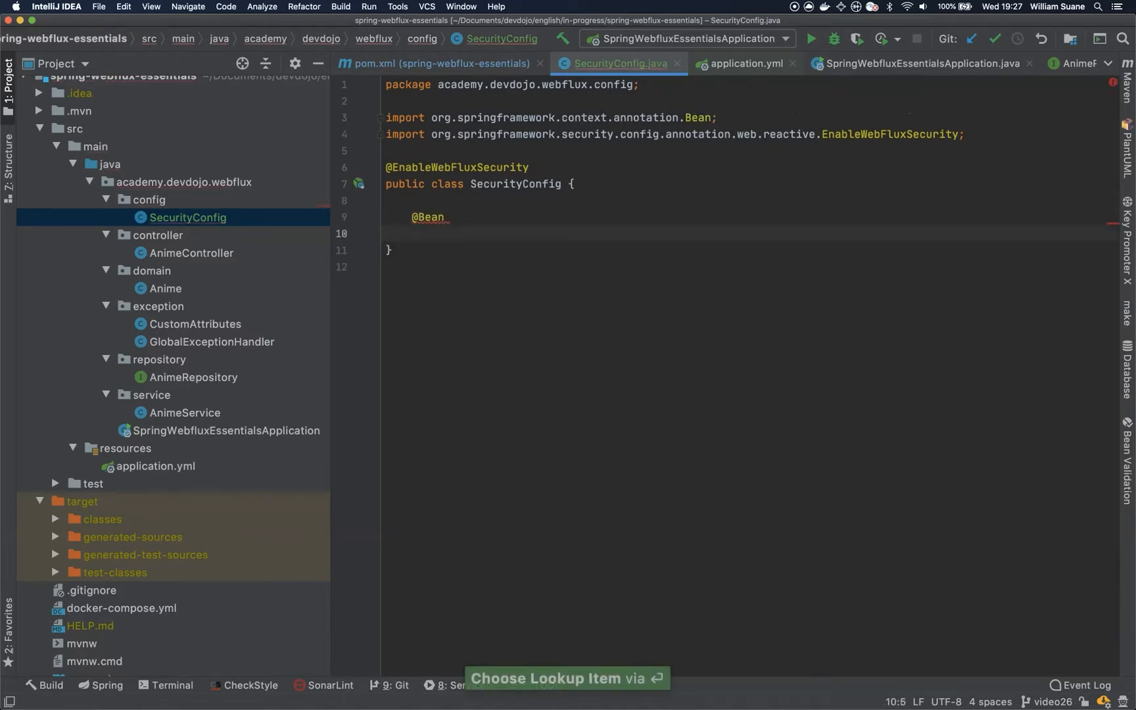
pyautogui.write('public SecurityWebFilterChain')
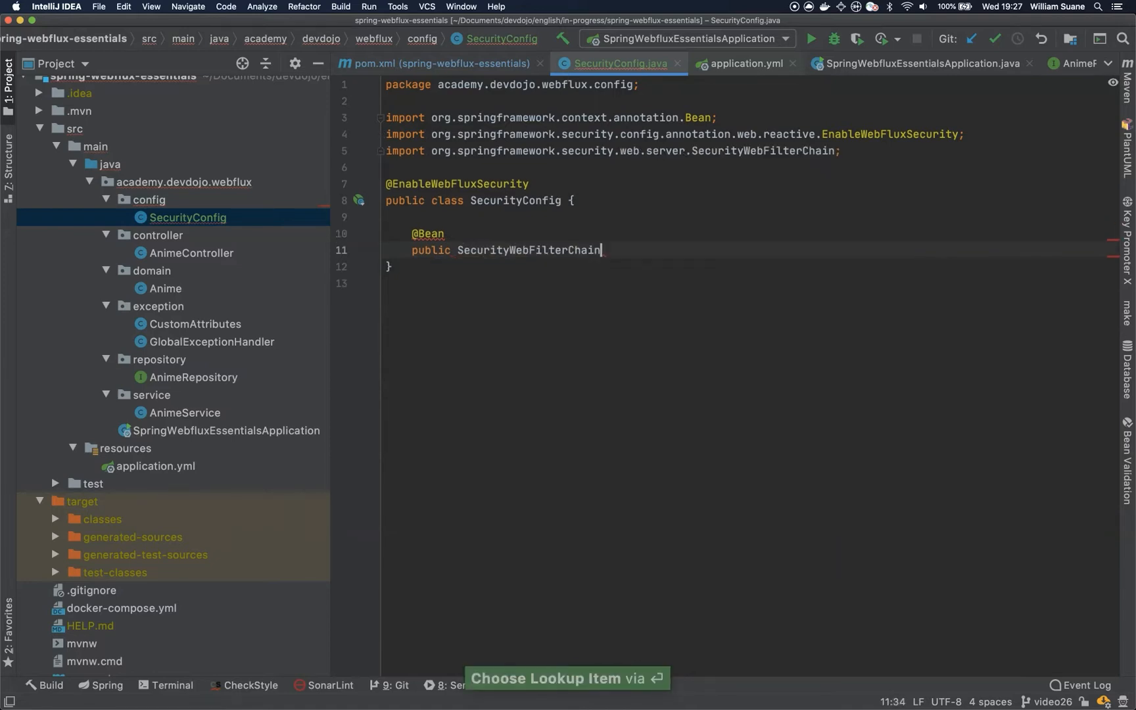
pyautogui.write('securityWebFilterChain')
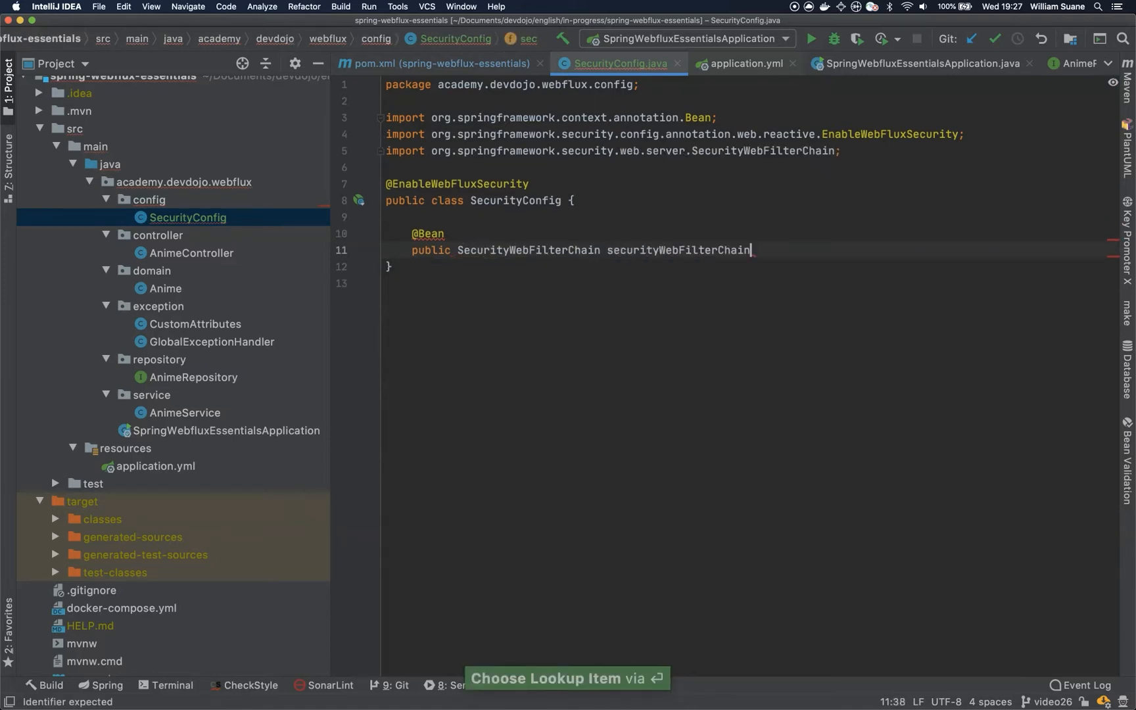
pyautogui.write('(S')
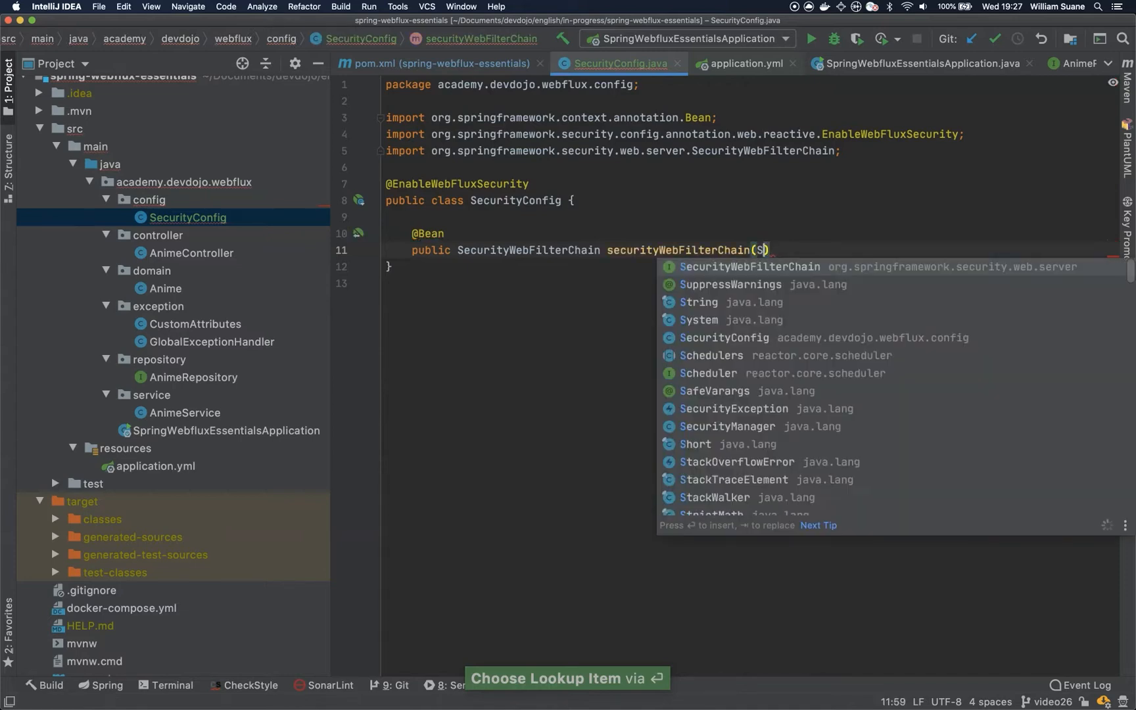
pyautogui.write('erverHttpSecurity http')
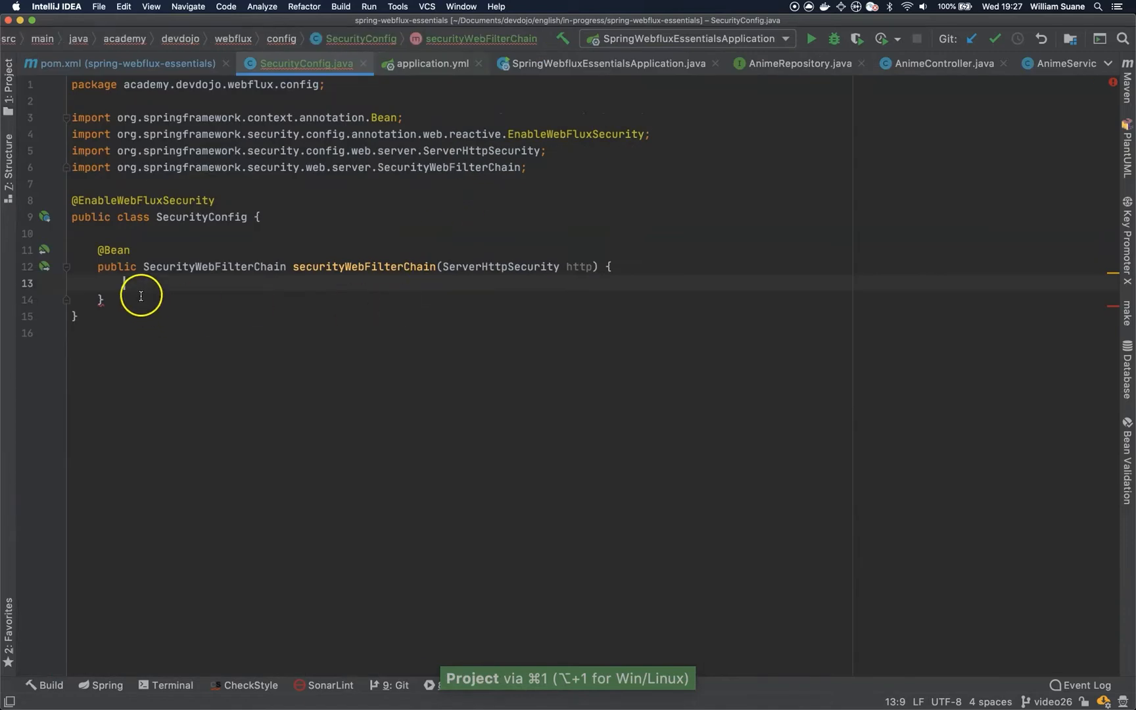
pyautogui.click(10, 66)
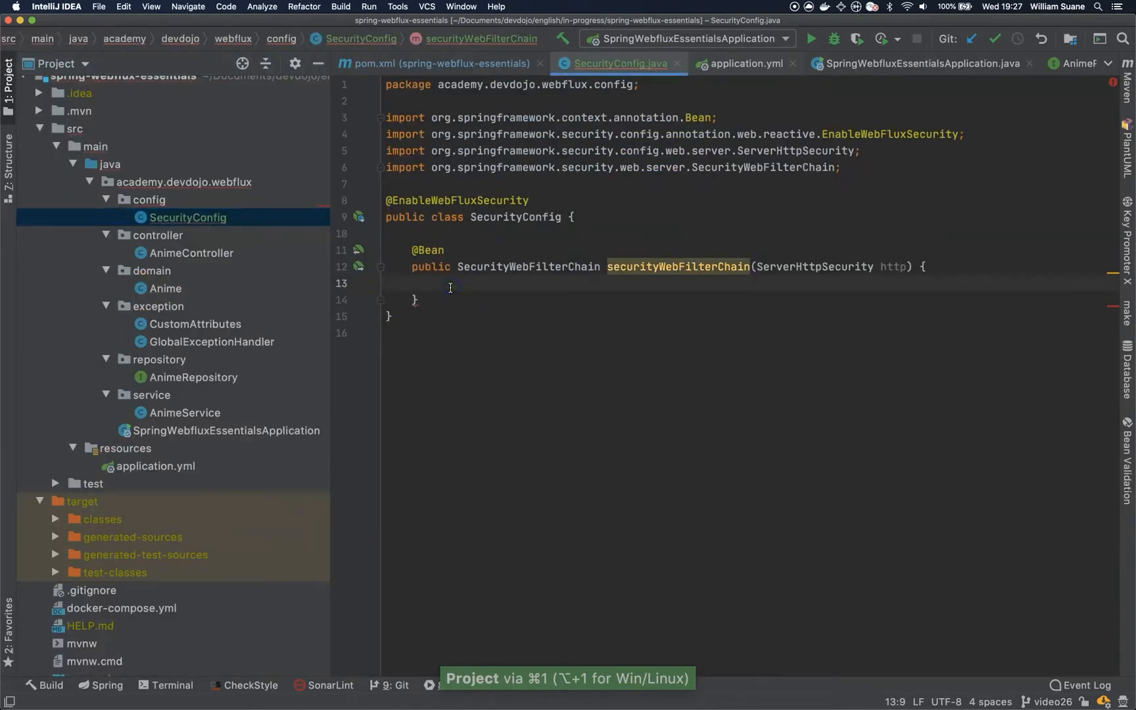
pyautogui.write('//')
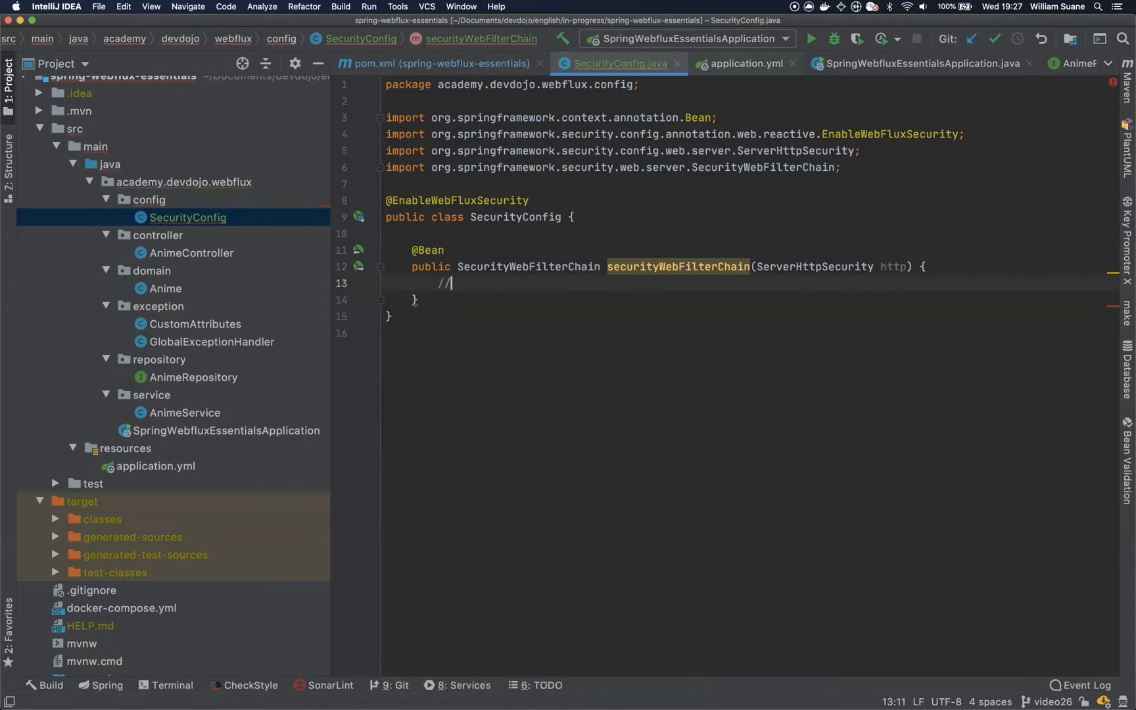
pyautogui.write('@formatter')
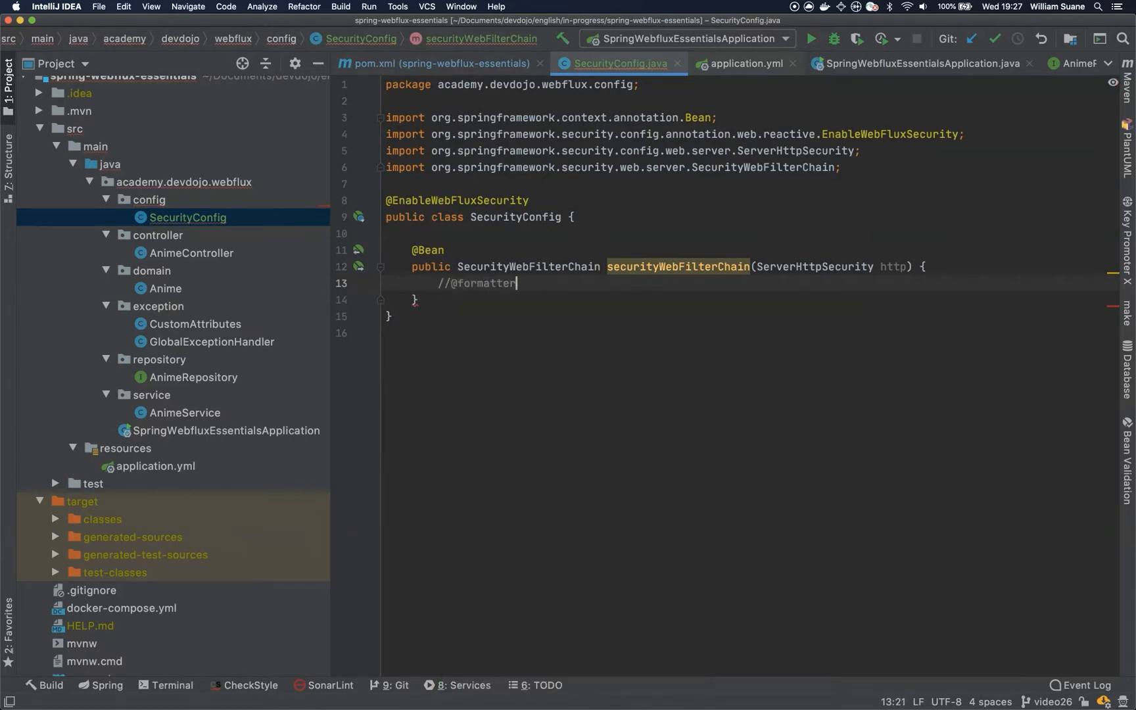
pyautogui.write(':off')
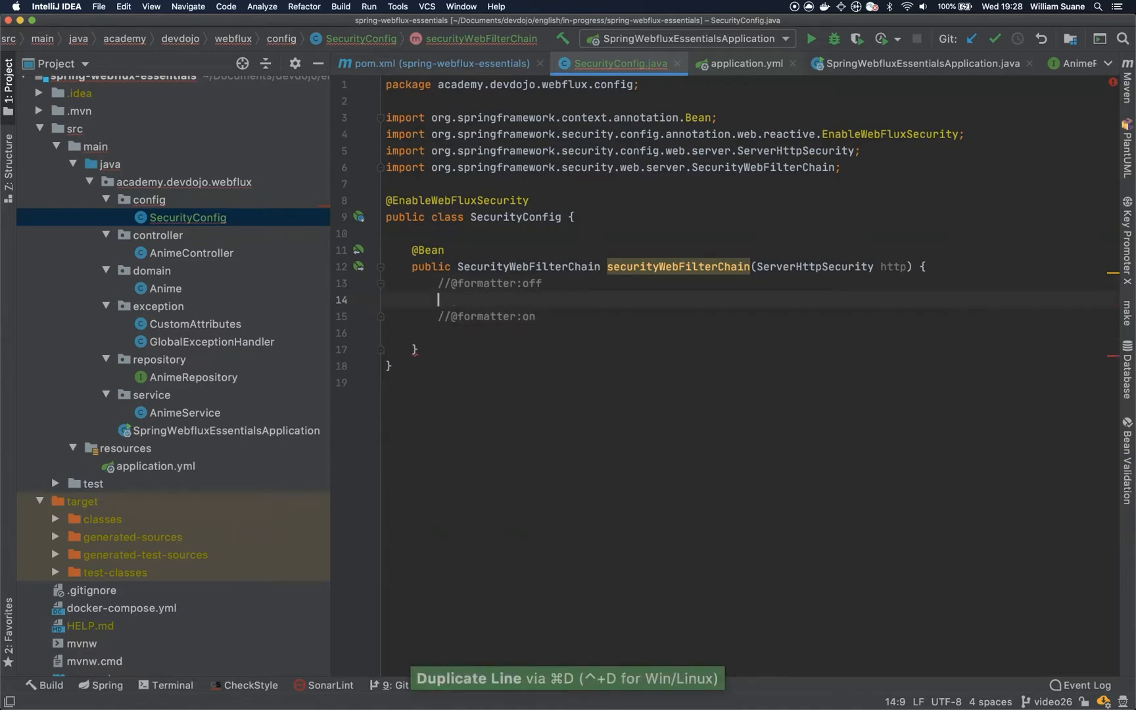
pyautogui.write('return http')
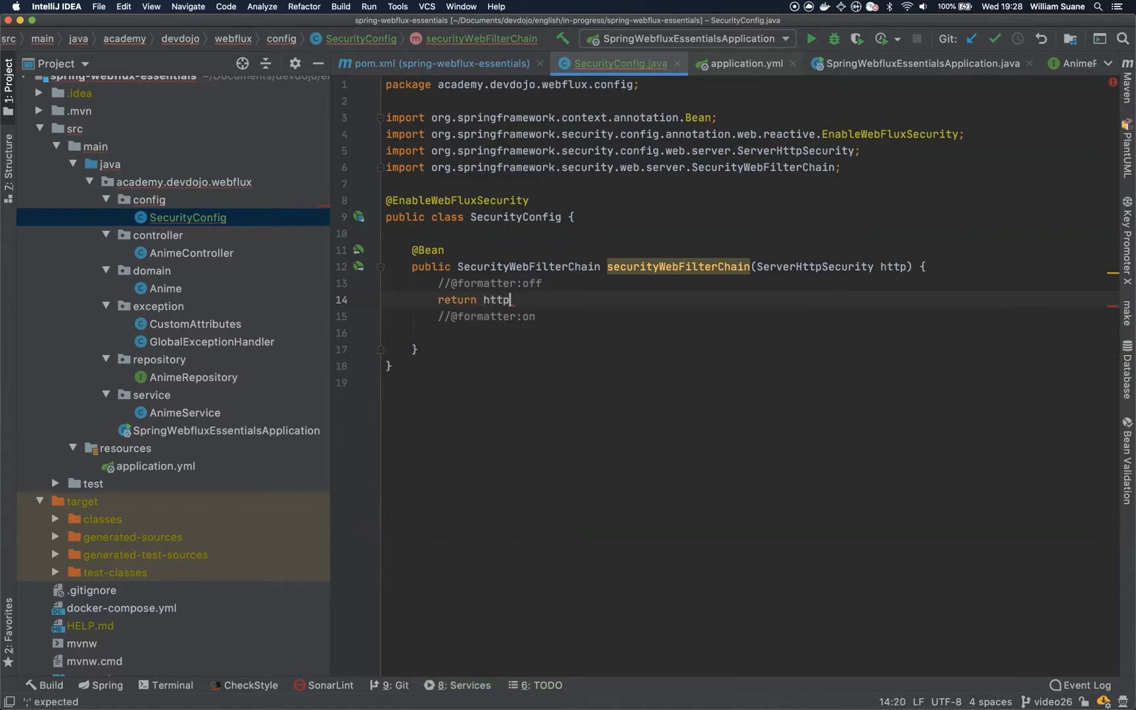
pyautogui.write('.csrf(')
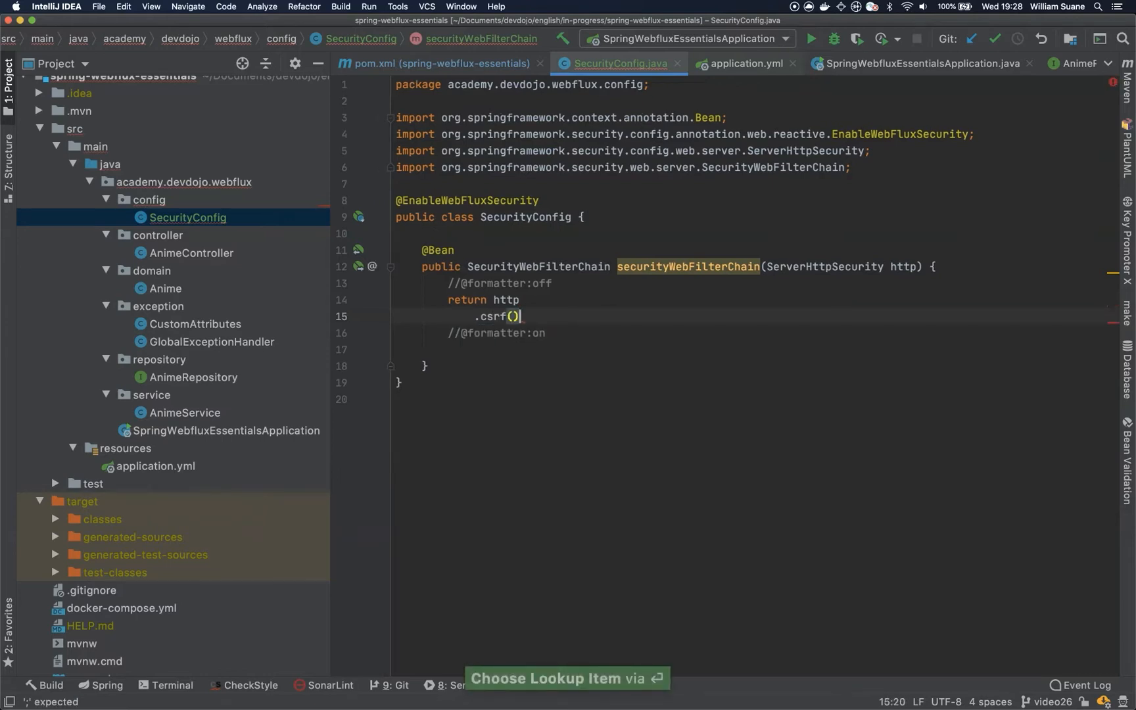
pyautogui.write('.tokenFromMultipartDataEnabled()')
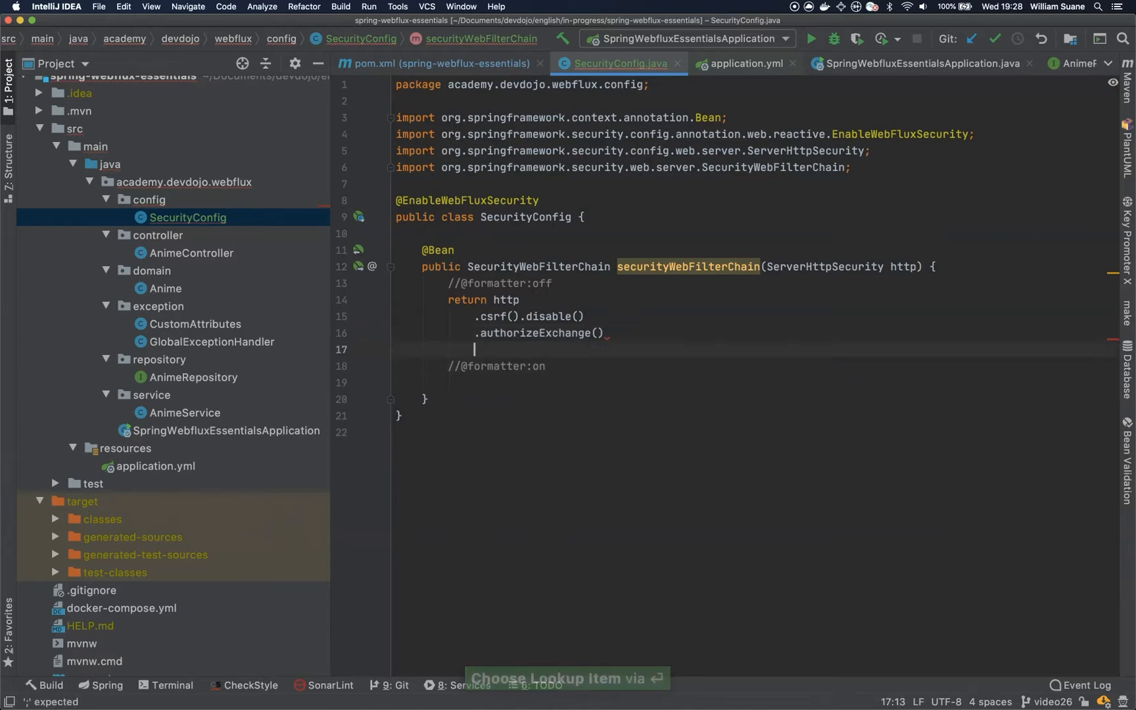
pyautogui.write('.')
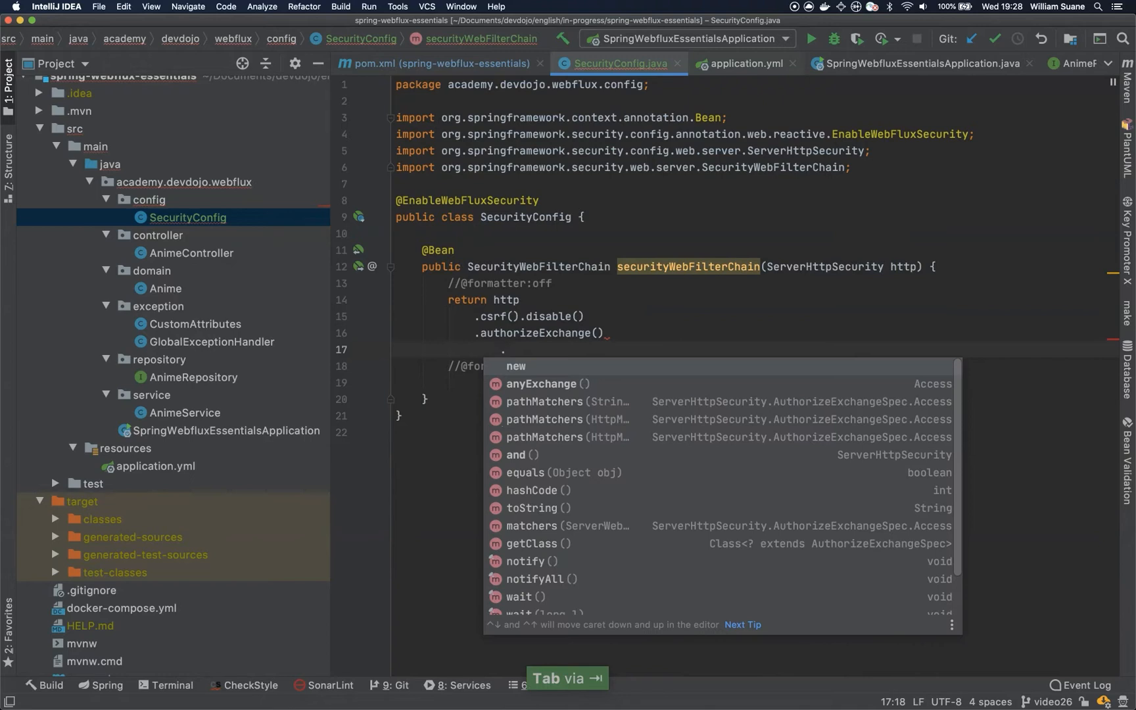
pyautogui.press('Escape')
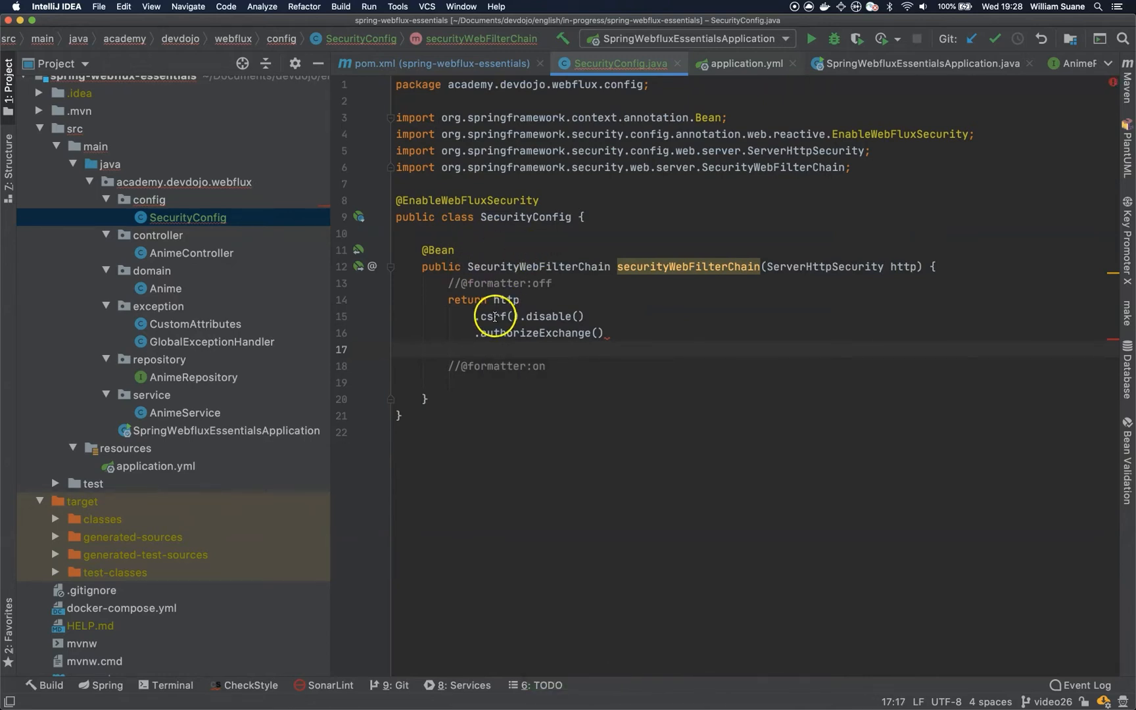
pyautogui.moveTo(553, 357)
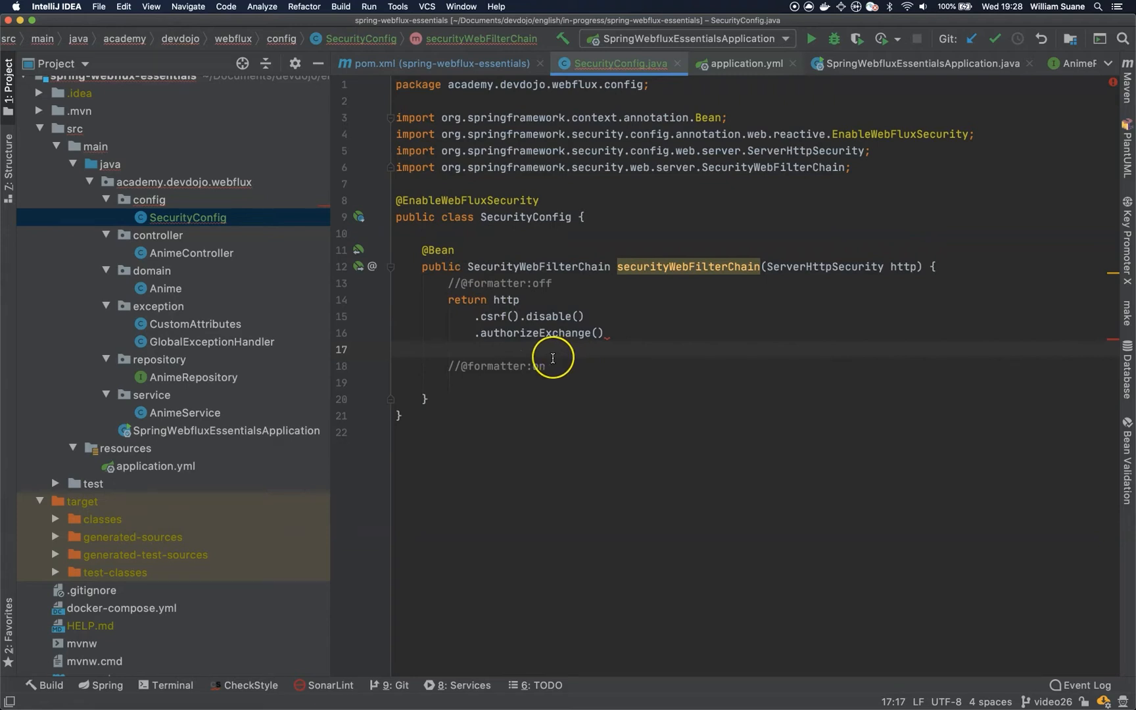
# Step: Restrict POST /animes/** to role ADMIN and GET /animes/** to role USER
pyautogui.write('pat')
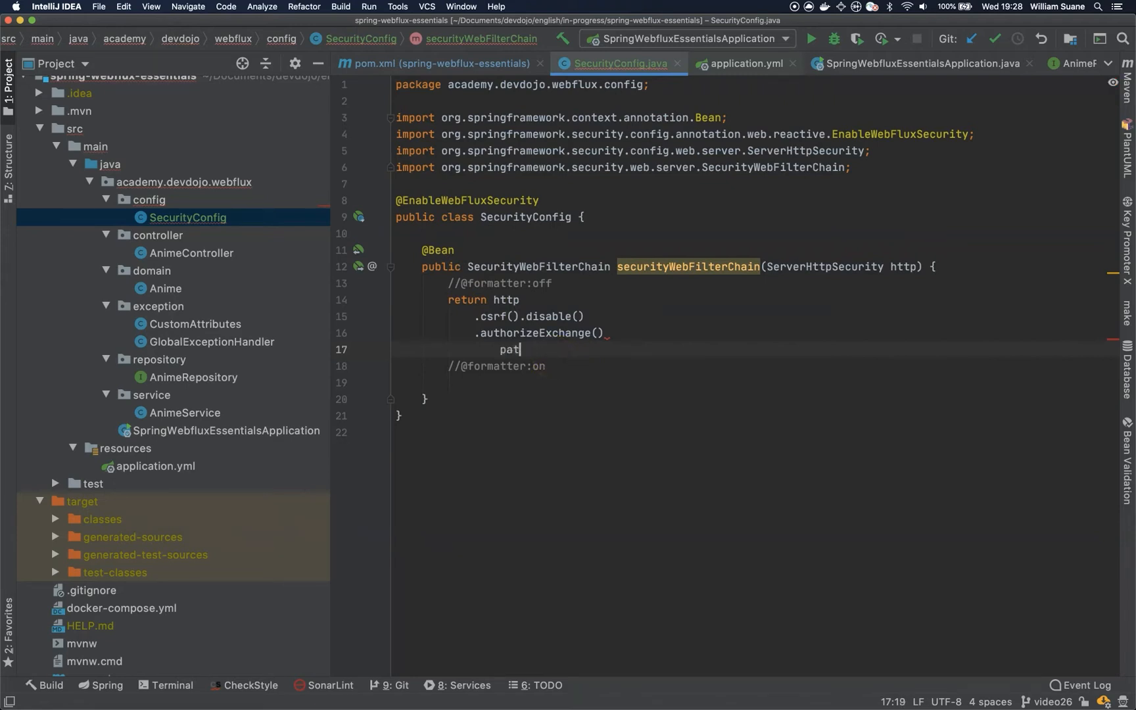
pyautogui.write('.pa')
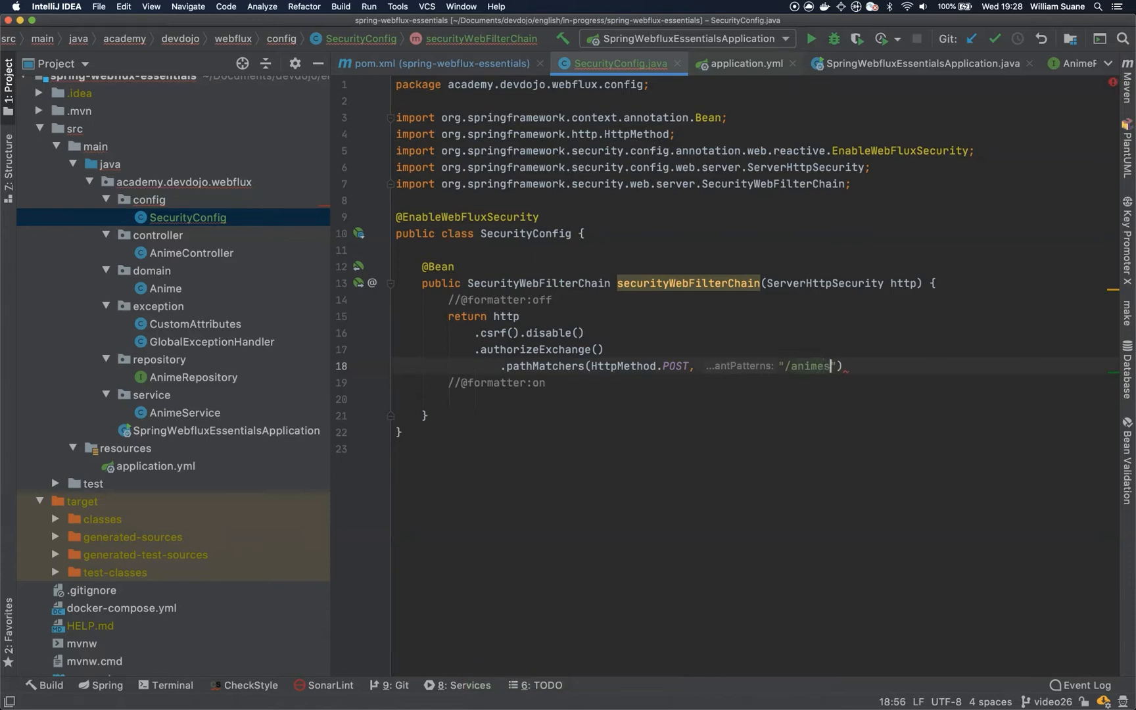
pyautogui.write('/**')
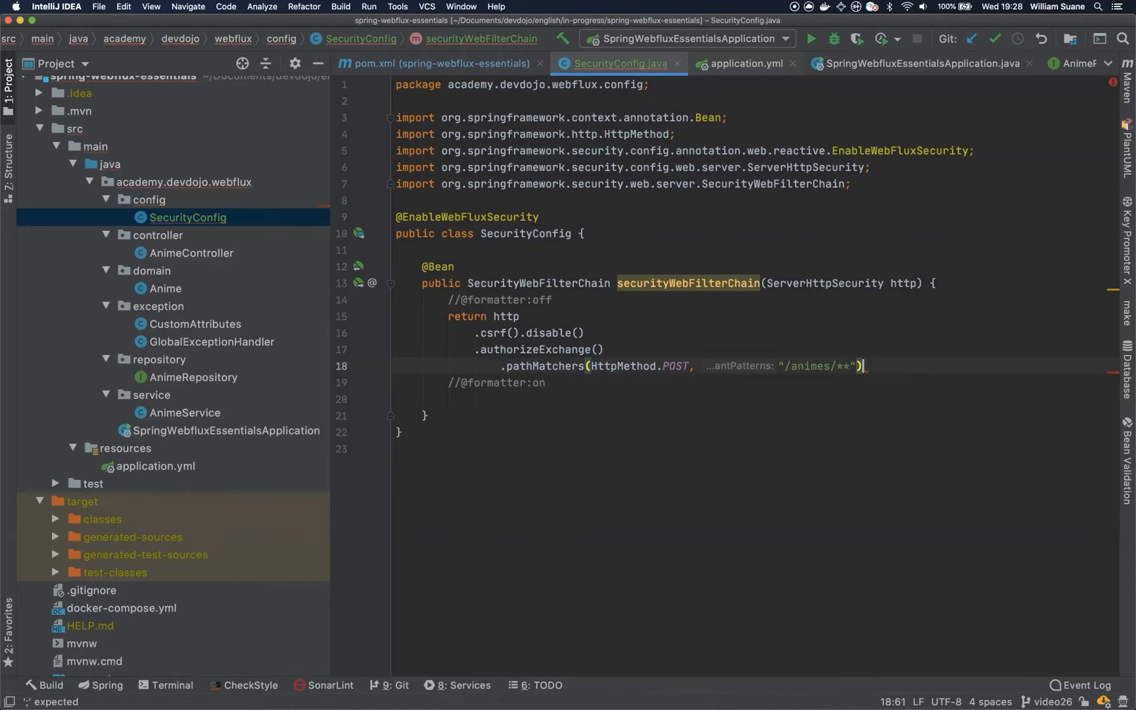
pyautogui.write('.hasRole("A')
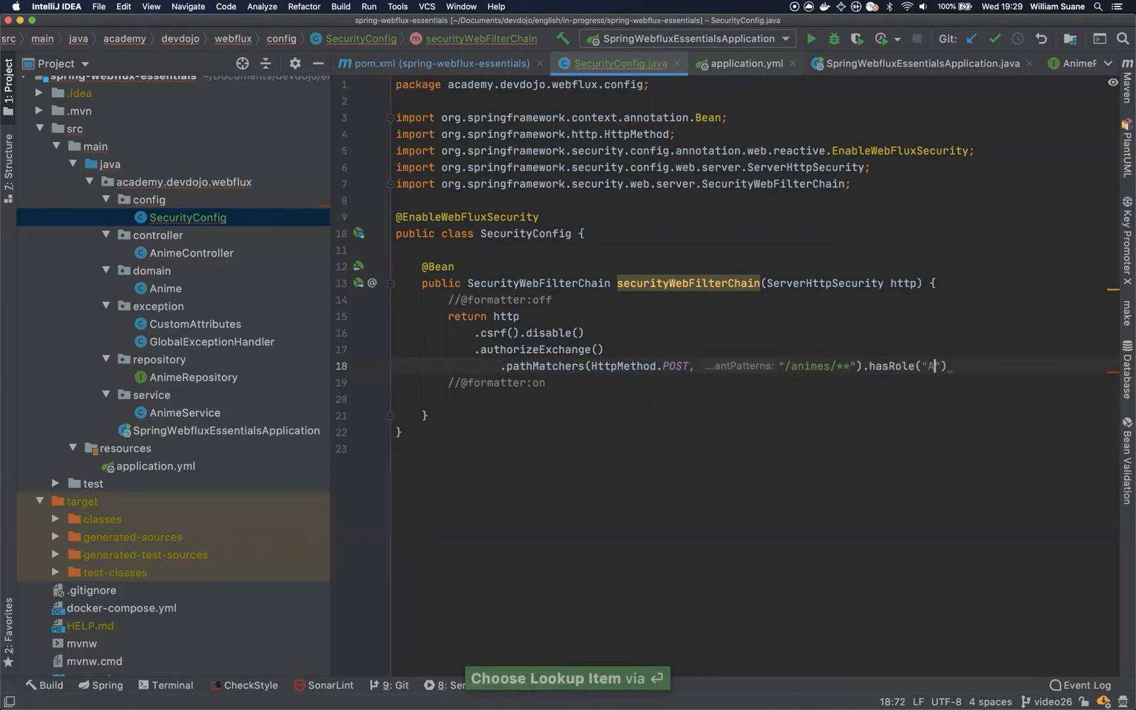
pyautogui.write('DMIN')
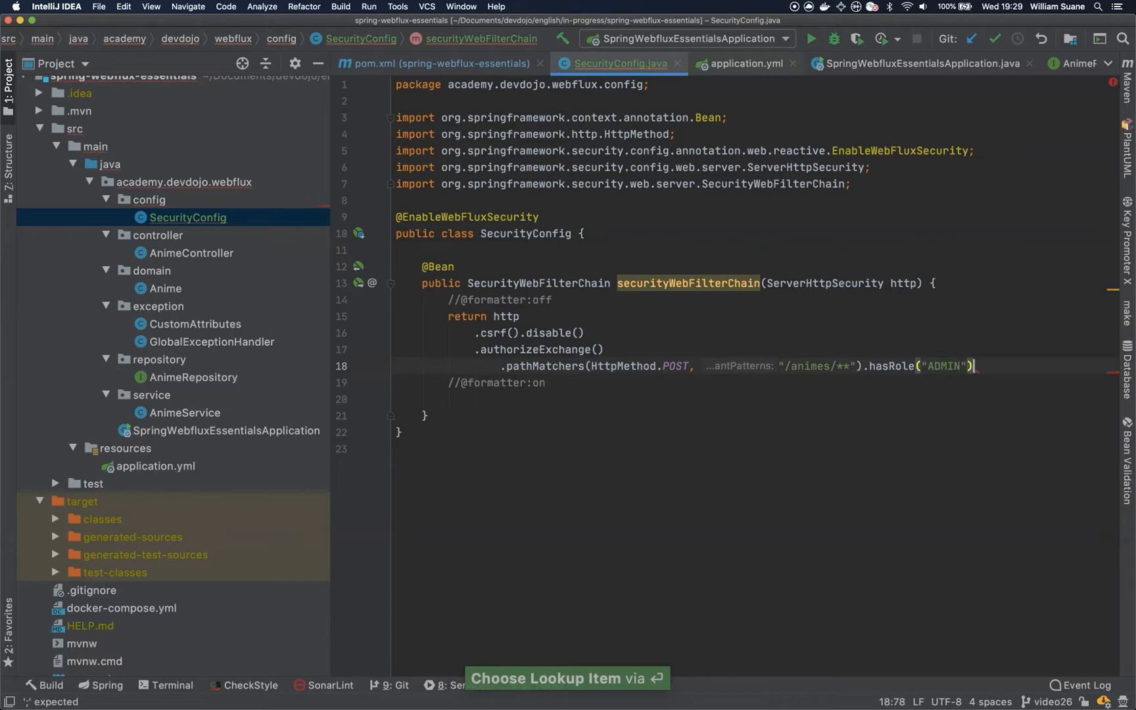
pyautogui.press('cmd+d')
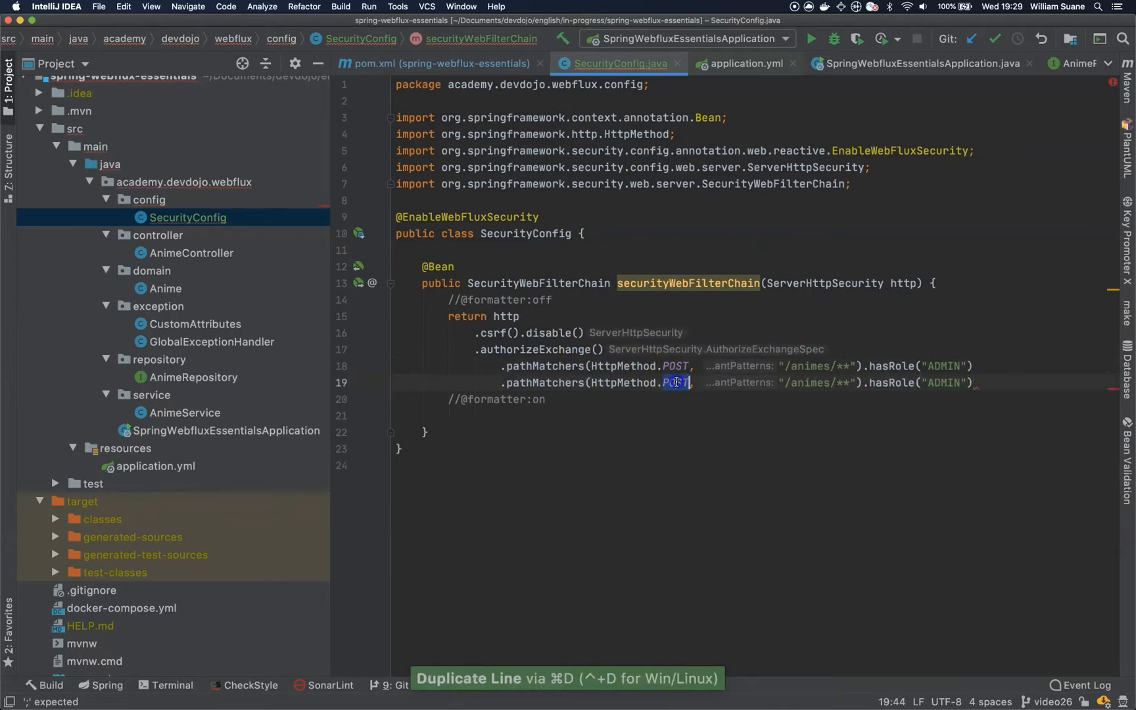
pyautogui.write('GET')
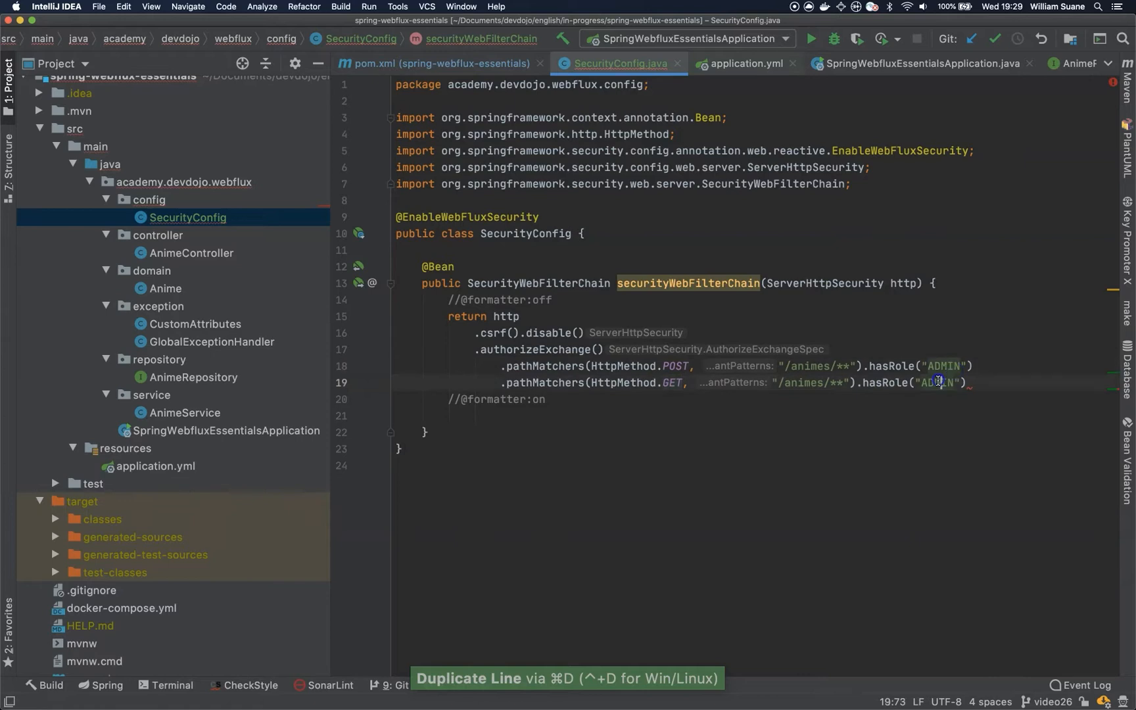
pyautogui.write('USER')
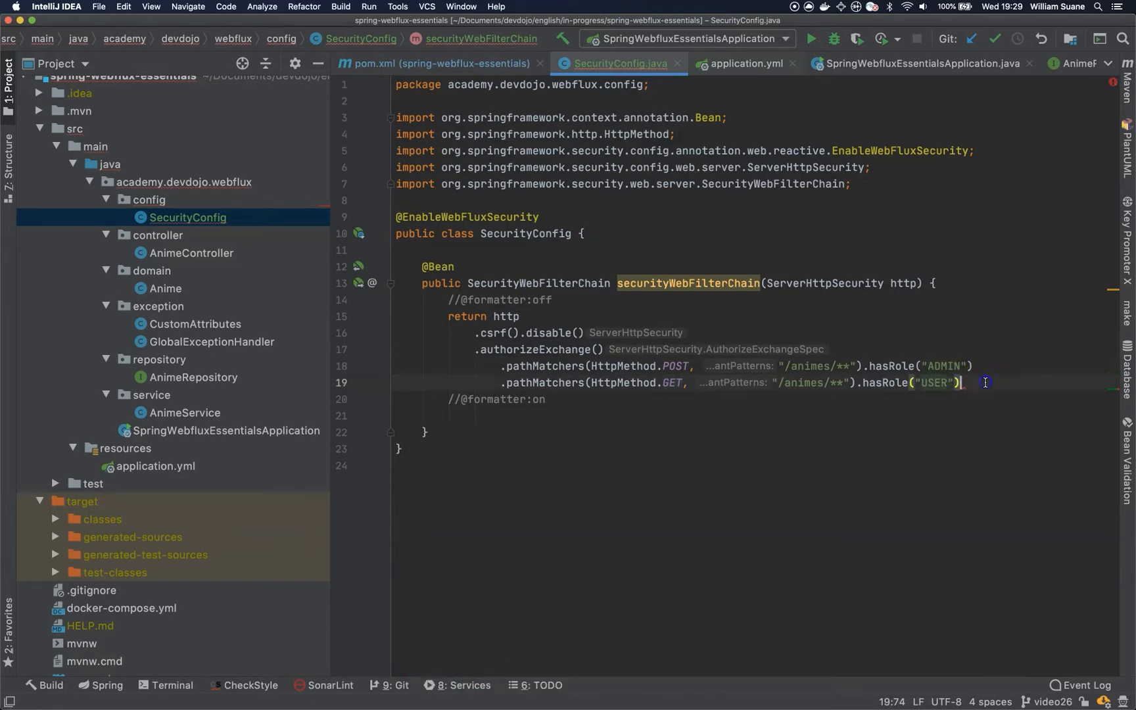
pyautogui.press('enter')
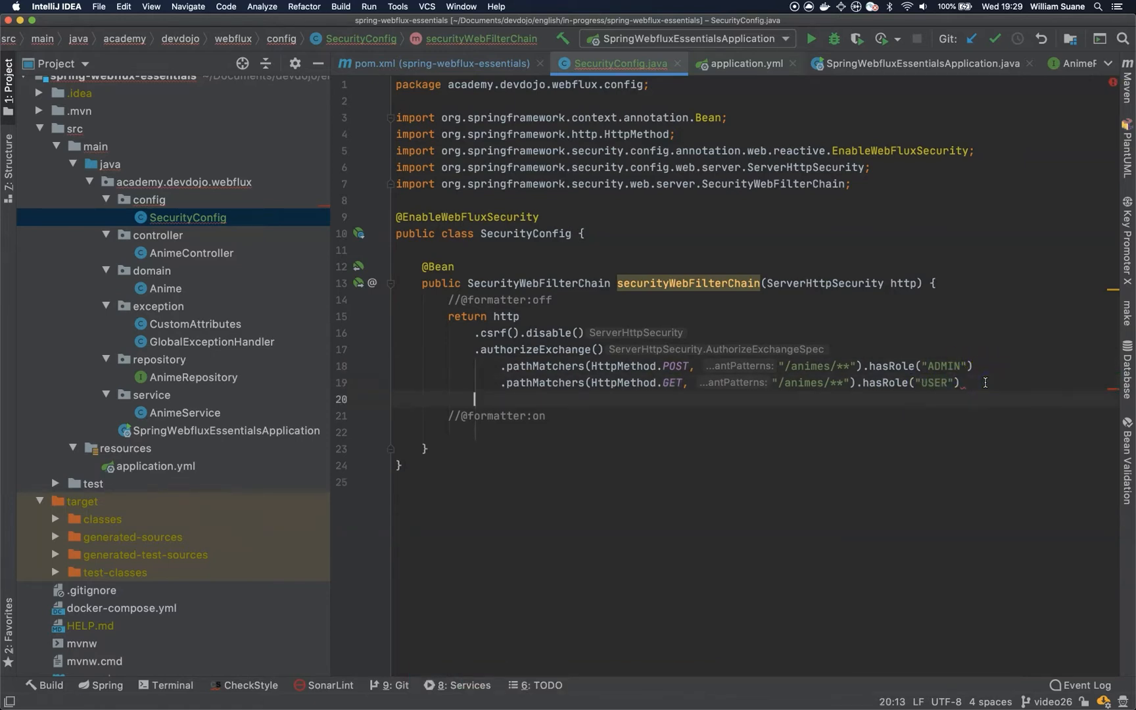
# Step: Require authentication for other exchanges, enable formLogin and httpBasic, and call build()
pyautogui.write('.anyExchange()')
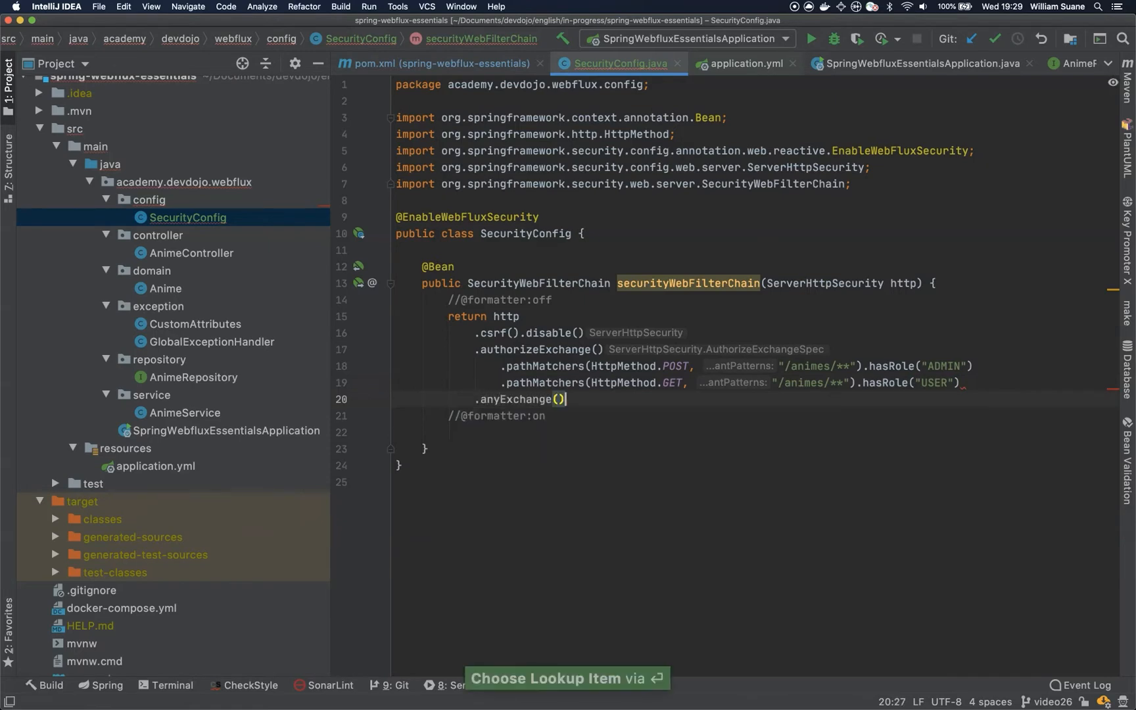
pyautogui.write('.authenticated()')
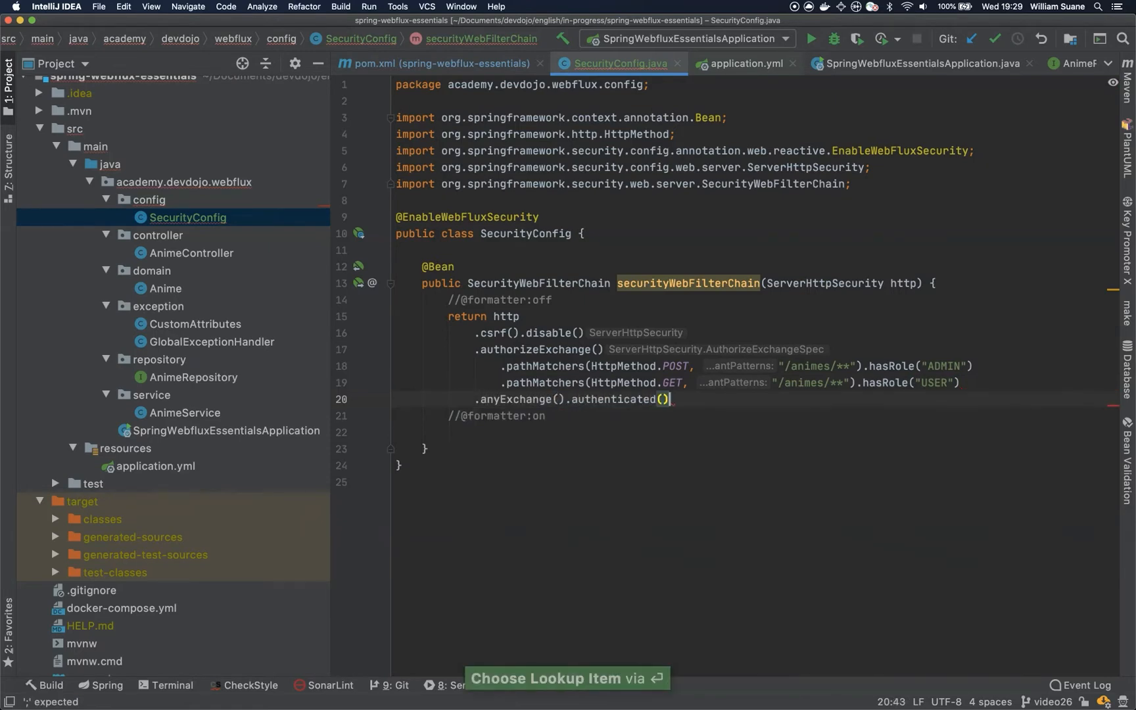
pyautogui.write('.and(')
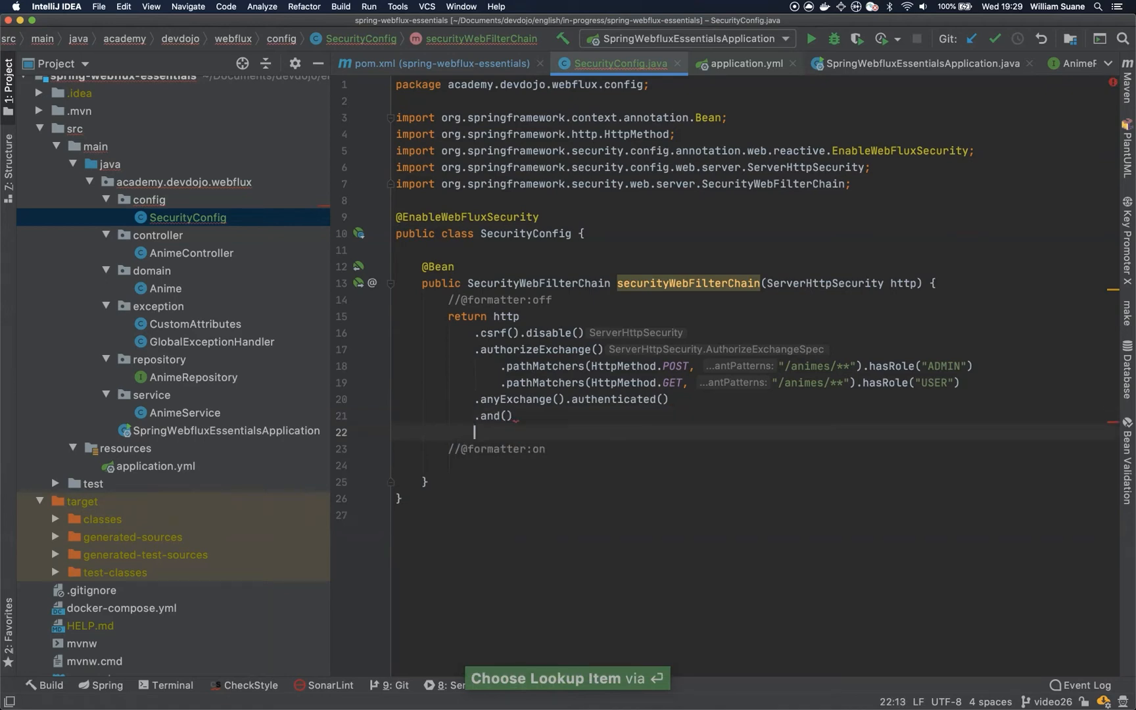
pyautogui.write('.formLogin(')
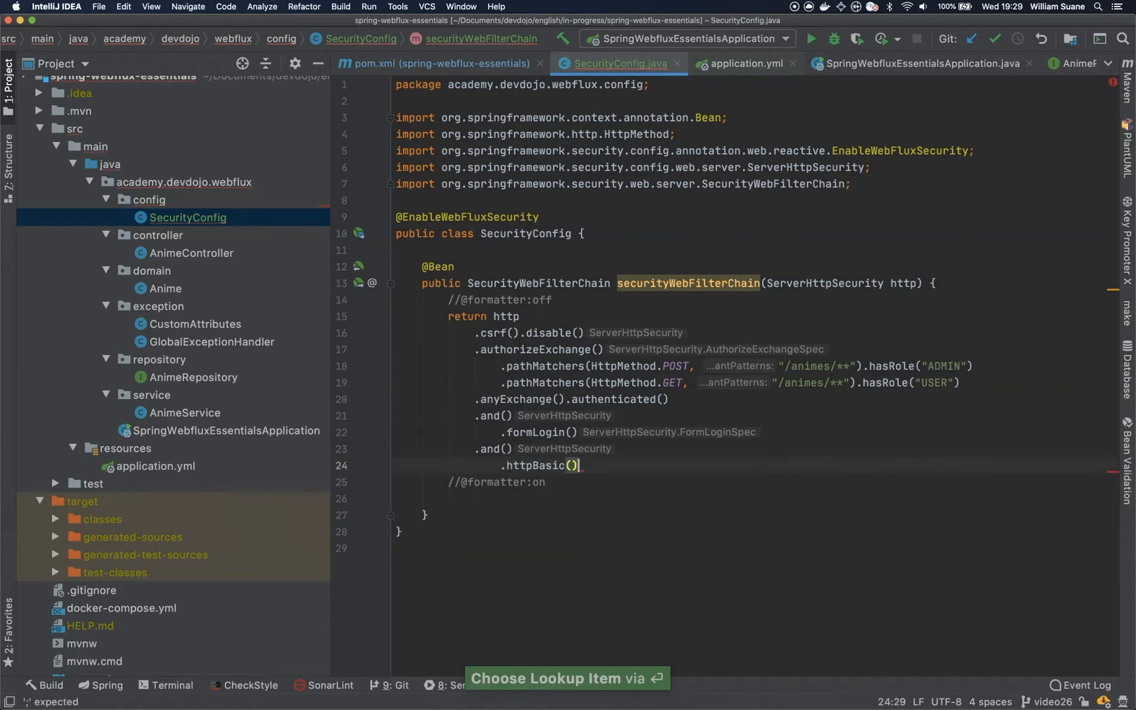
pyautogui.write('.and')
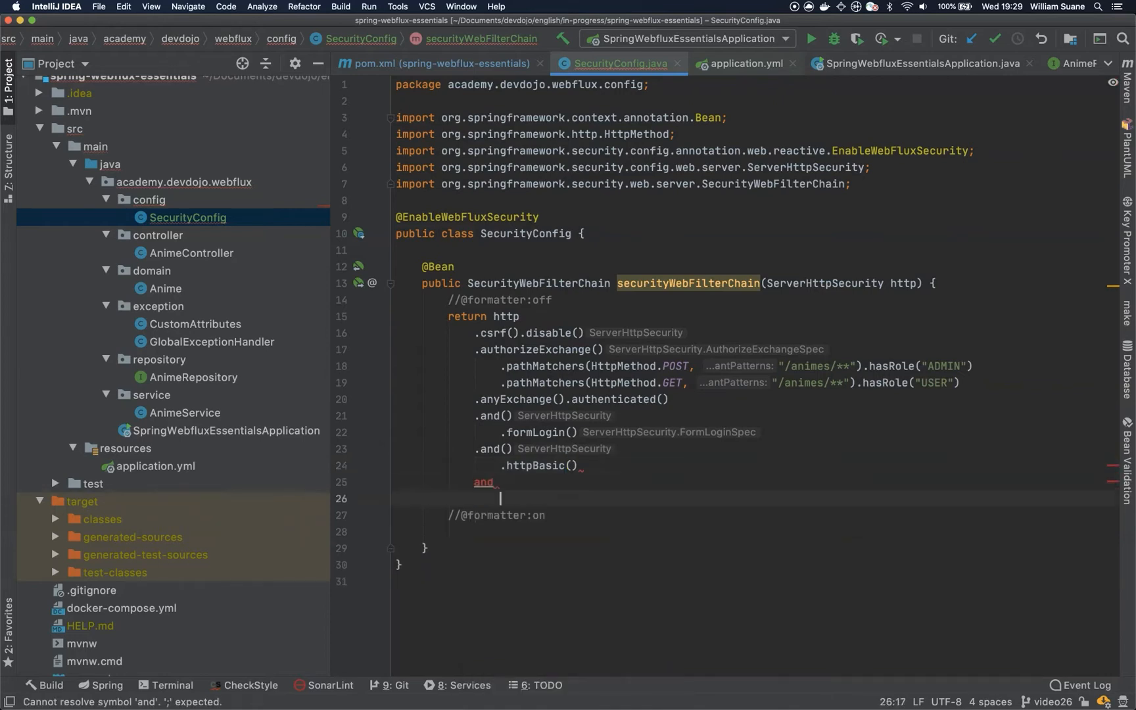
pyautogui.press('cmd+z')
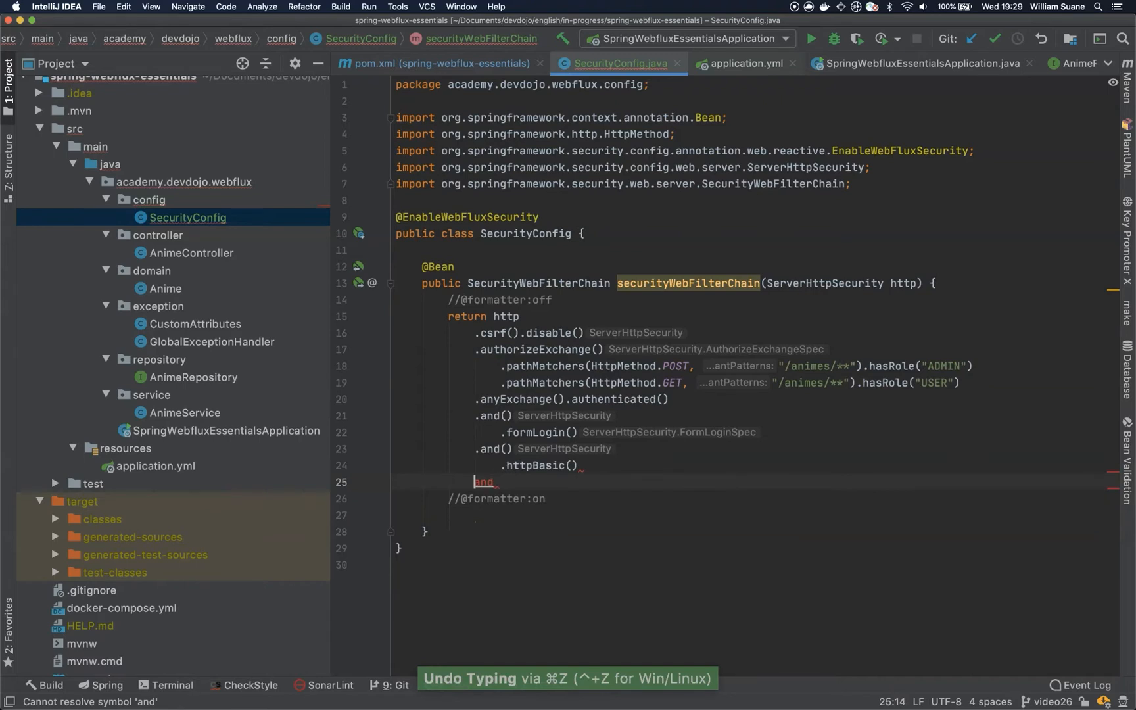
pyautogui.write('()')
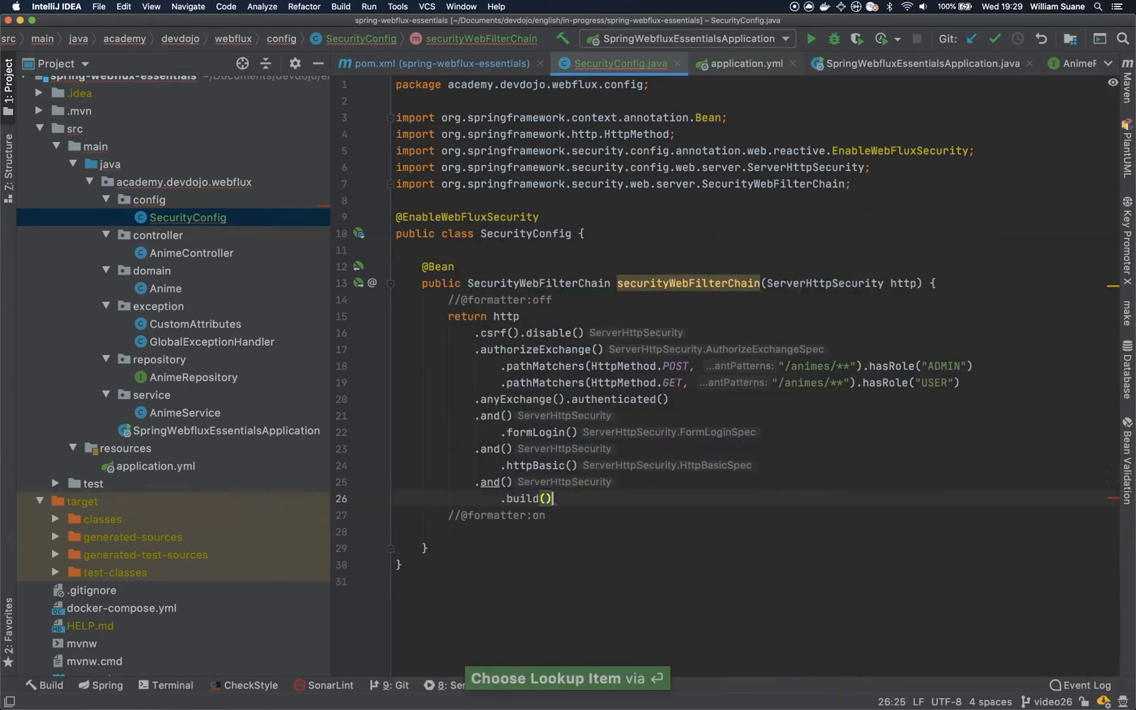
pyautogui.write(';')
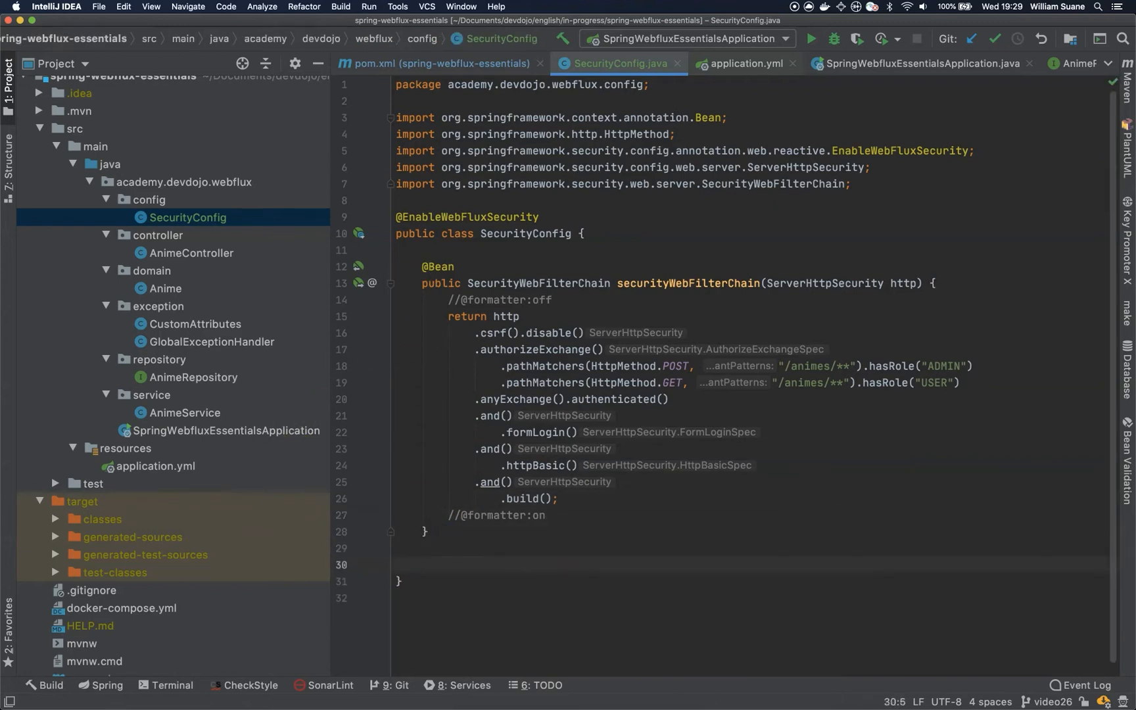
pyautogui.click(422, 565)
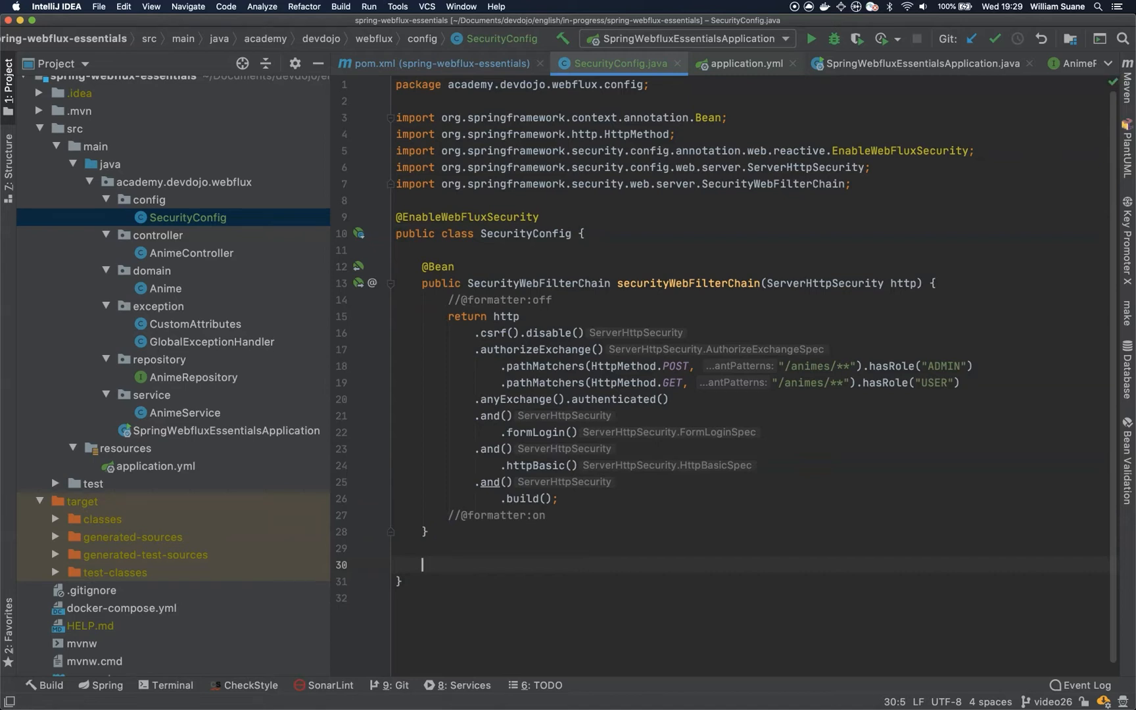
pyautogui.write('@Bean')
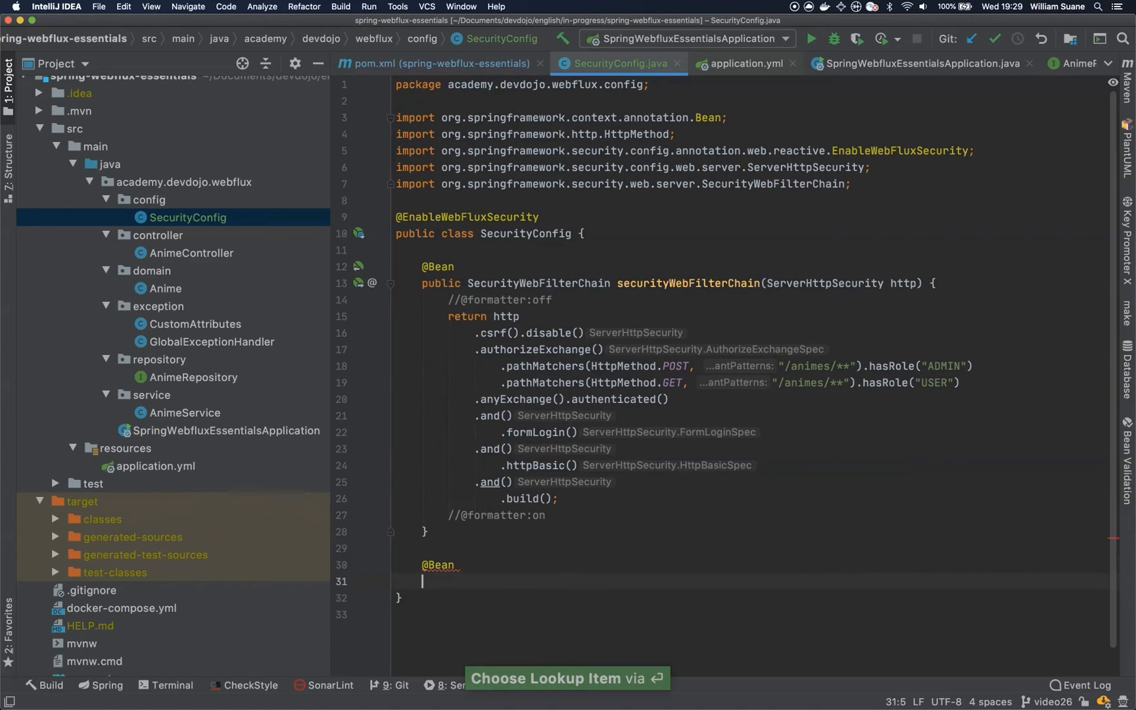
pyautogui.write('public M')
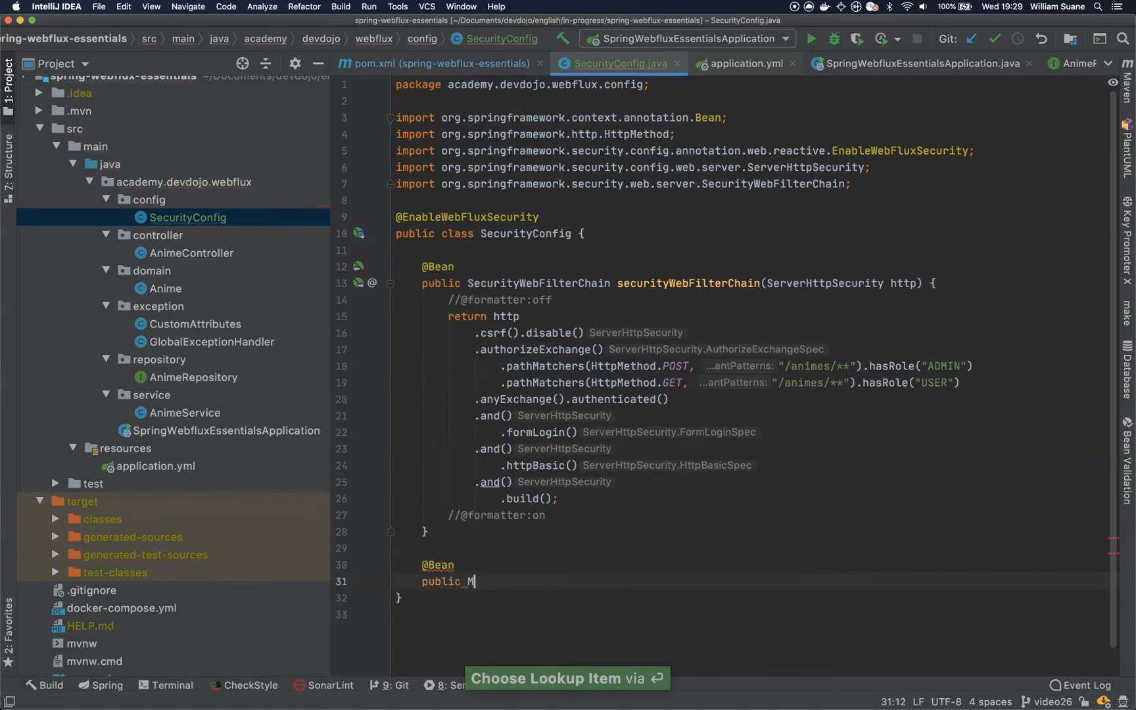
pyautogui.write('apReactiveUserDetailsService')
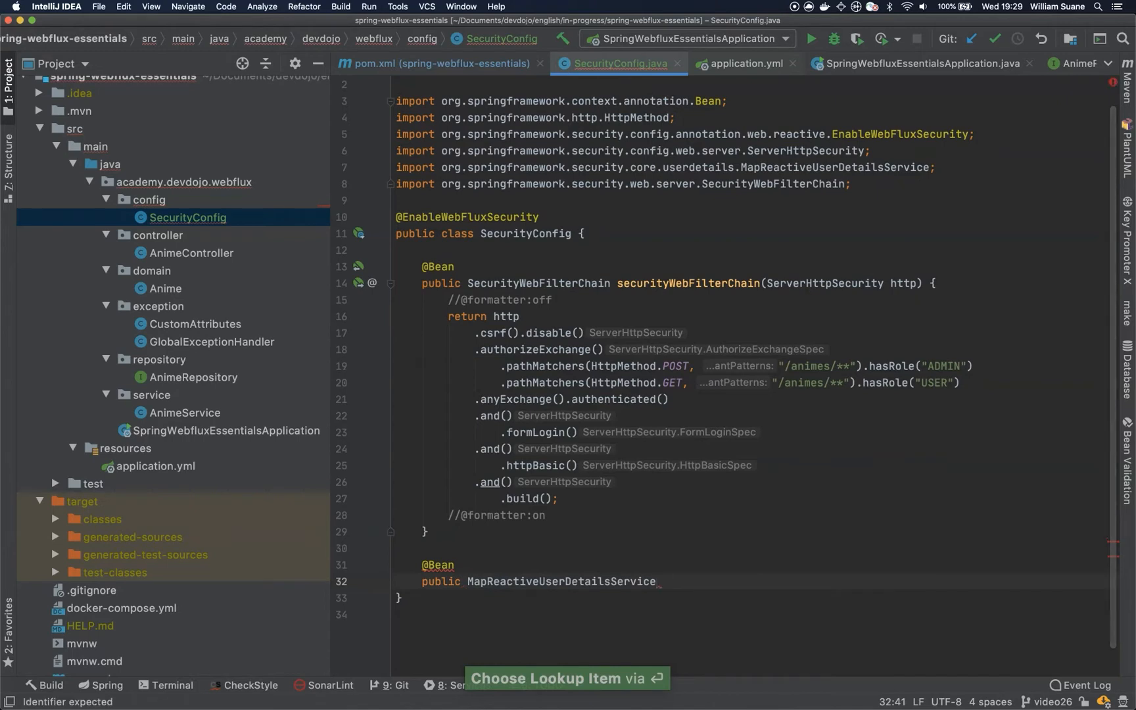
pyautogui.write('userDetailsService')
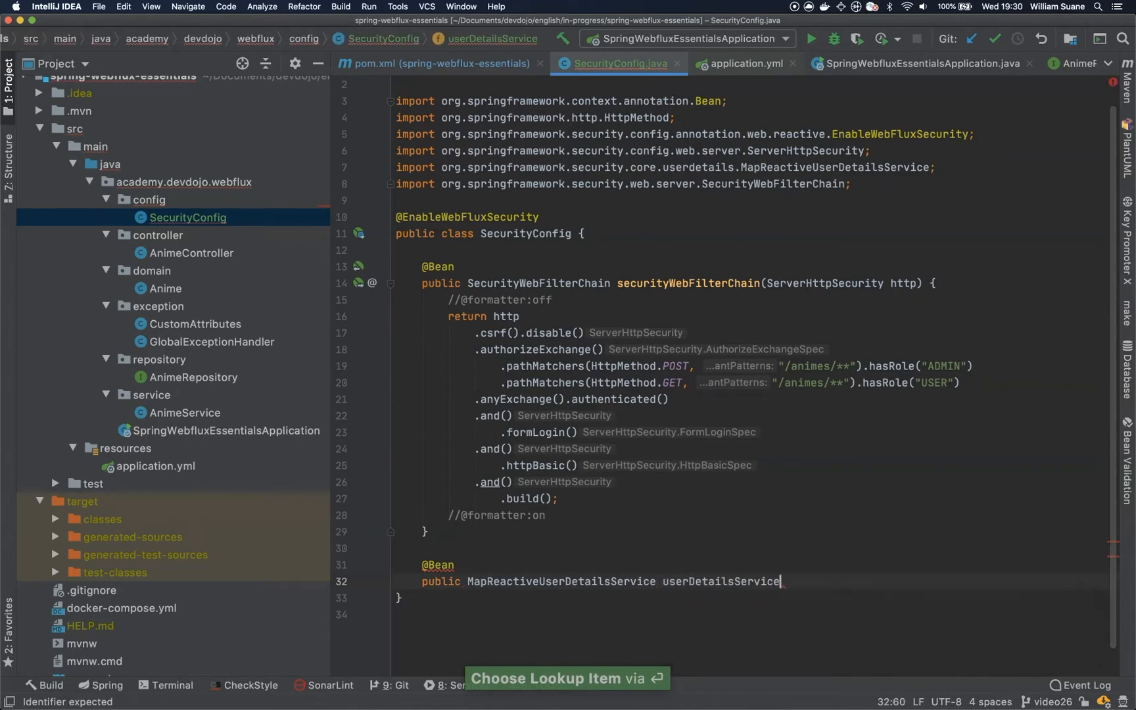
pyautogui.write('(){')
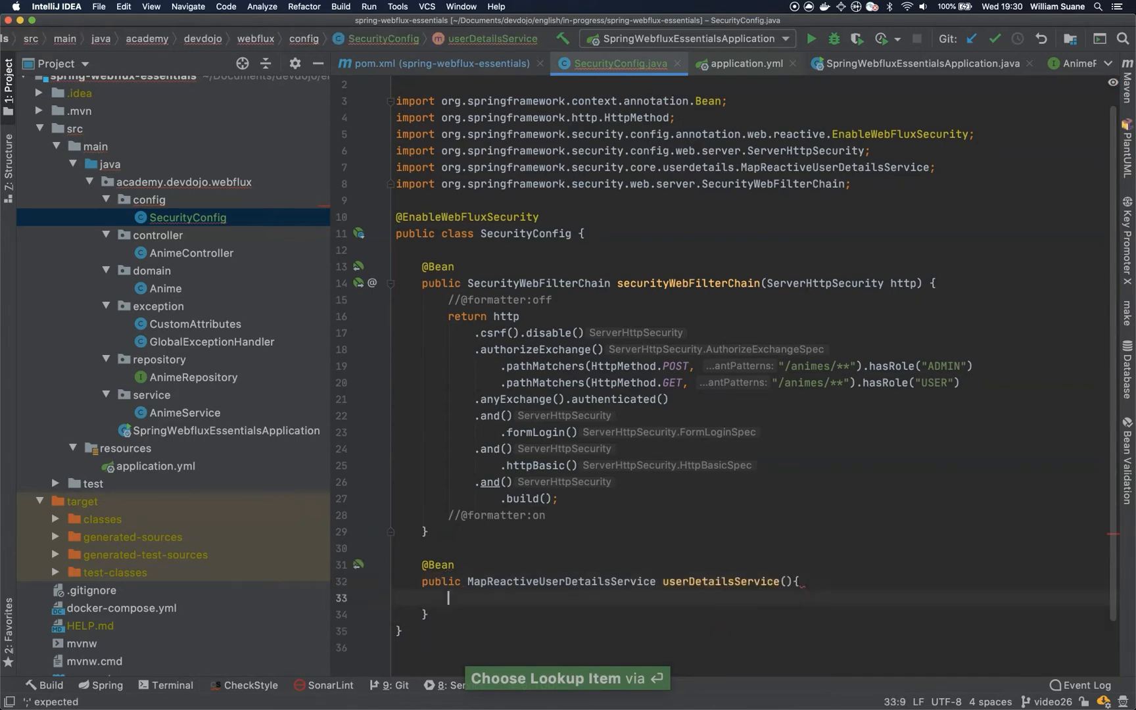
pyautogui.write('P')
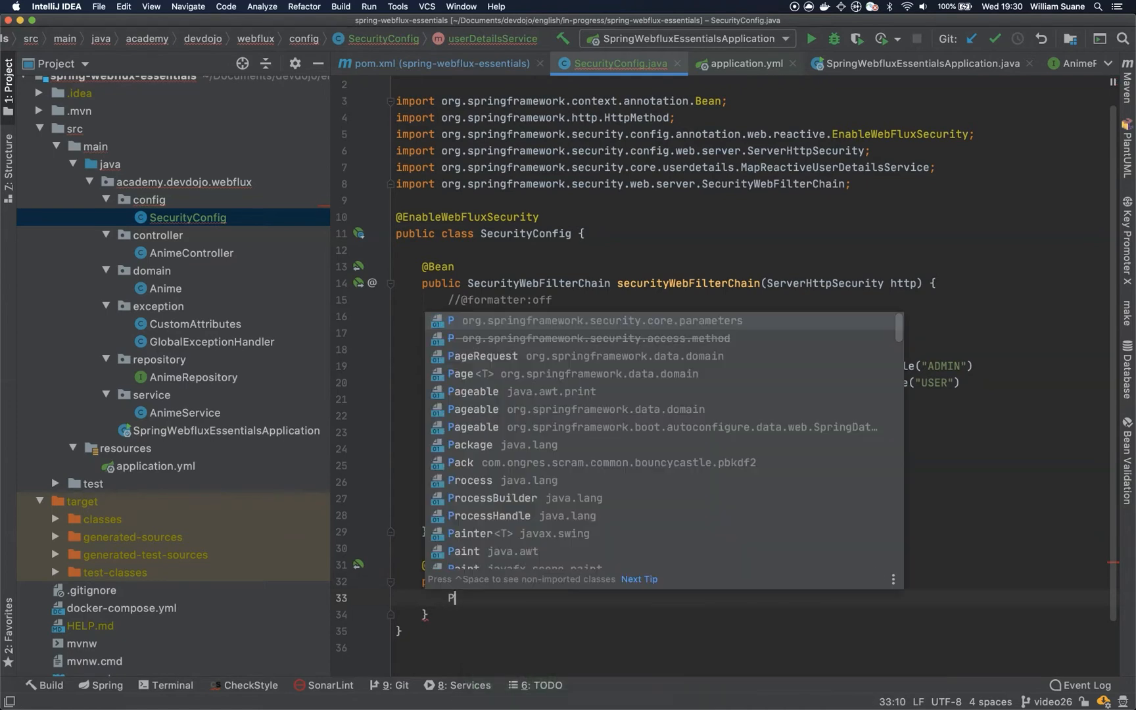
pyautogui.write('ass')
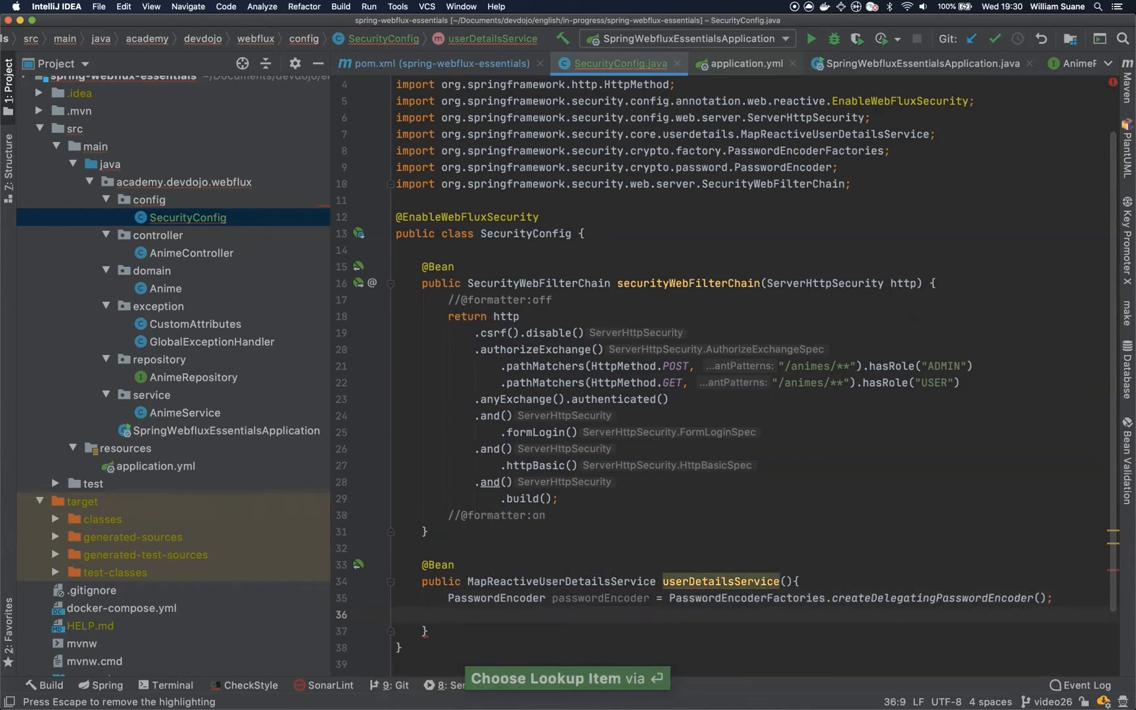
pyautogui.write('User')
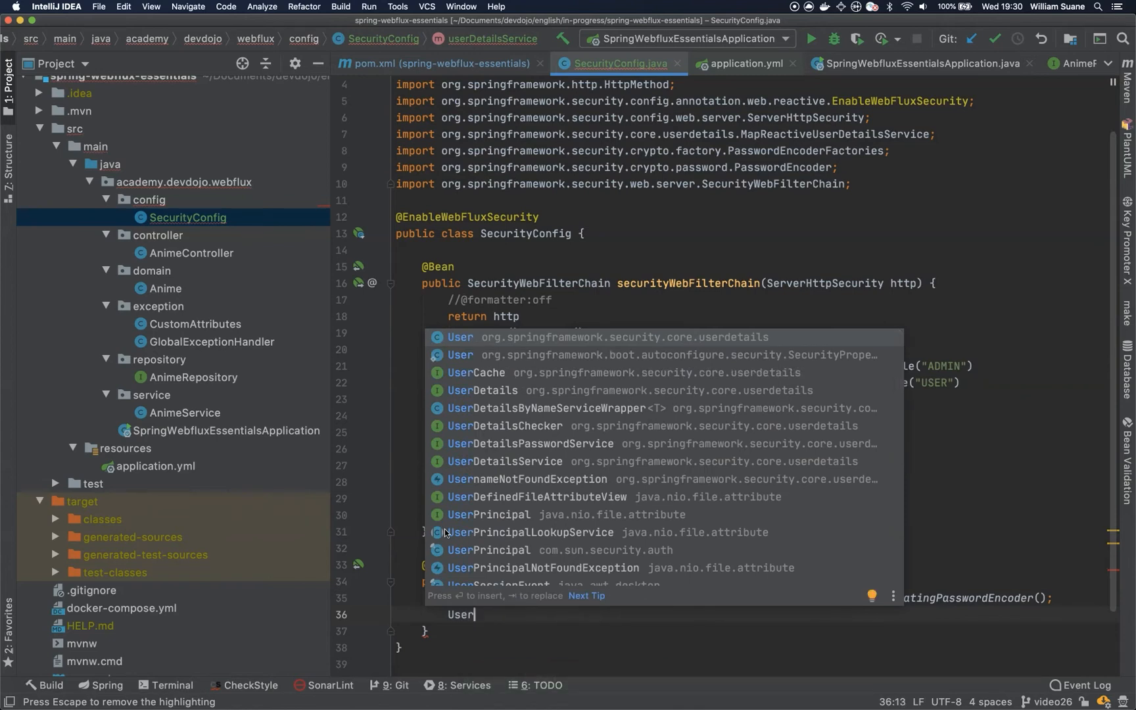
pyautogui.write('.')
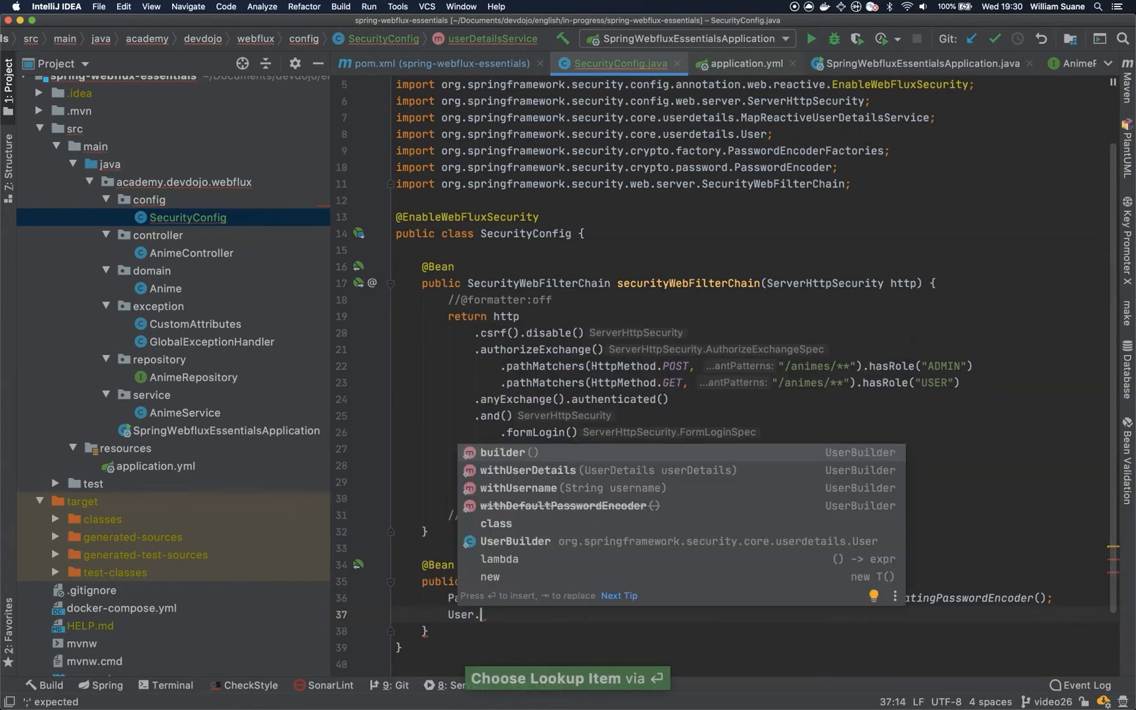
pyautogui.press('down')
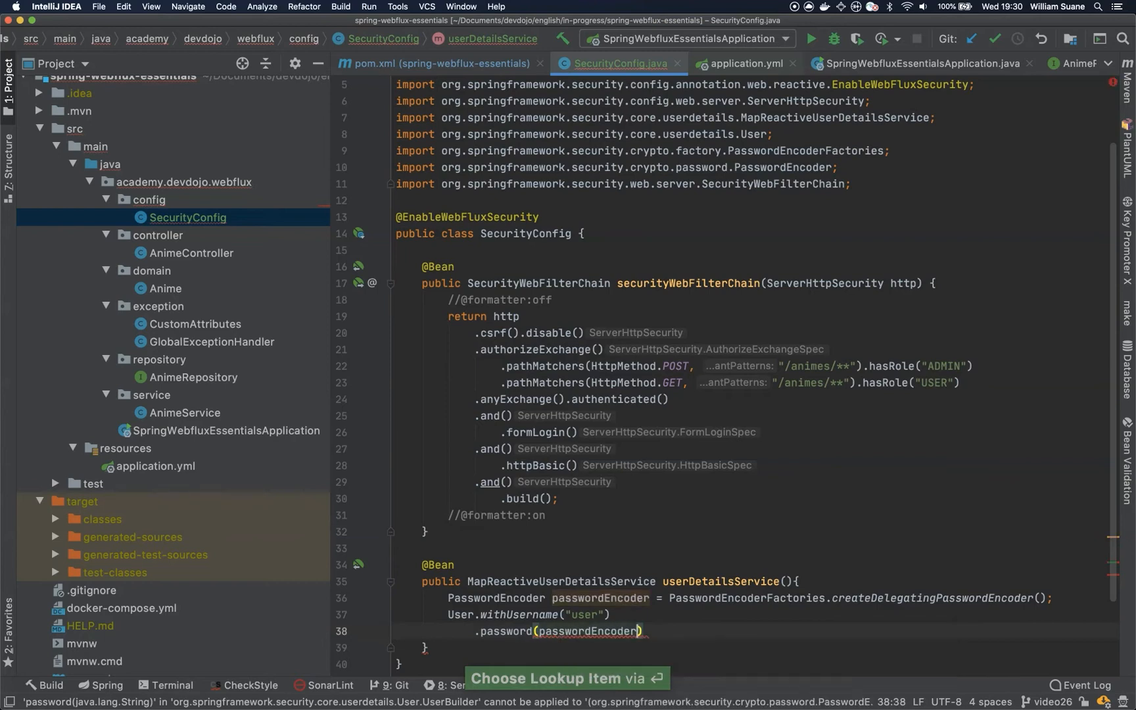
pyautogui.write('.encode()')
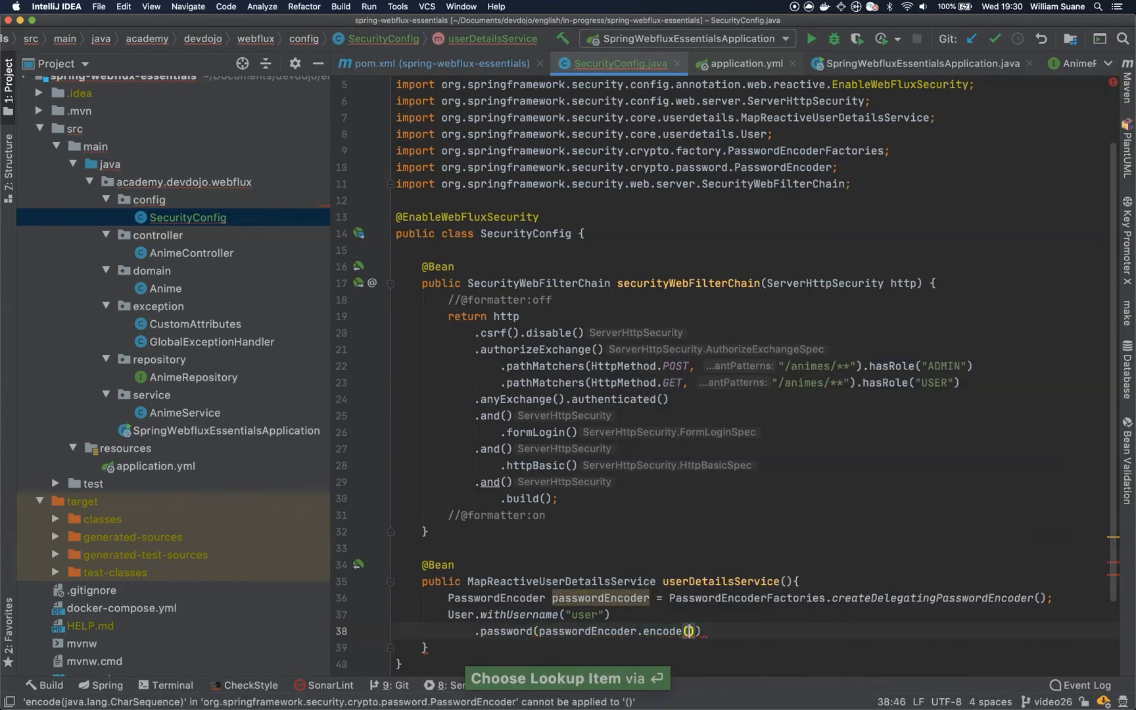
pyautogui.write('devdojo"')
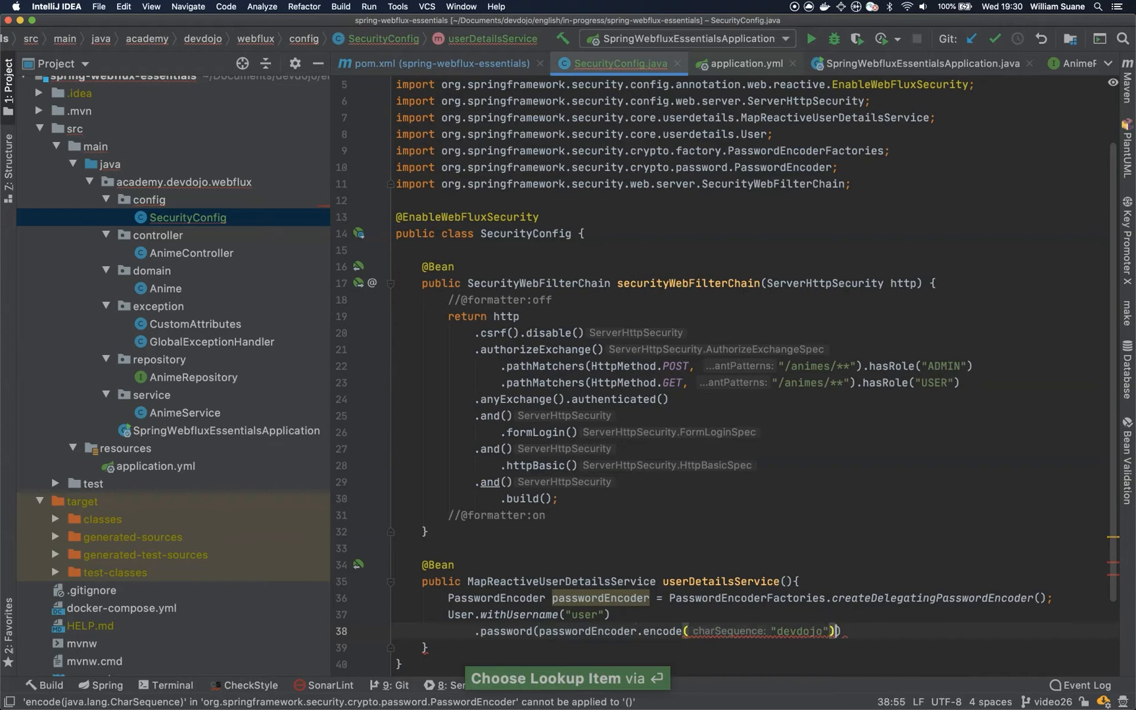
pyautogui.write('.roles("USER')
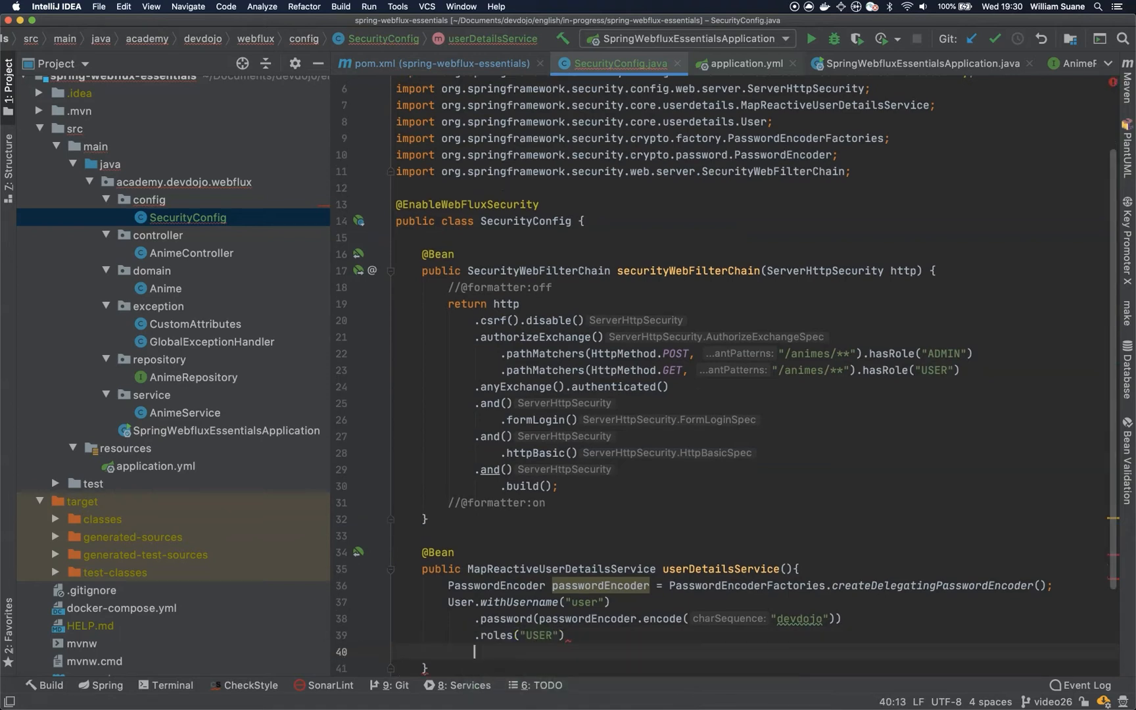
pyautogui.write('.build();')
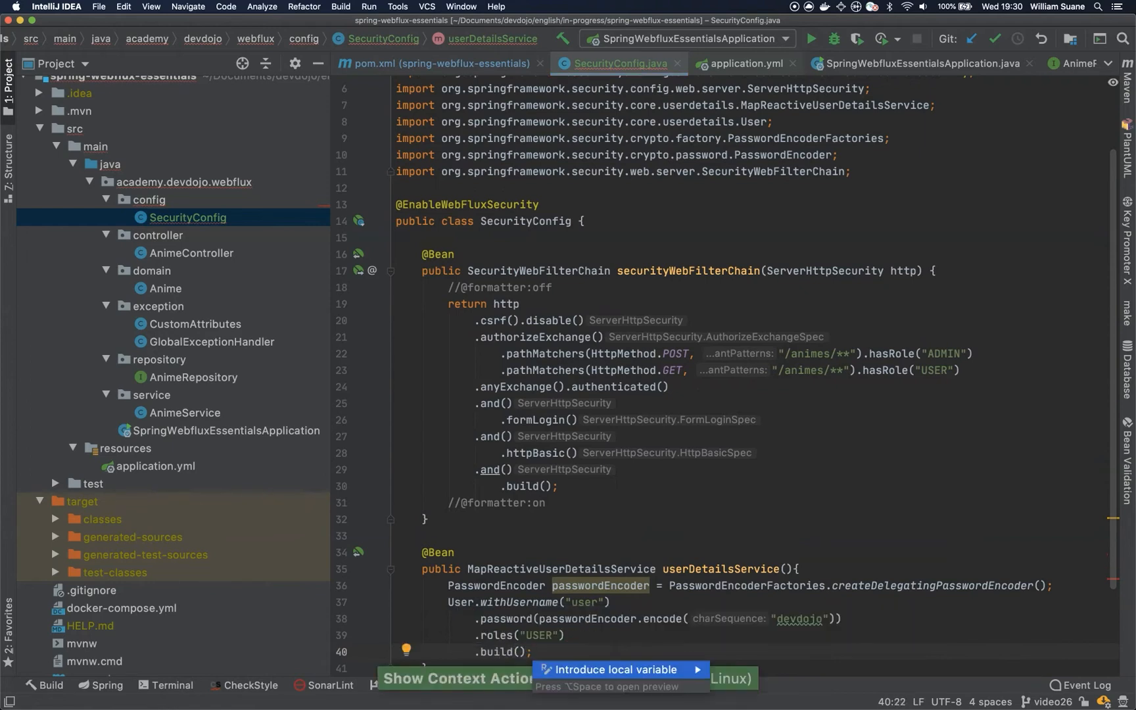
# Step: Store the user in a local variable and duplicate it as 'admin' with roles USER, ADMIN
pyautogui.click(610, 669)
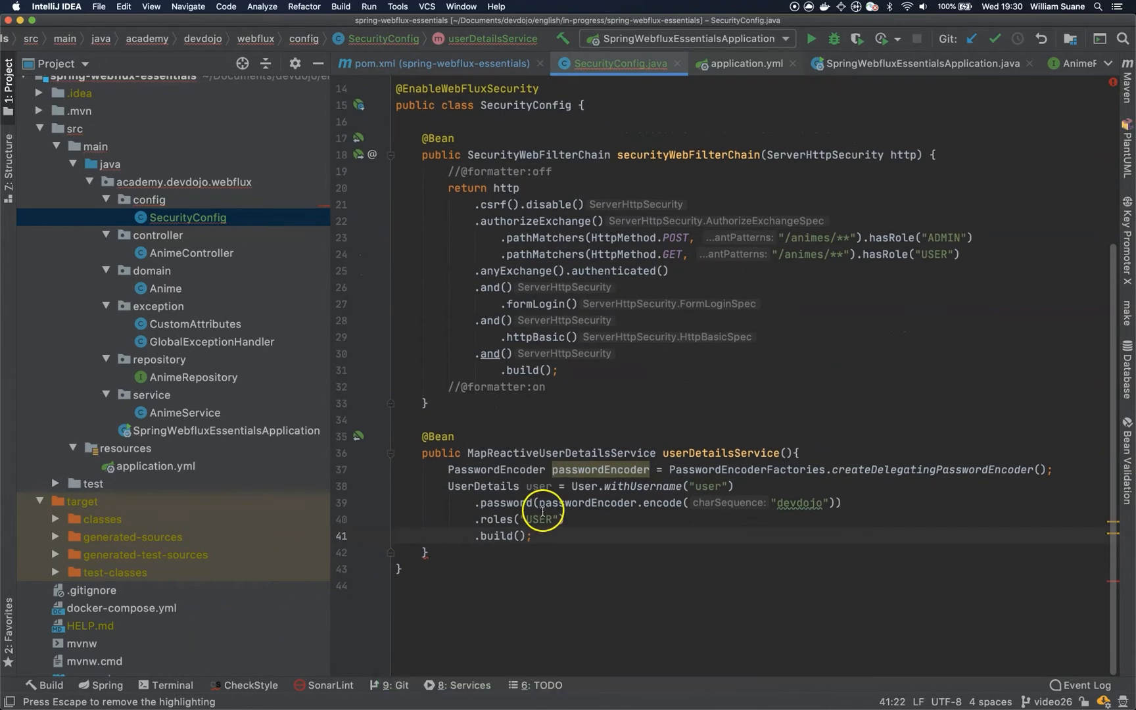
pyautogui.moveTo(445, 486); pyautogui.dragTo(533, 536)
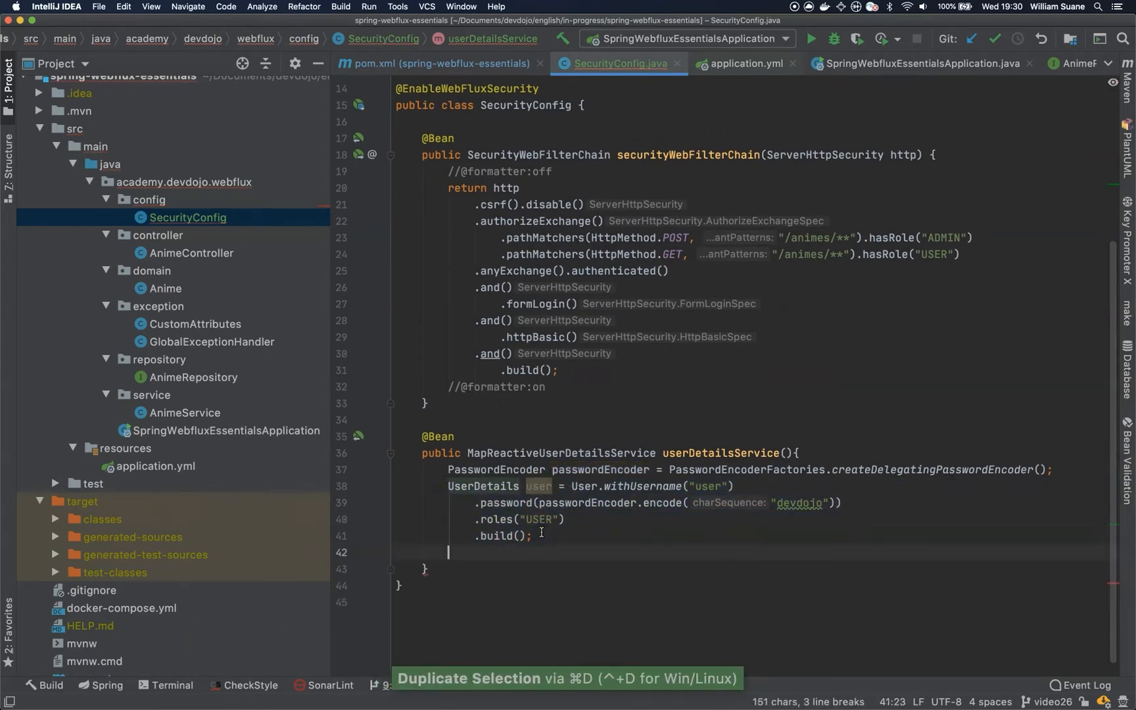
pyautogui.press('cmd+d')
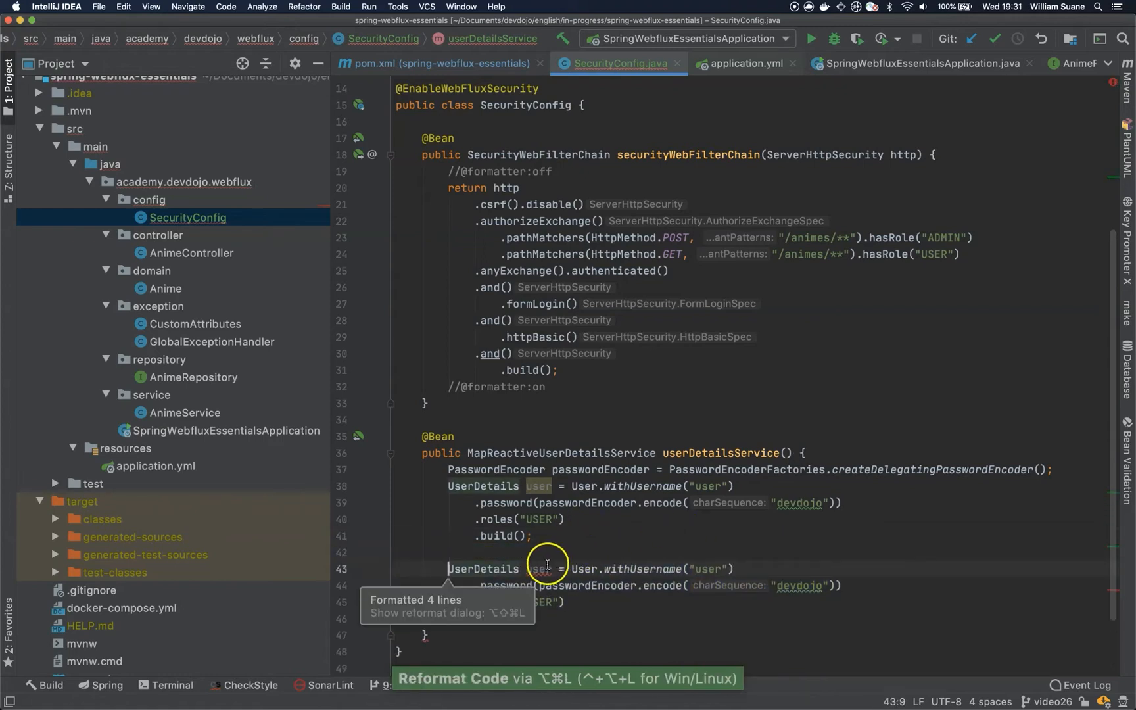
pyautogui.write('admin')
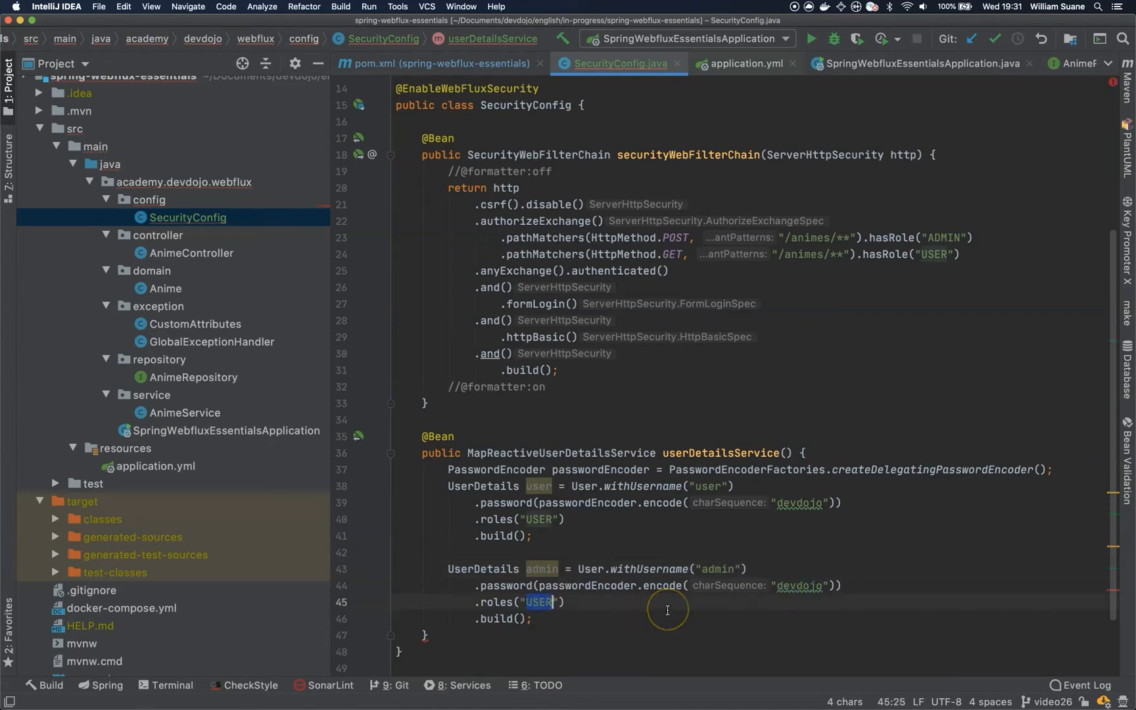
pyautogui.write('ADMIN')
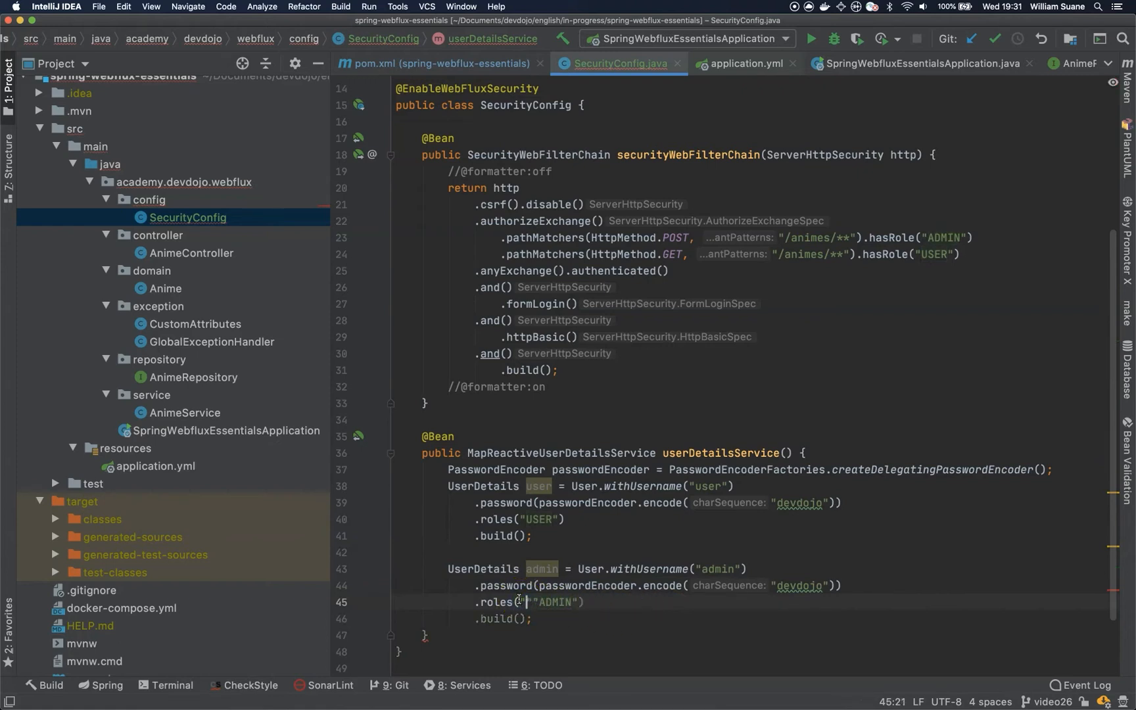
pyautogui.write('USER",')
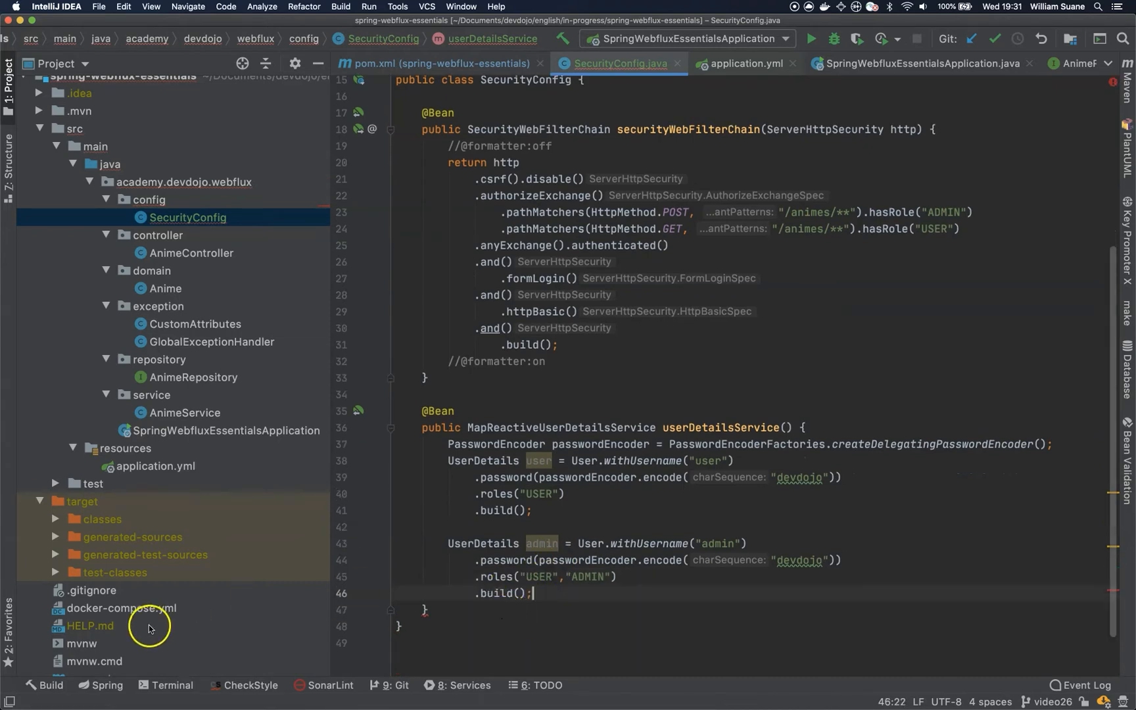
# Step: Return new MapReactiveUserDetailsService(user, admin)
pyautogui.write('return new M')
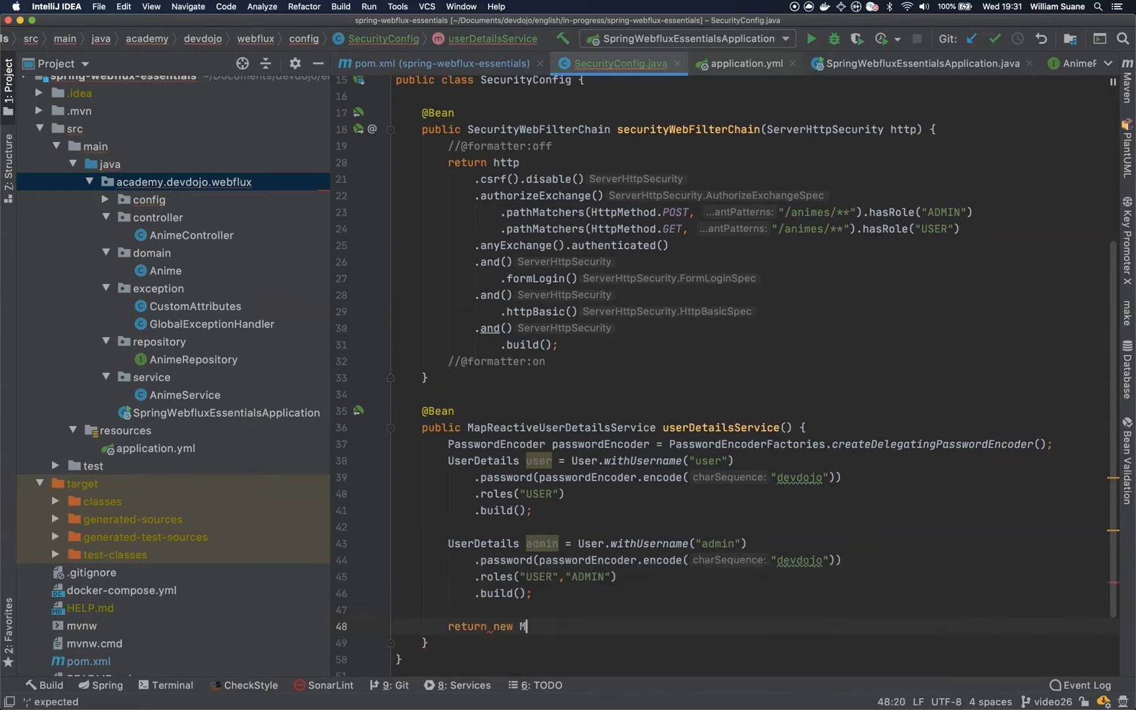
pyautogui.write('apReactiveUserDetailsService(')
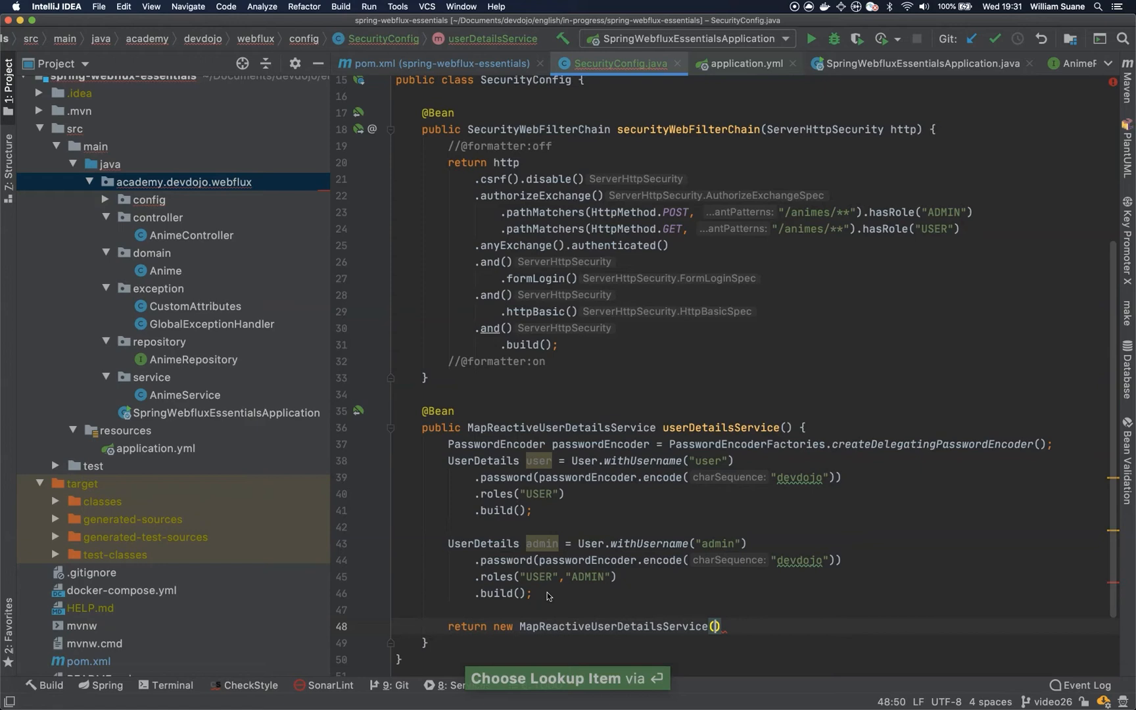
pyautogui.write('user,')
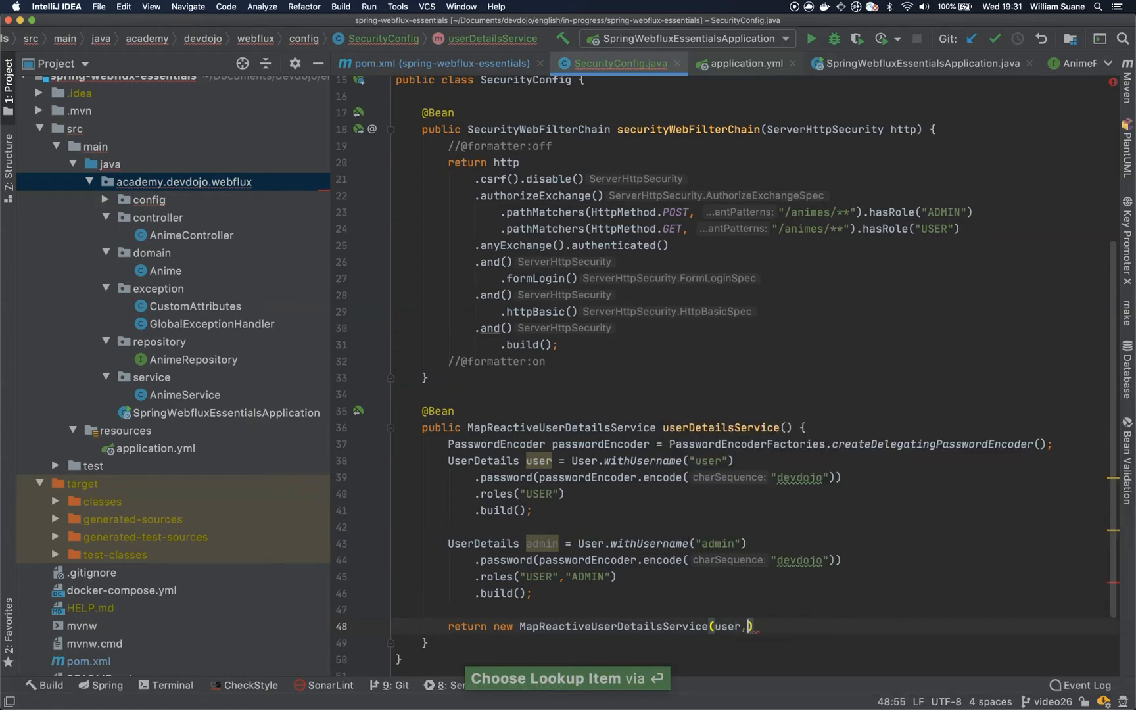
pyautogui.write('admin')
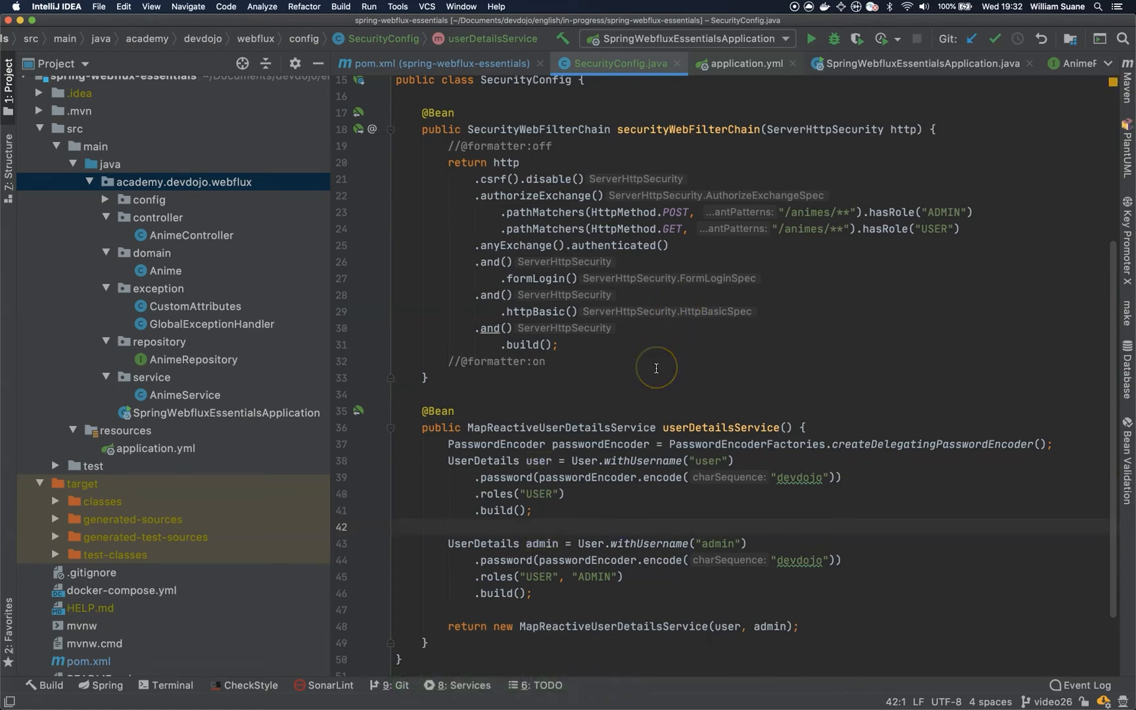
pyautogui.moveTo(665, 438)
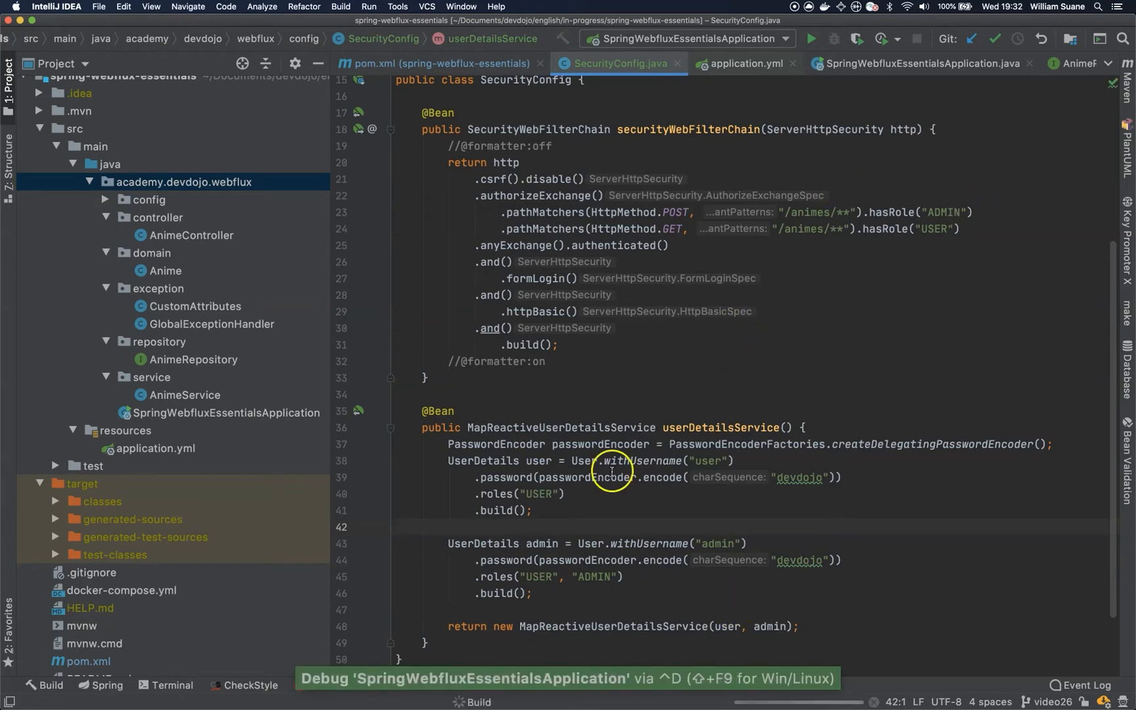
# Step: Launch SpringWebfluxEssentialsApplication in debug mode
pyautogui.press('cmd+tab')
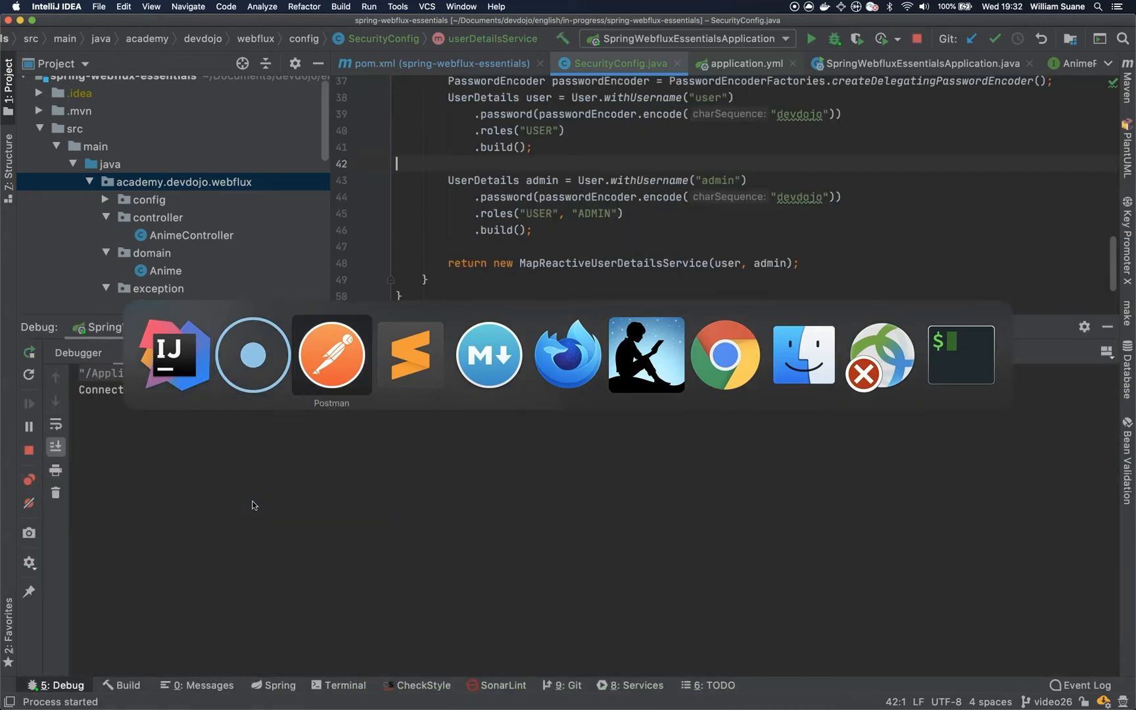
# Step: In Postman, send GET /animes with Basic Auth user/devdojo
pyautogui.click(331, 354)
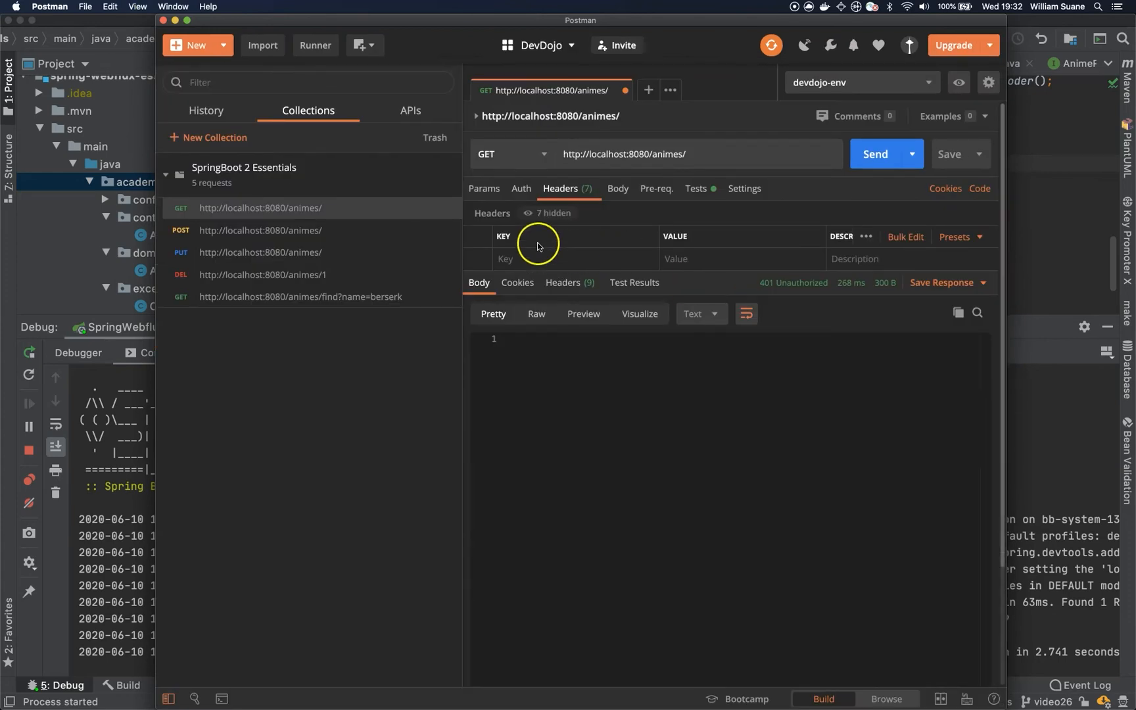
pyautogui.click(520, 189)
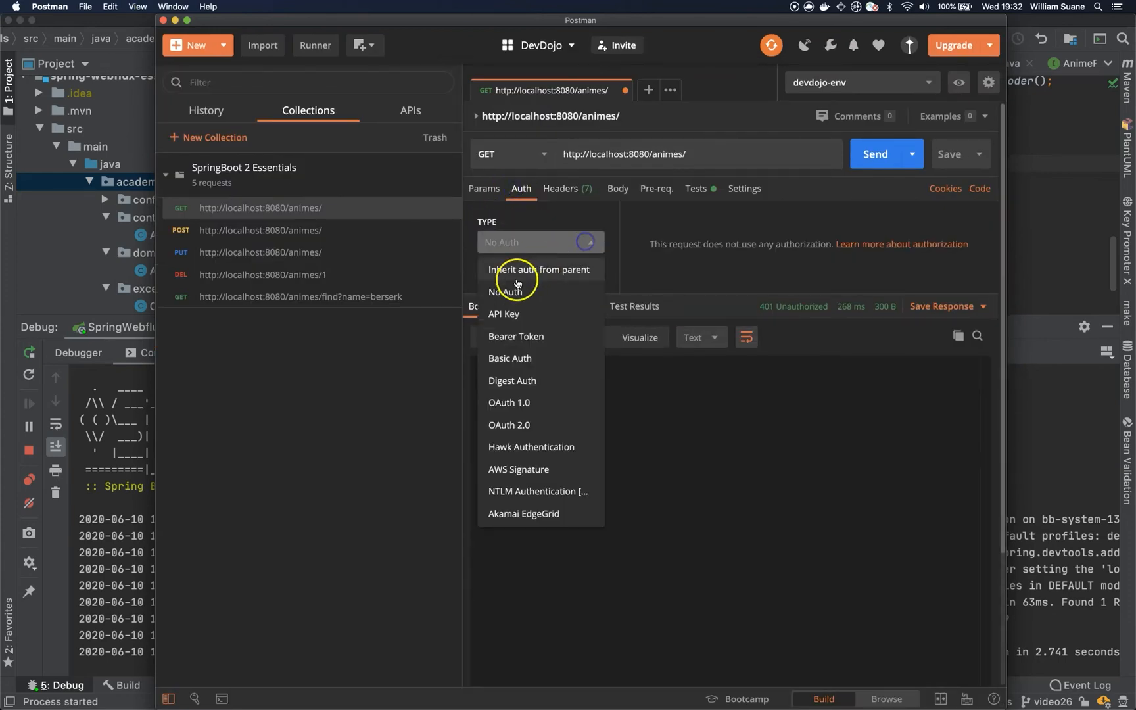
pyautogui.click(509, 358)
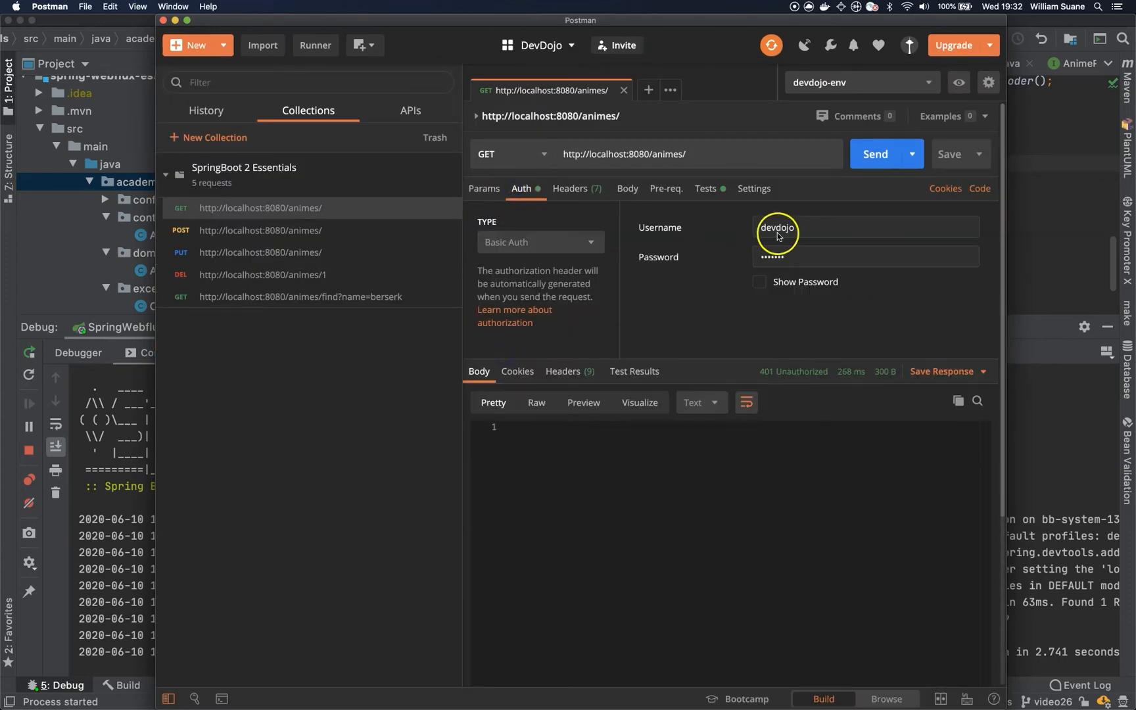
pyautogui.write('user')
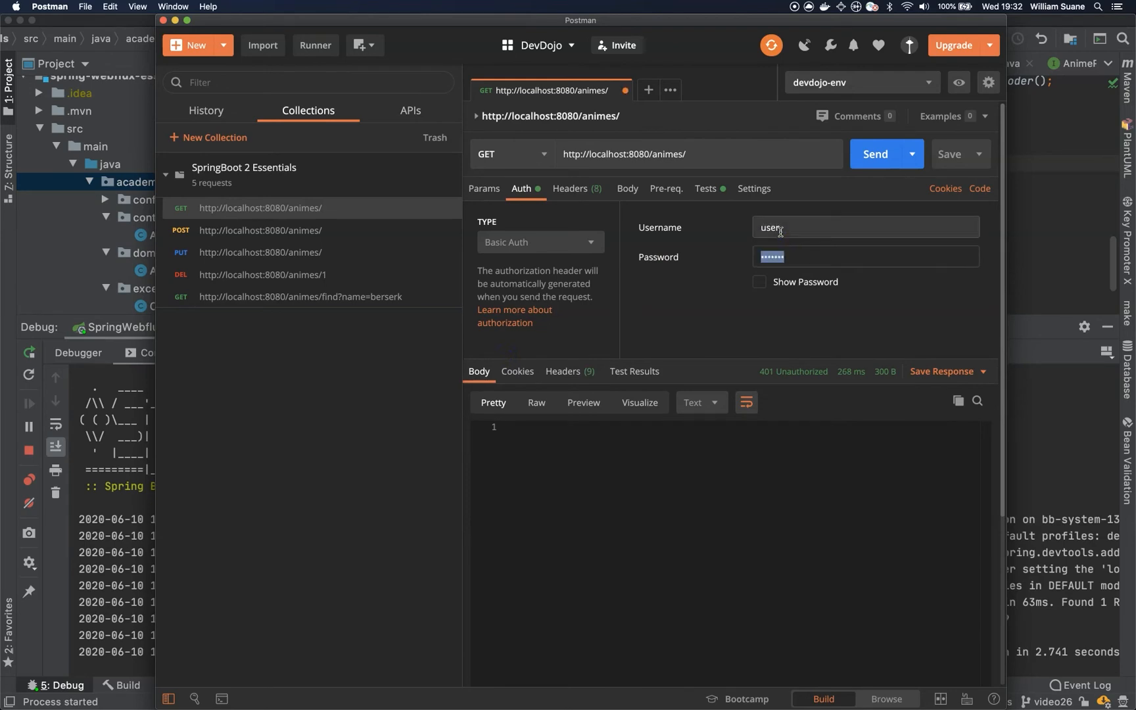
pyautogui.click(760, 282)
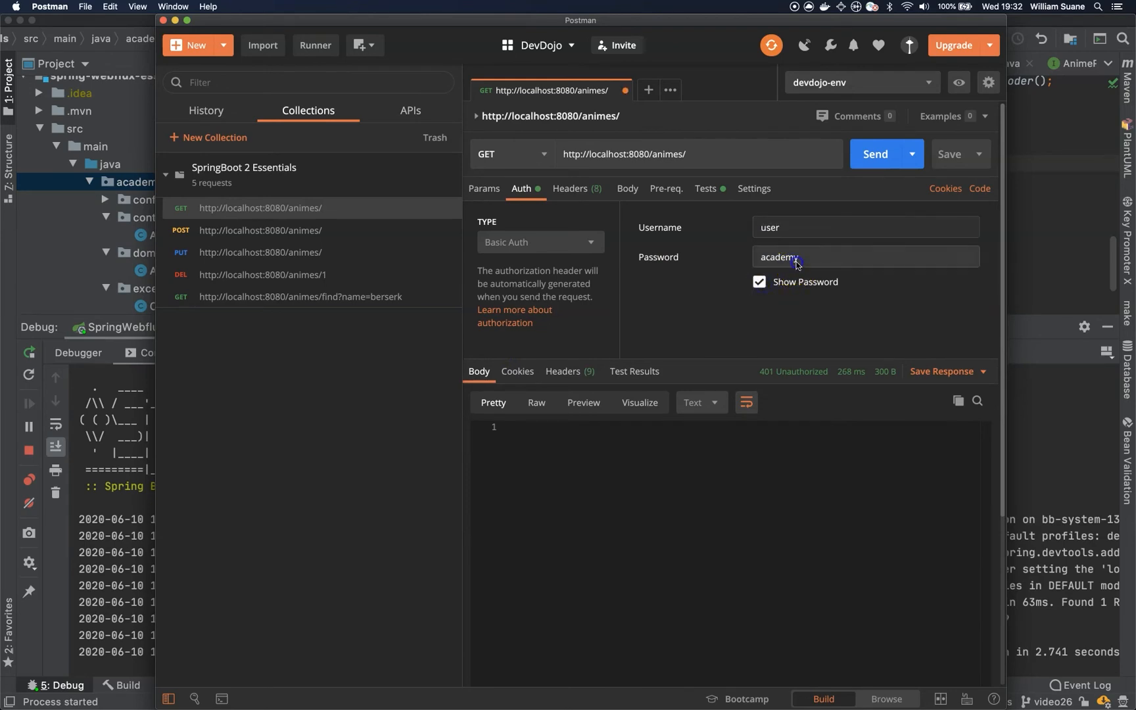
pyautogui.write('devdojo')
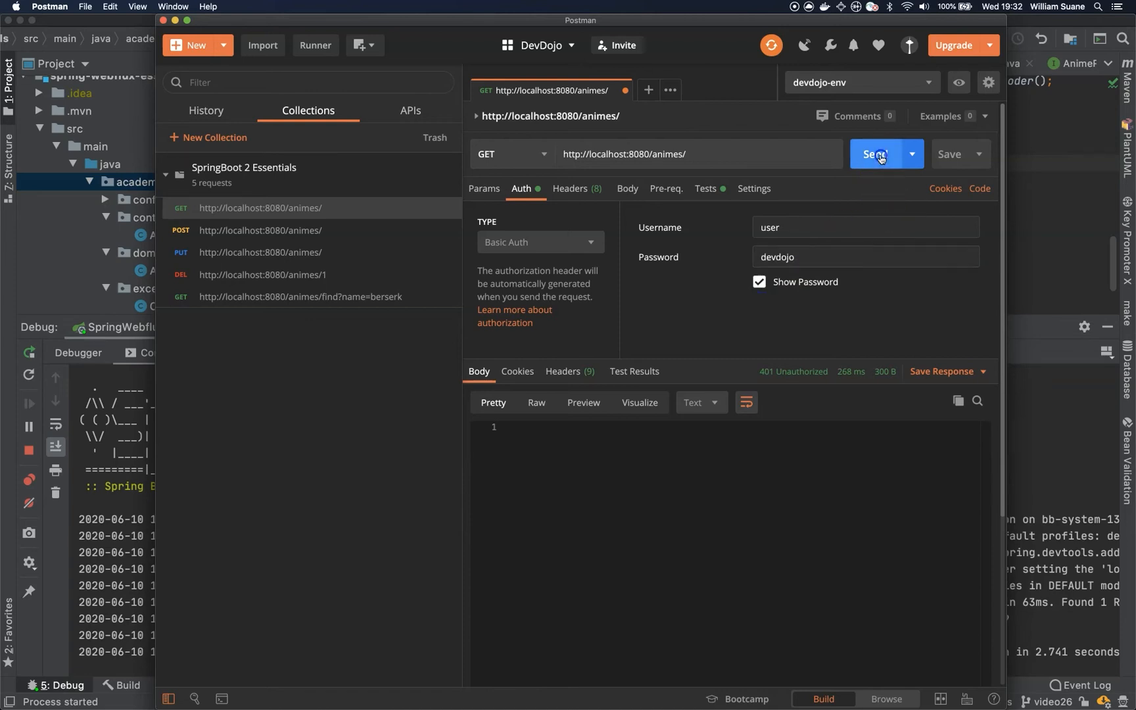
pyautogui.click(874, 154)
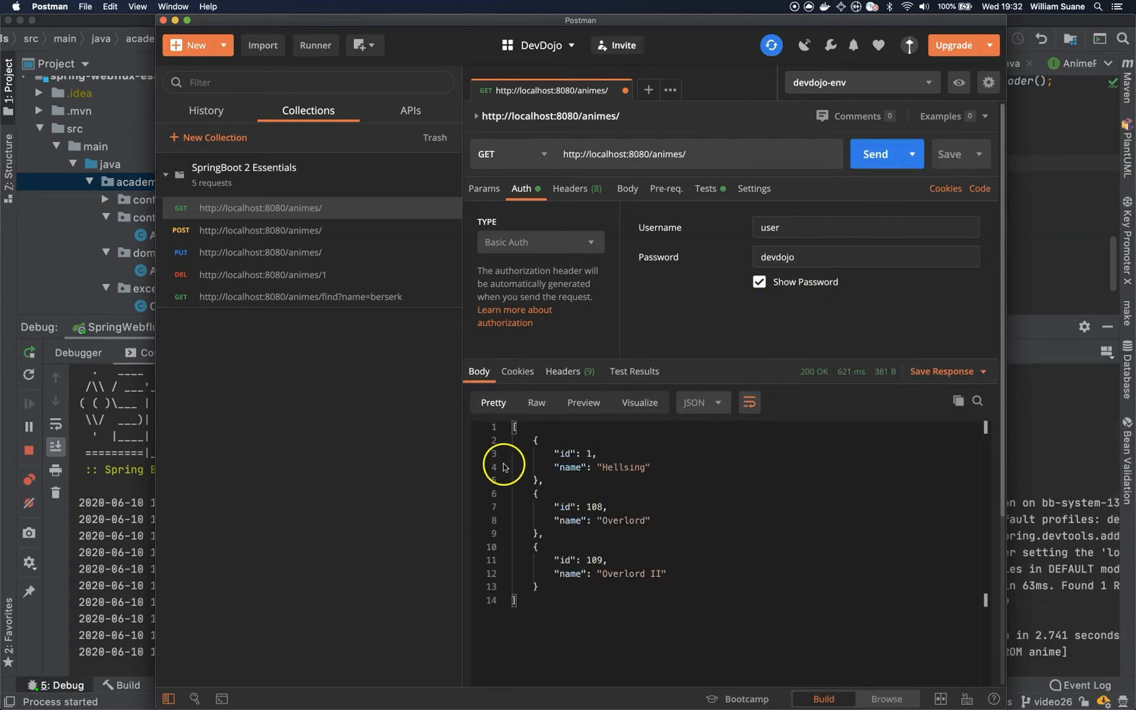
pyautogui.moveTo(275, 230)
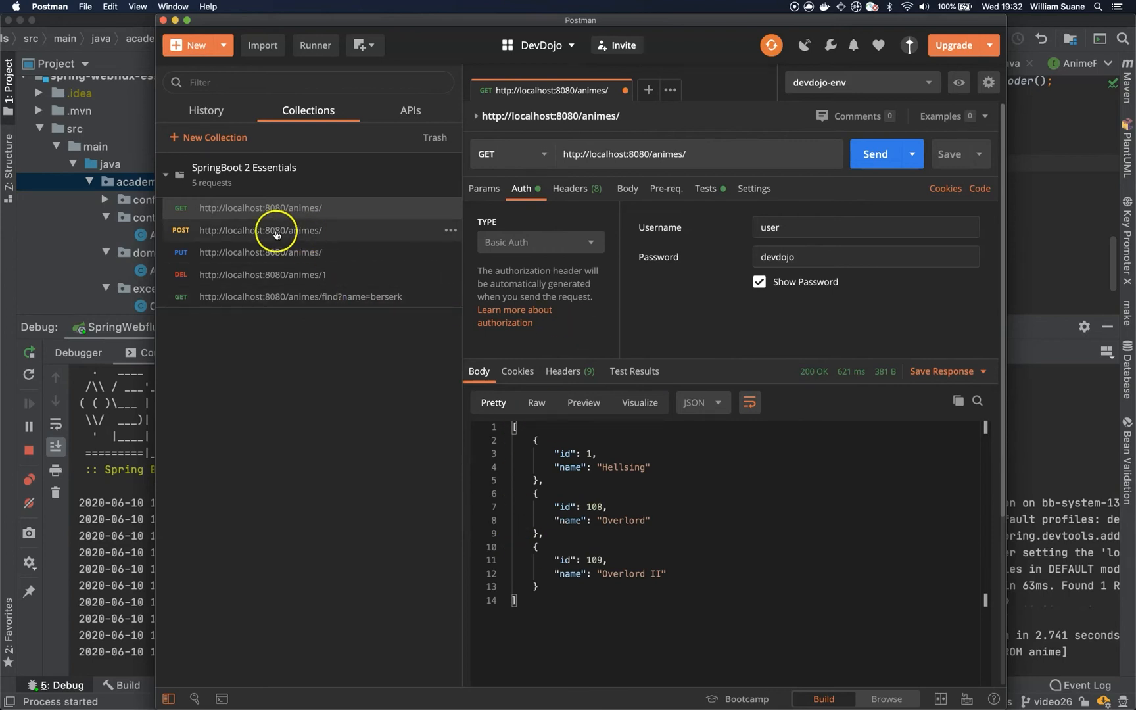
pyautogui.click(260, 230)
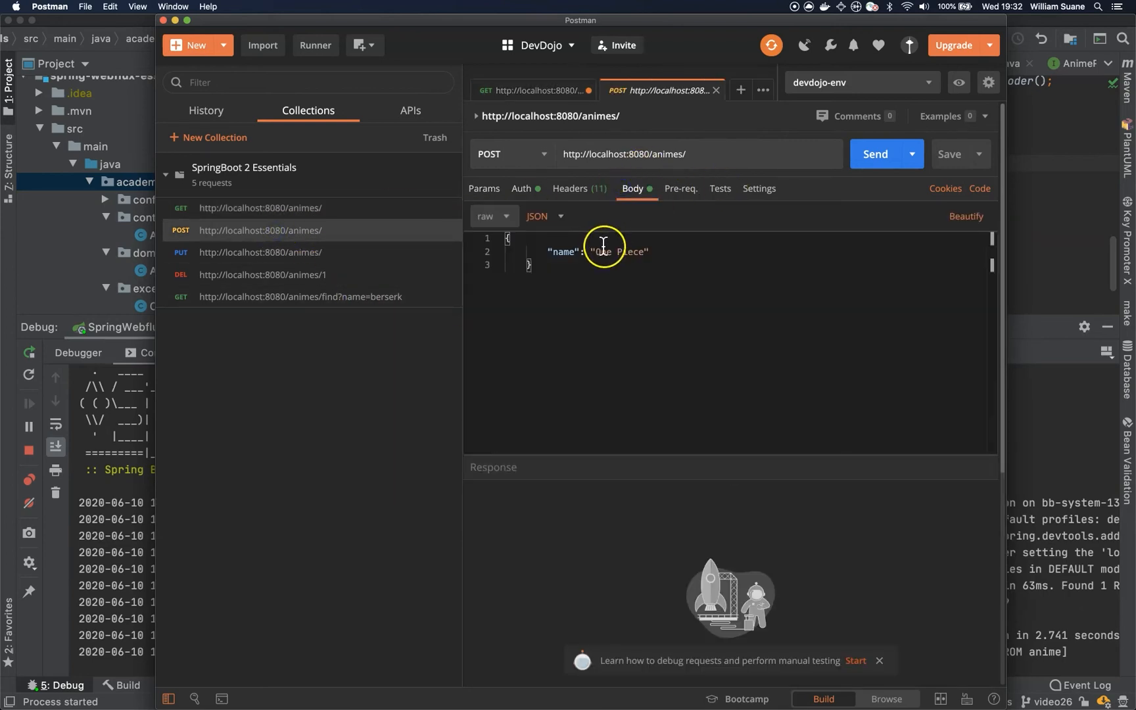
pyautogui.moveTo(659, 211)
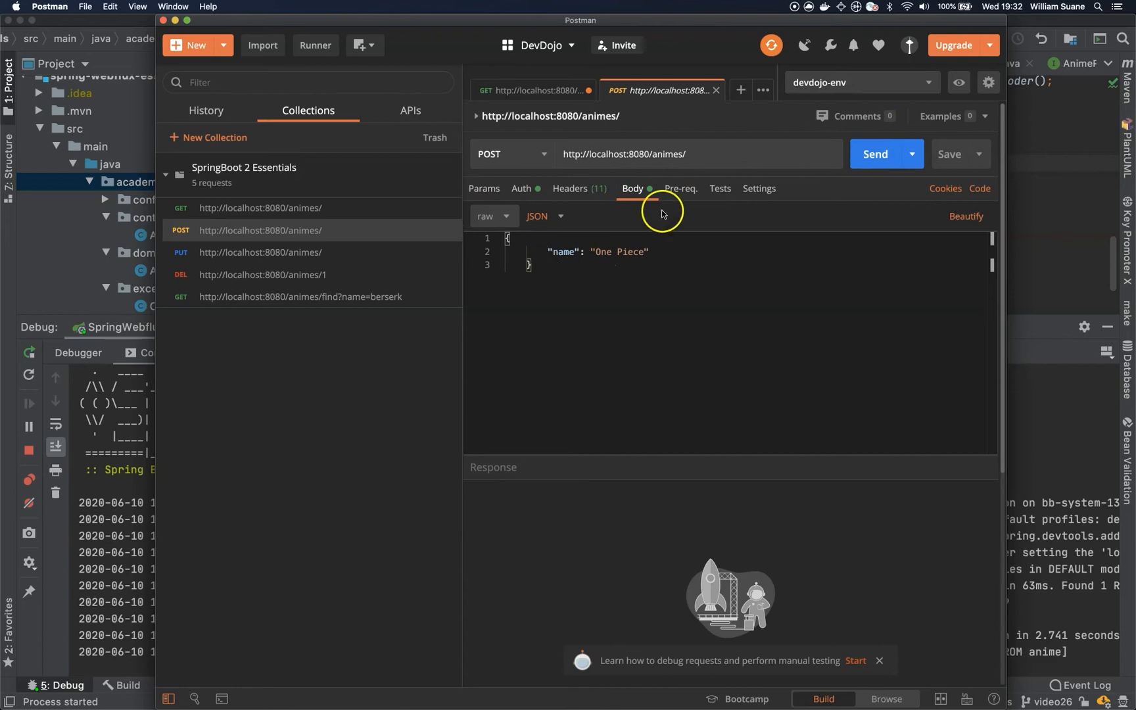
pyautogui.click(873, 154)
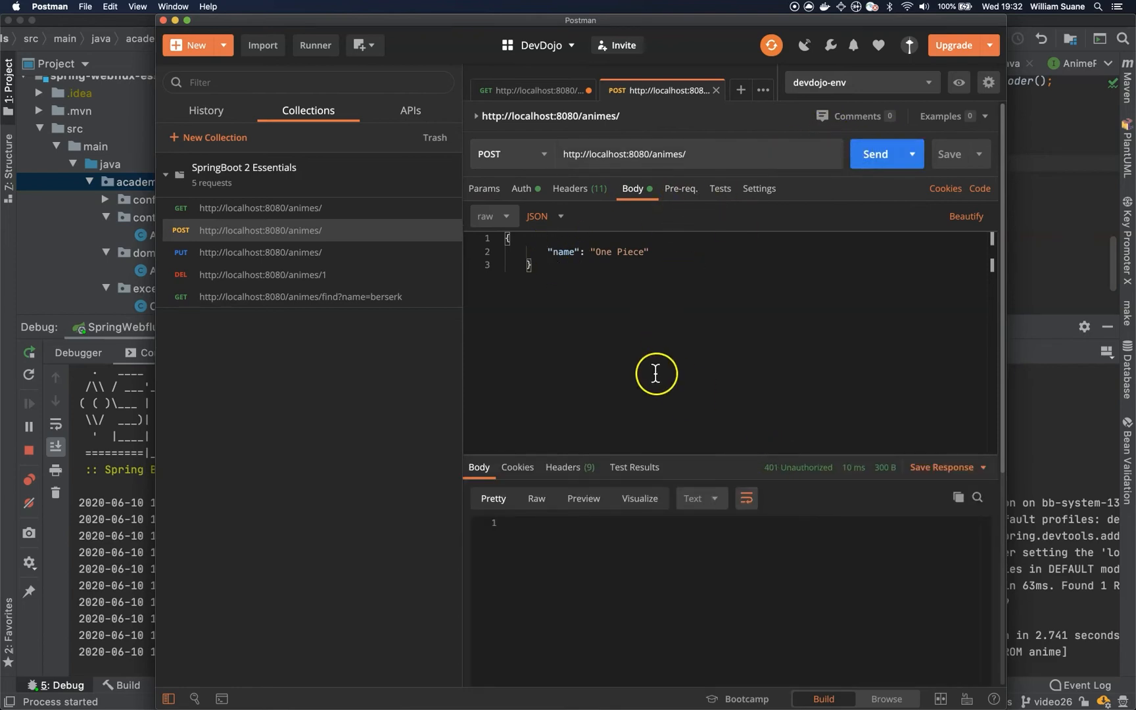
pyautogui.click(520, 188)
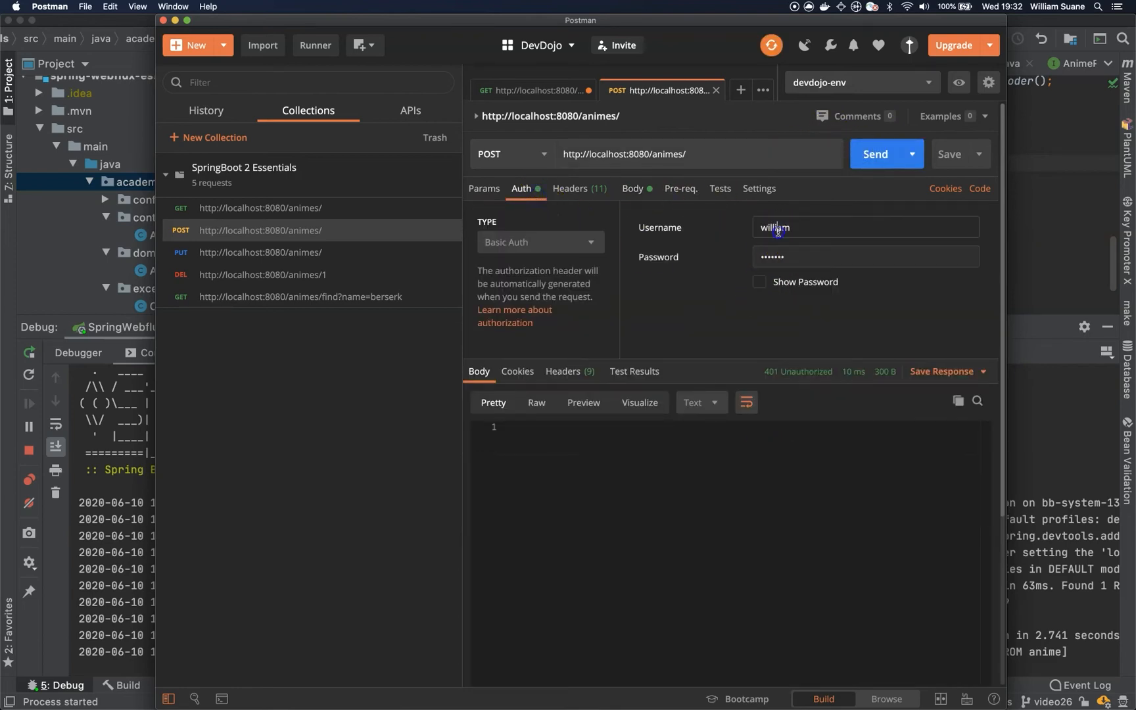
pyautogui.write('user')
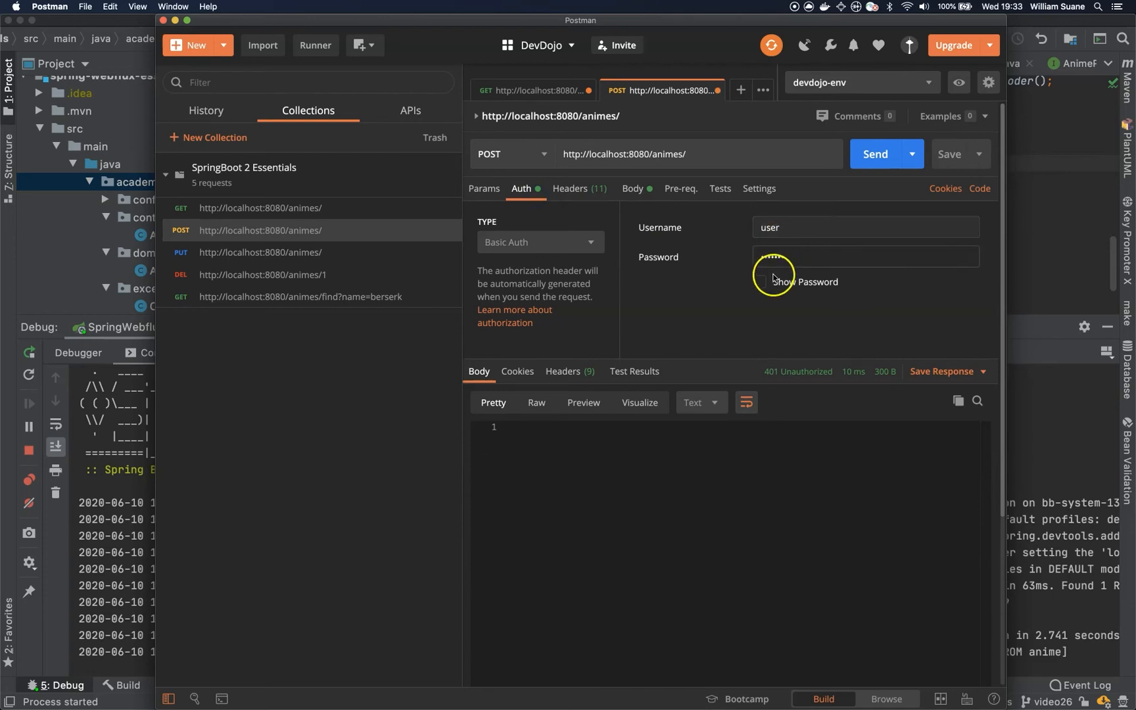
pyautogui.click(759, 282)
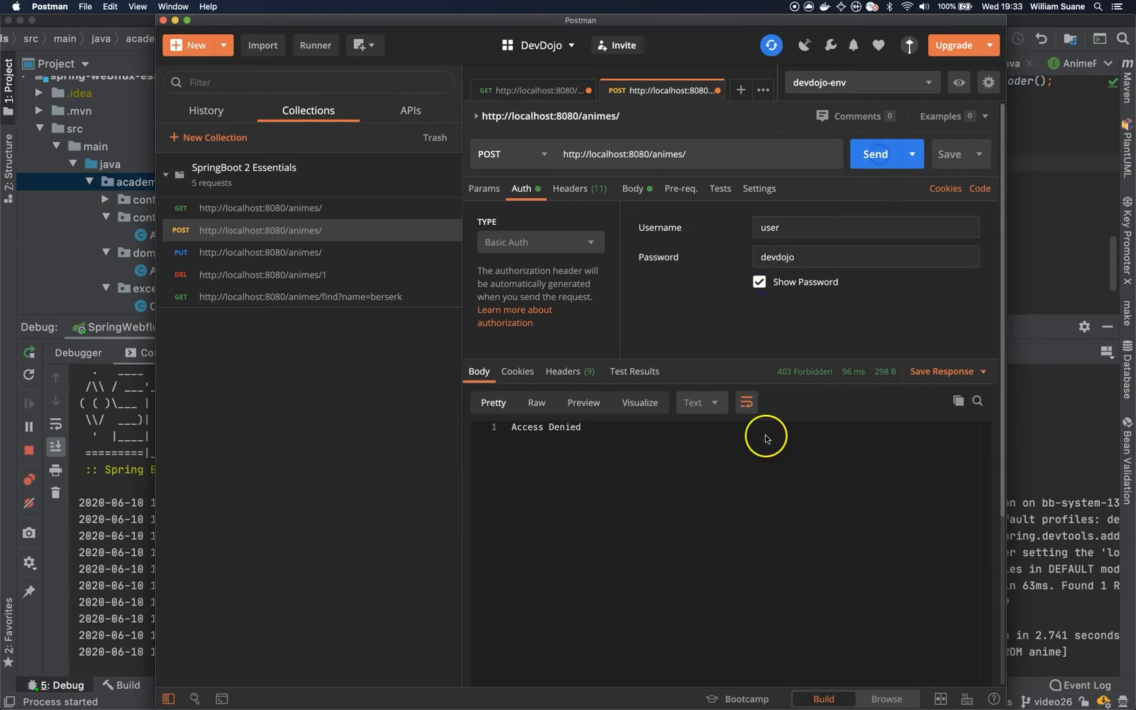
pyautogui.moveTo(583, 424)
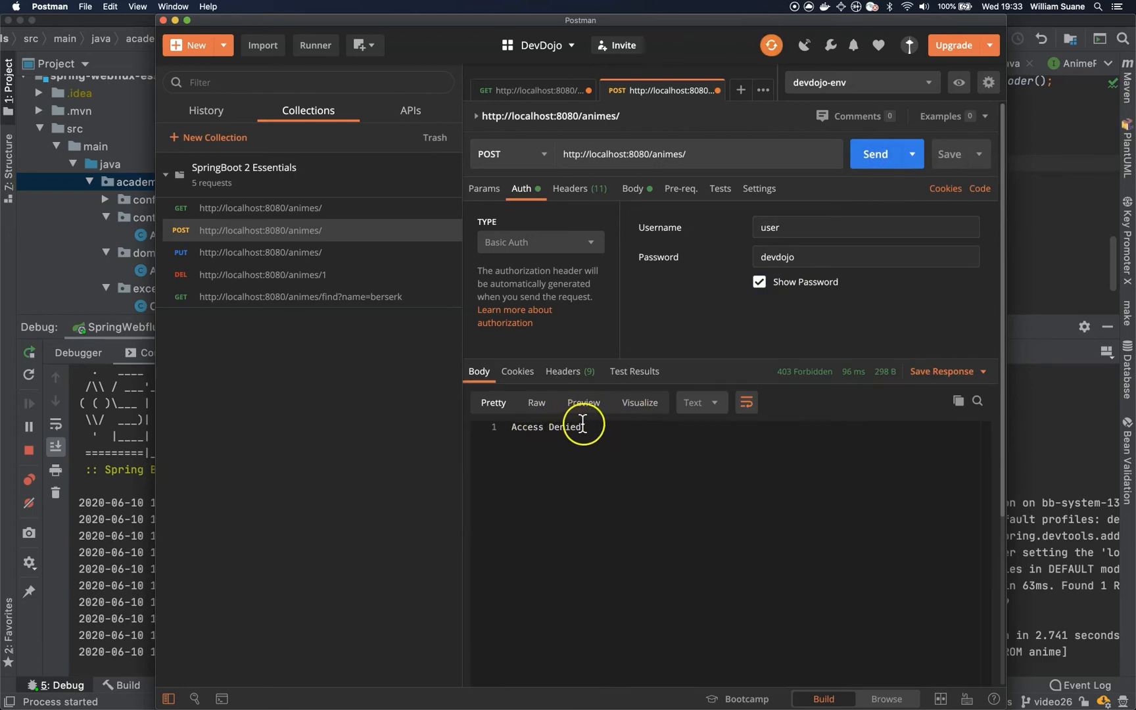
# Step: Resend the POST request as admin/devdojo, getting 201 Created
pyautogui.click(864, 227)
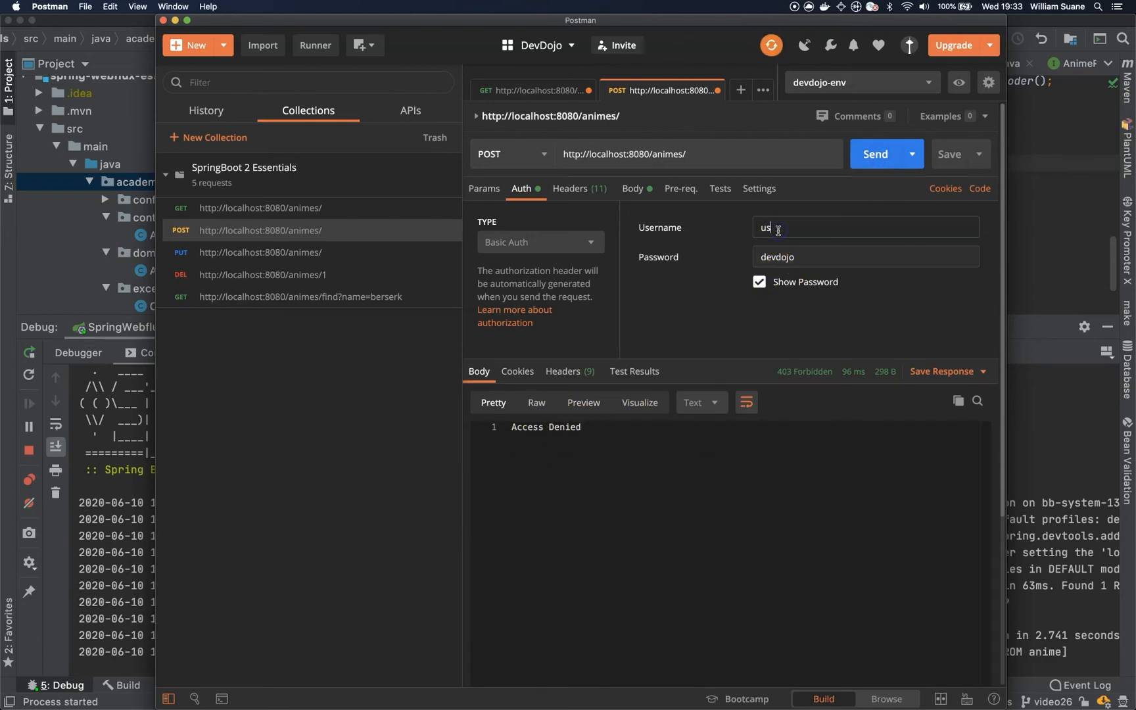
pyautogui.click(874, 154)
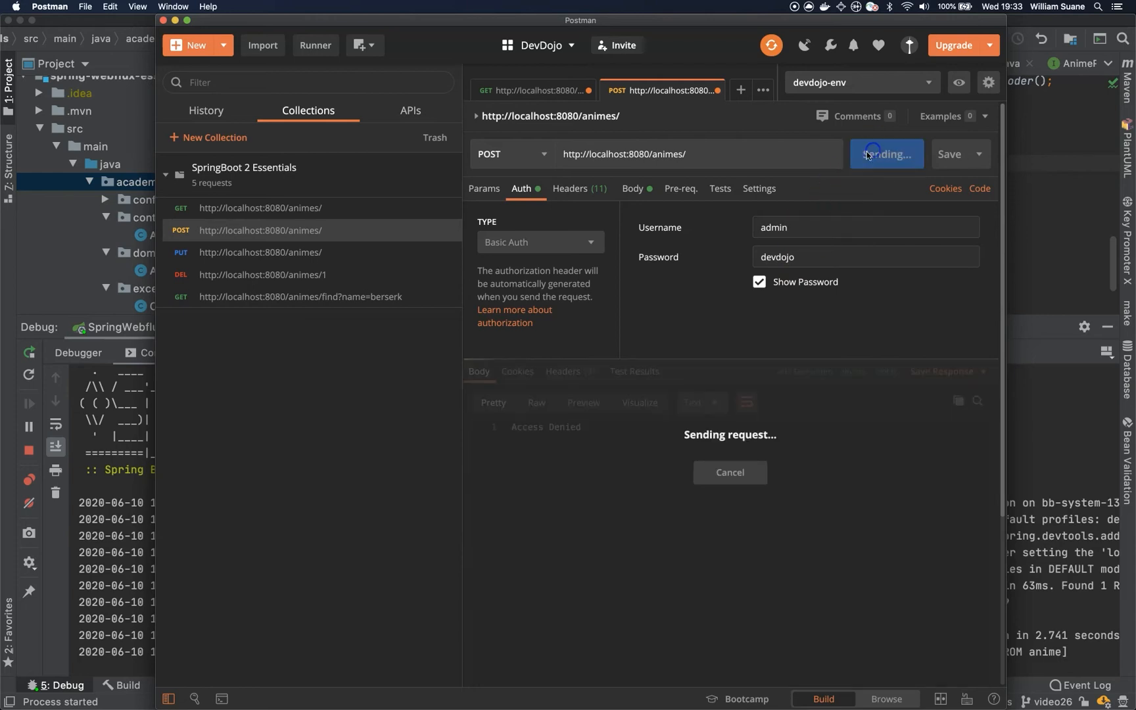
pyautogui.click(877, 154)
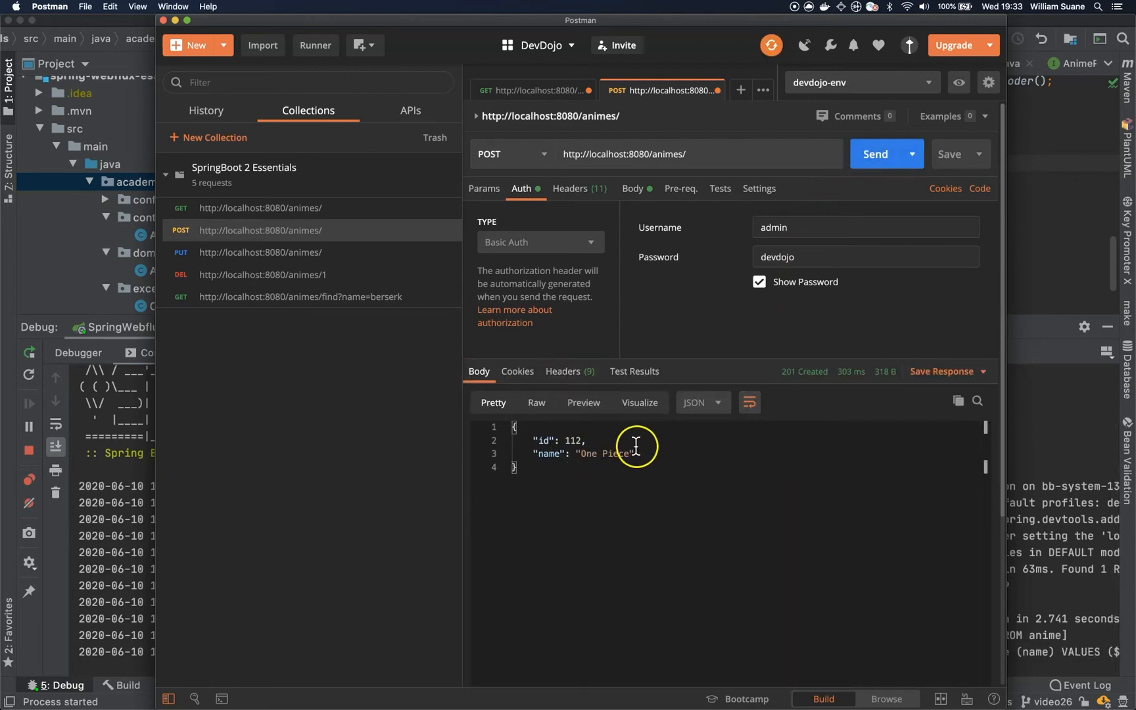
pyautogui.click(534, 90)
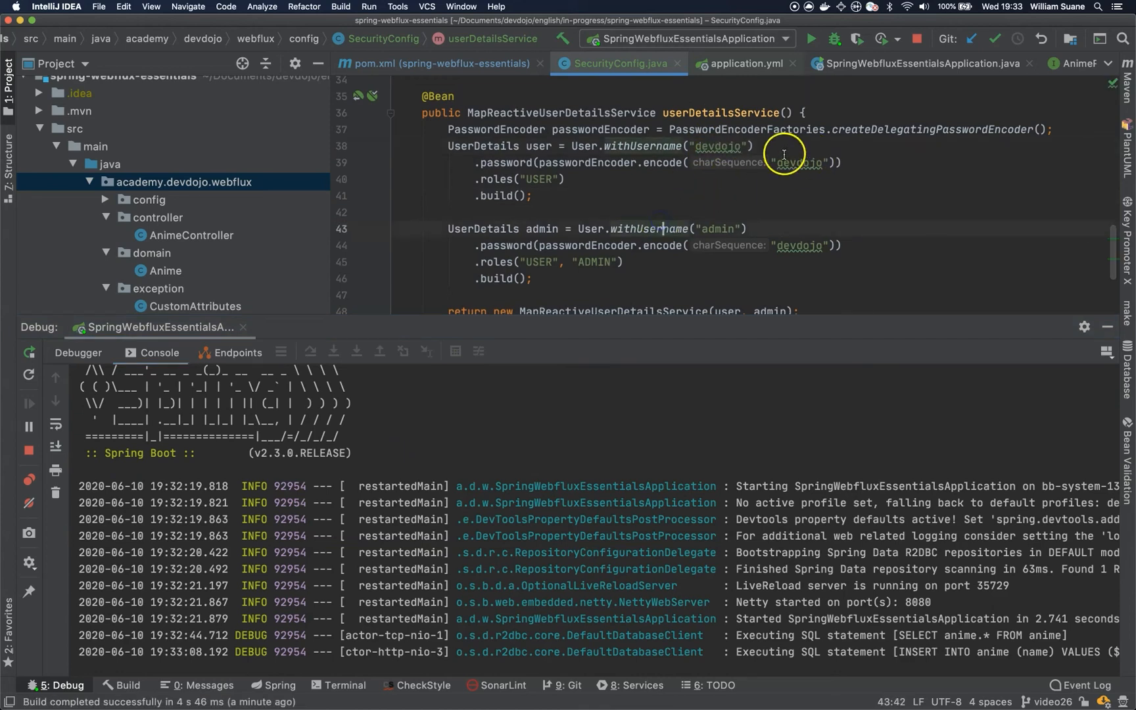
pyautogui.write('academy')
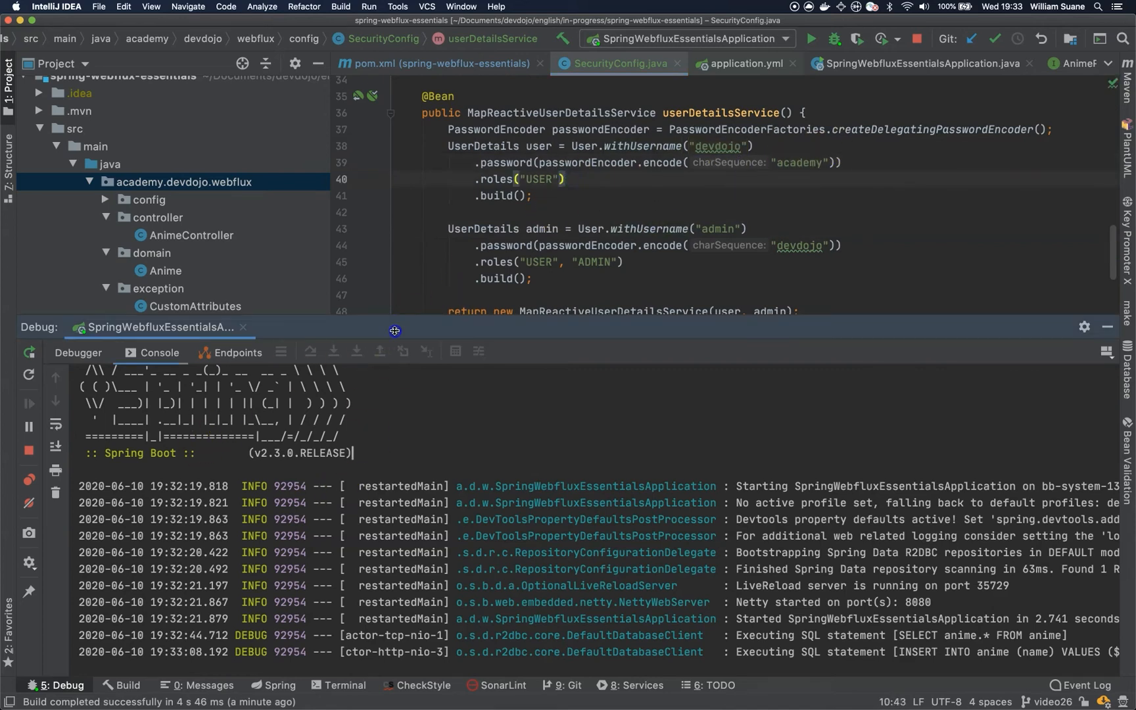
pyautogui.click(833, 39)
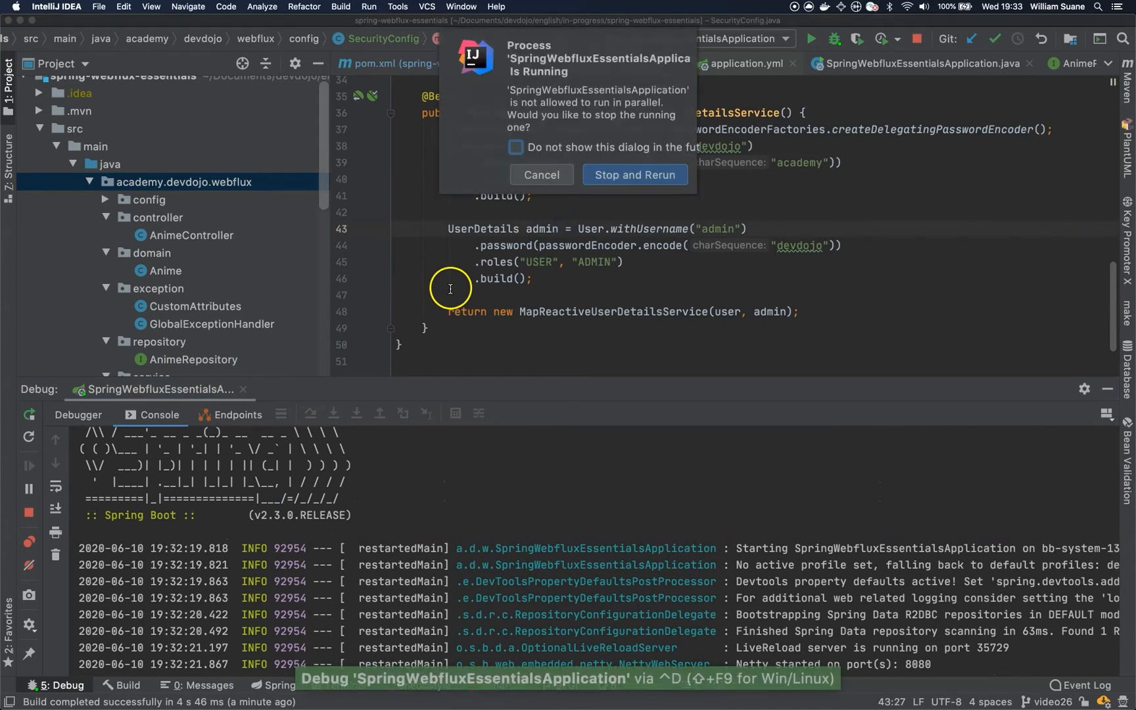
pyautogui.click(634, 174)
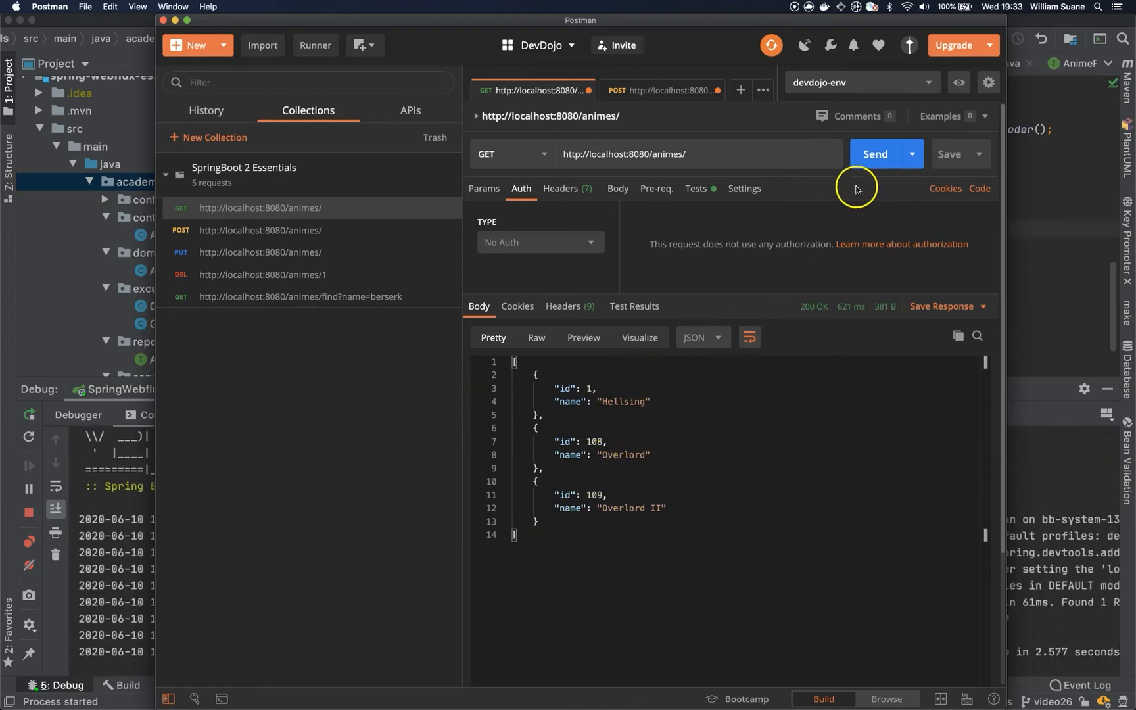
# Step: Resend GET /animes/ without credentials (401), then set Basic Auth with username devdojo
pyautogui.click(874, 153)
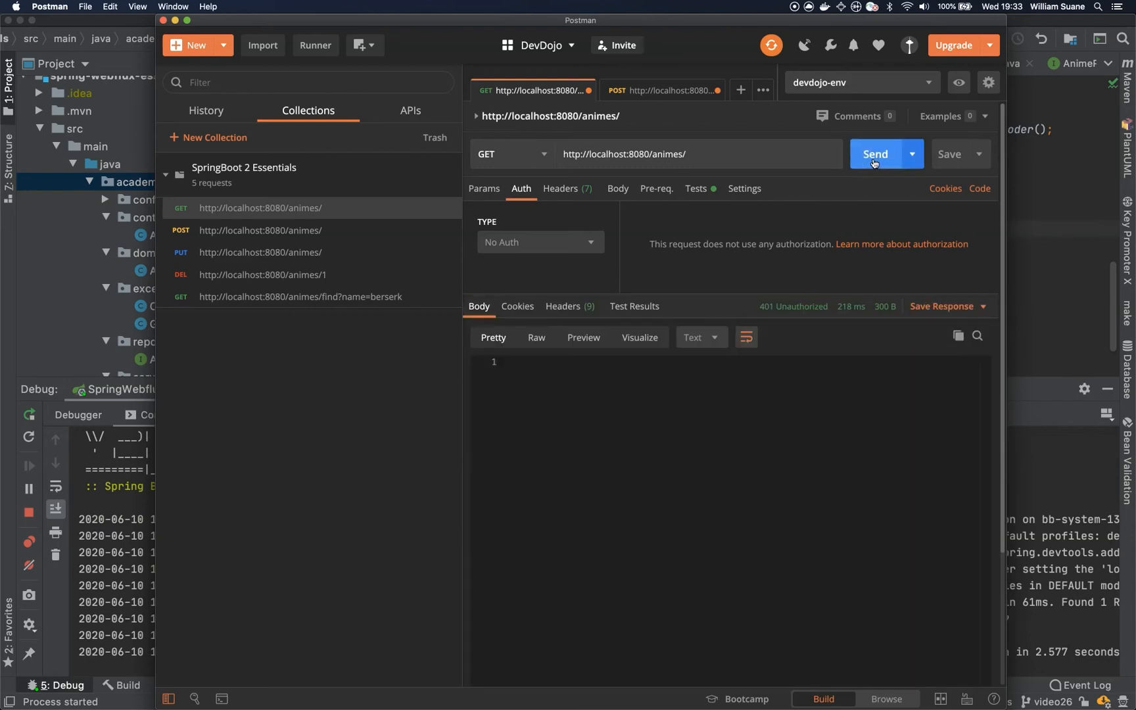
pyautogui.click(874, 154)
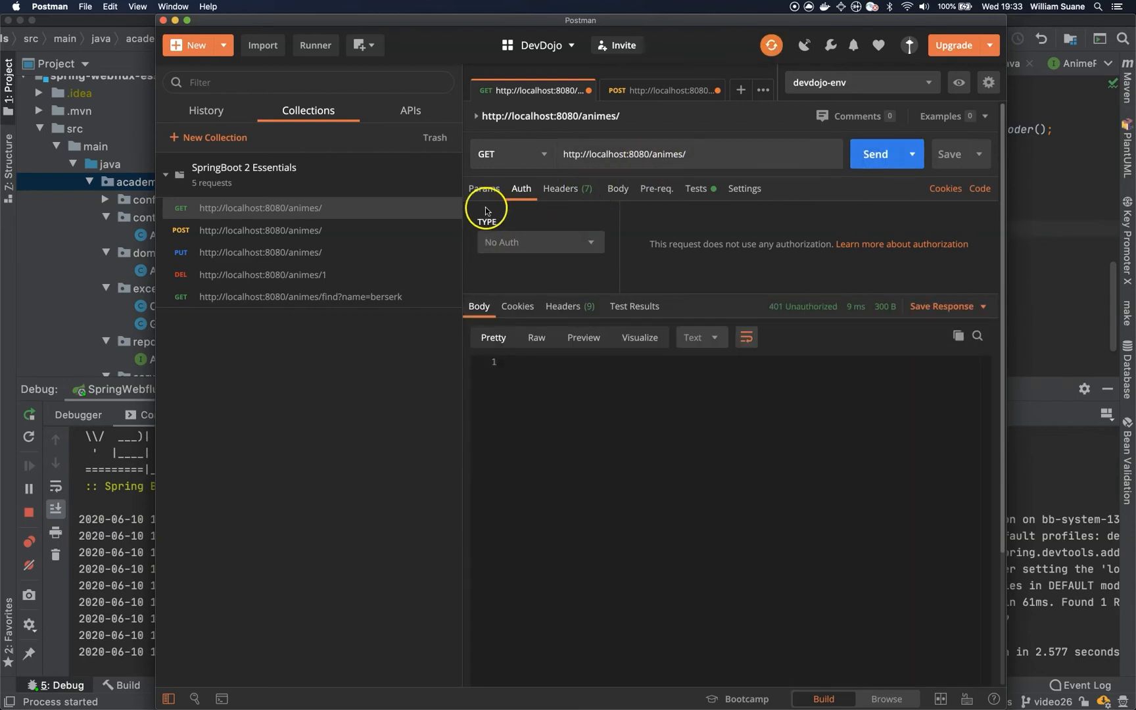
pyautogui.click(539, 242)
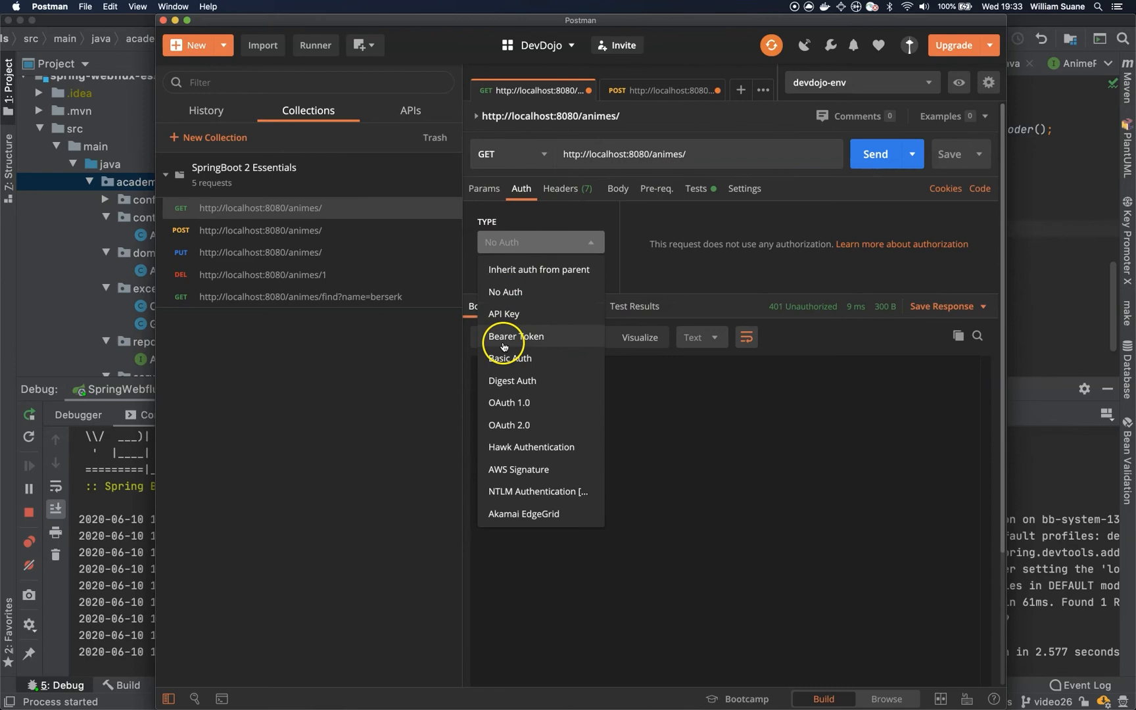
pyautogui.click(510, 358)
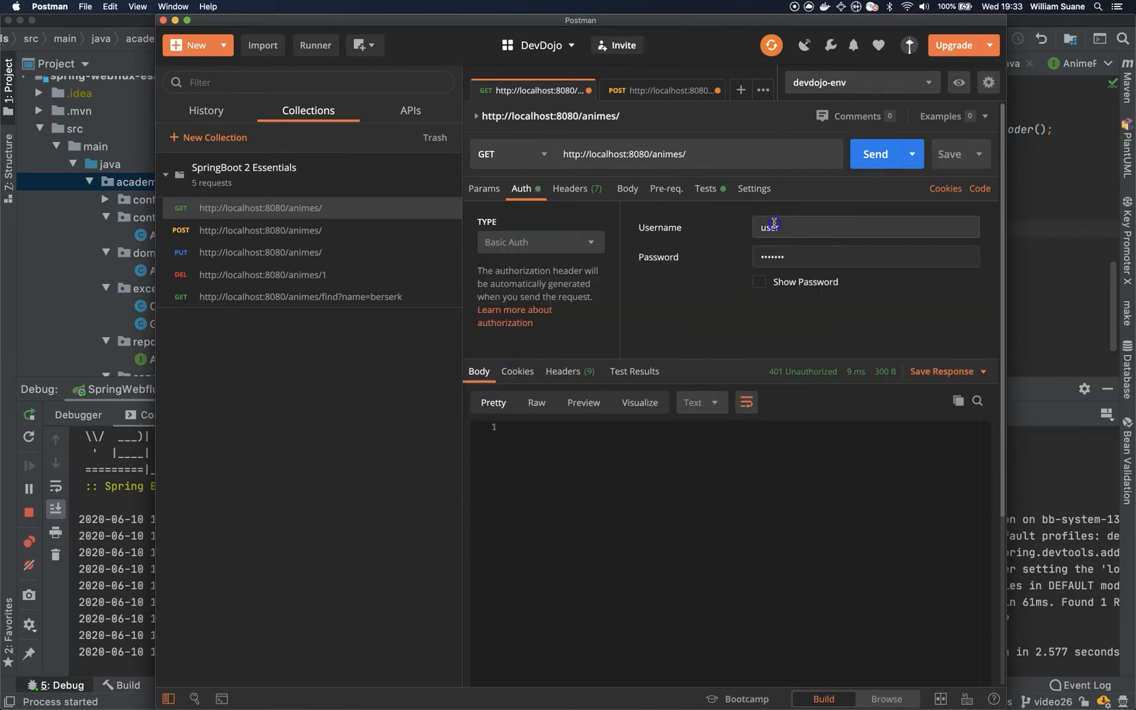
pyautogui.write('devdoj')
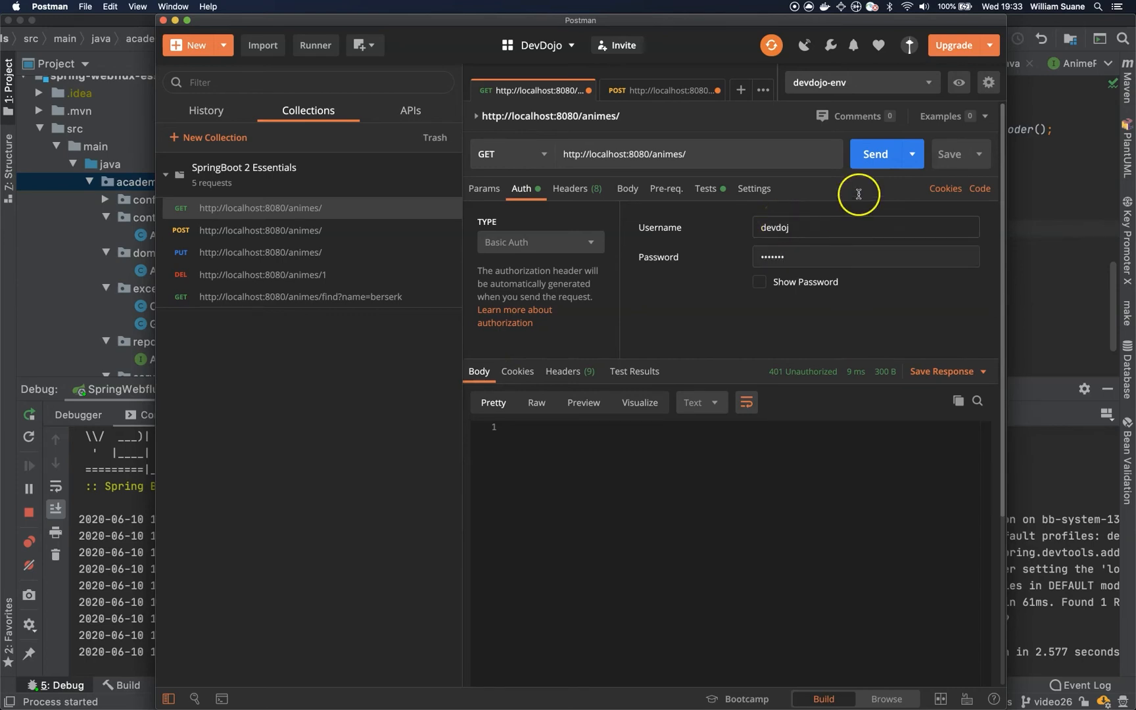
pyautogui.click(759, 282)
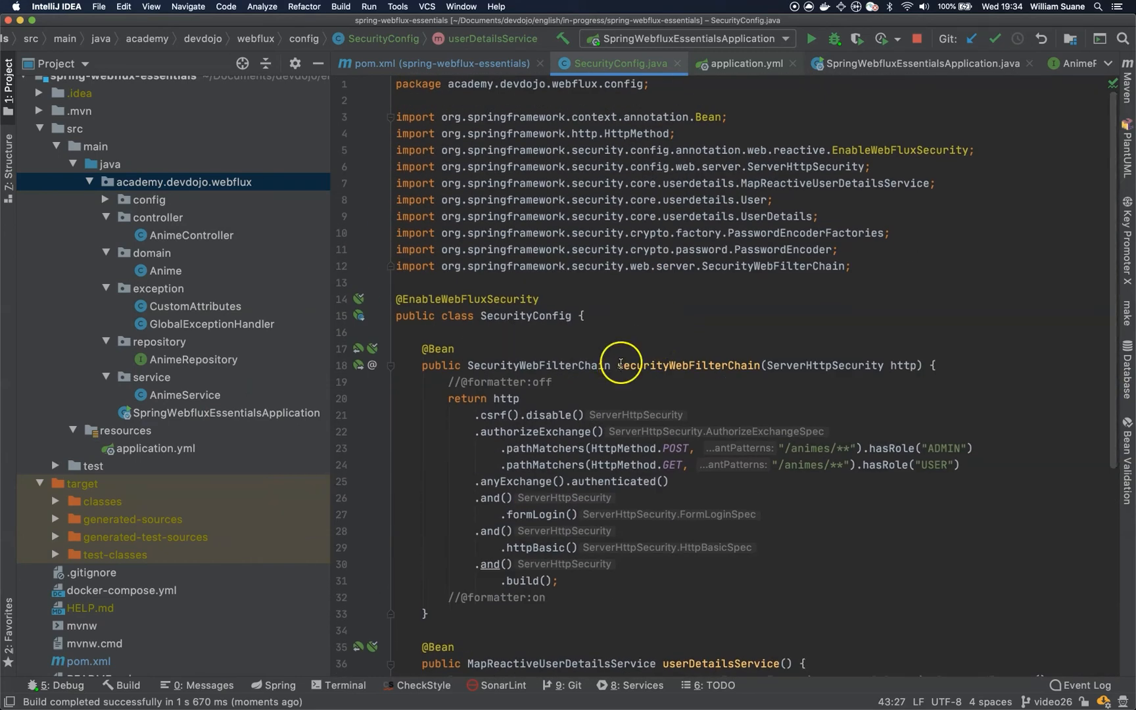
# Step: Open the AnimeController source file from the project tree
pyautogui.click(190, 235)
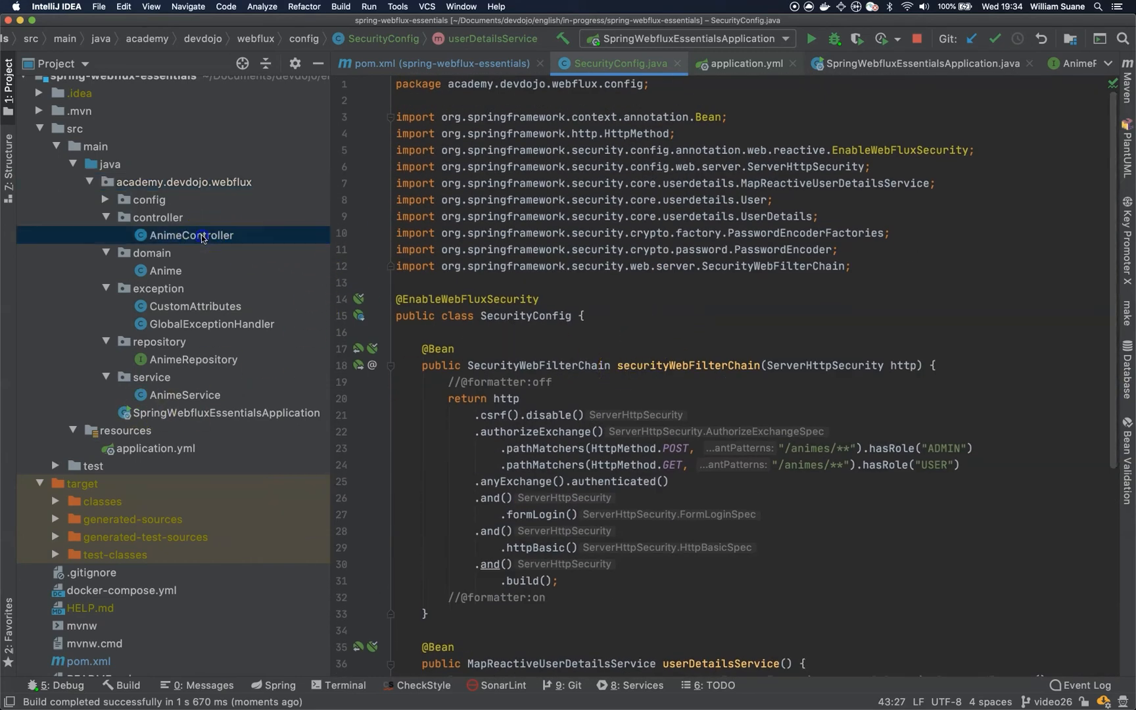
pyautogui.click(190, 235)
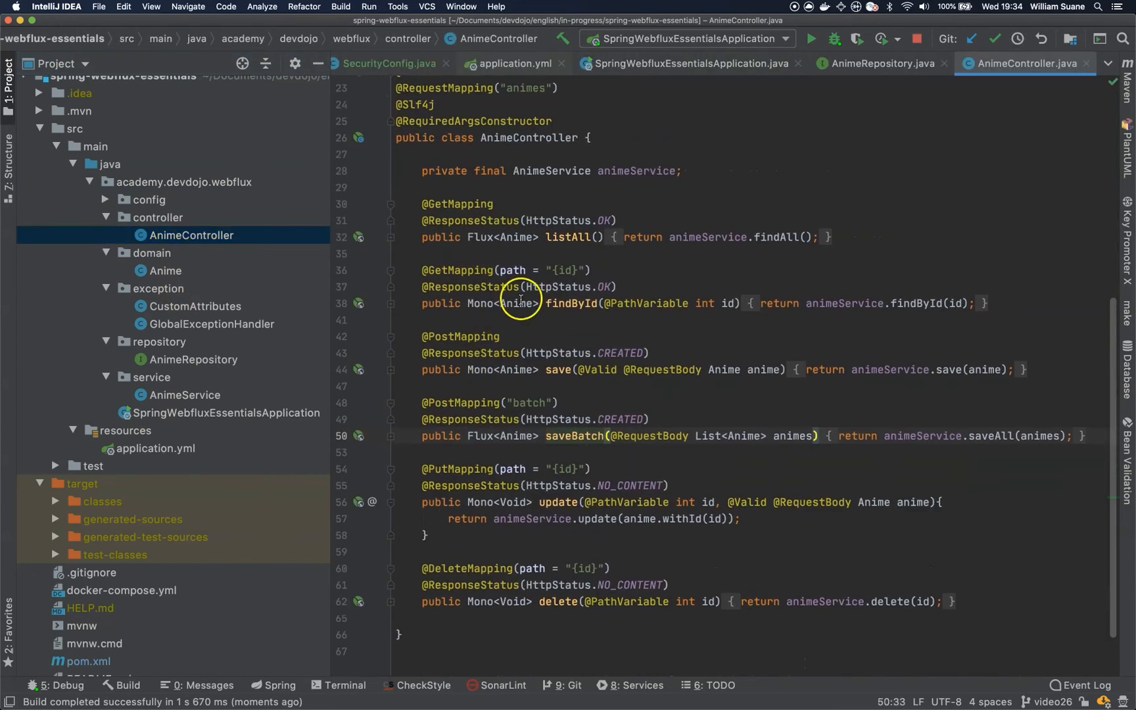
pyautogui.click(587, 220)
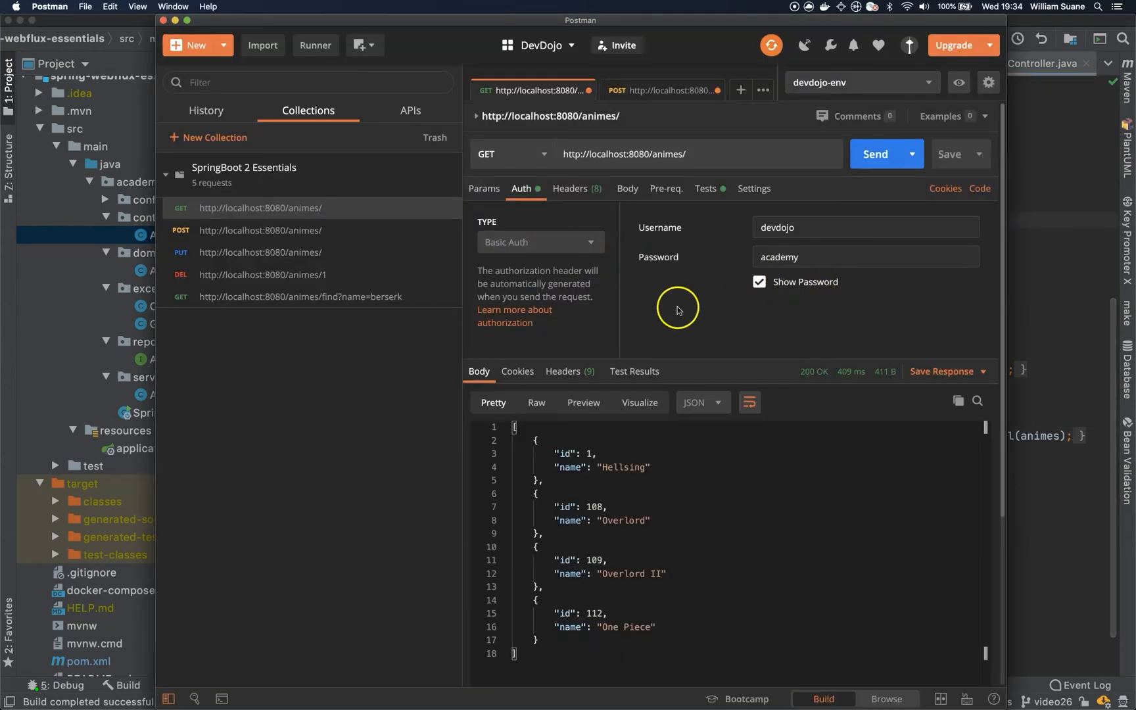
pyautogui.press('cmd+tab')
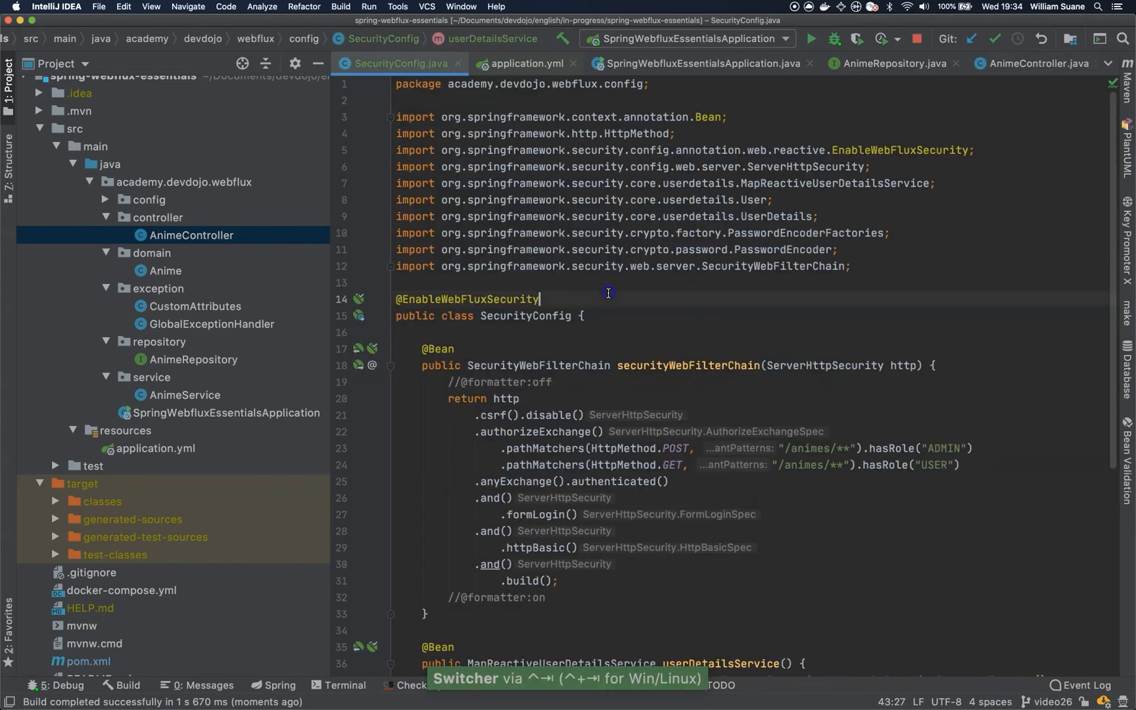
pyautogui.write('@Enabl')
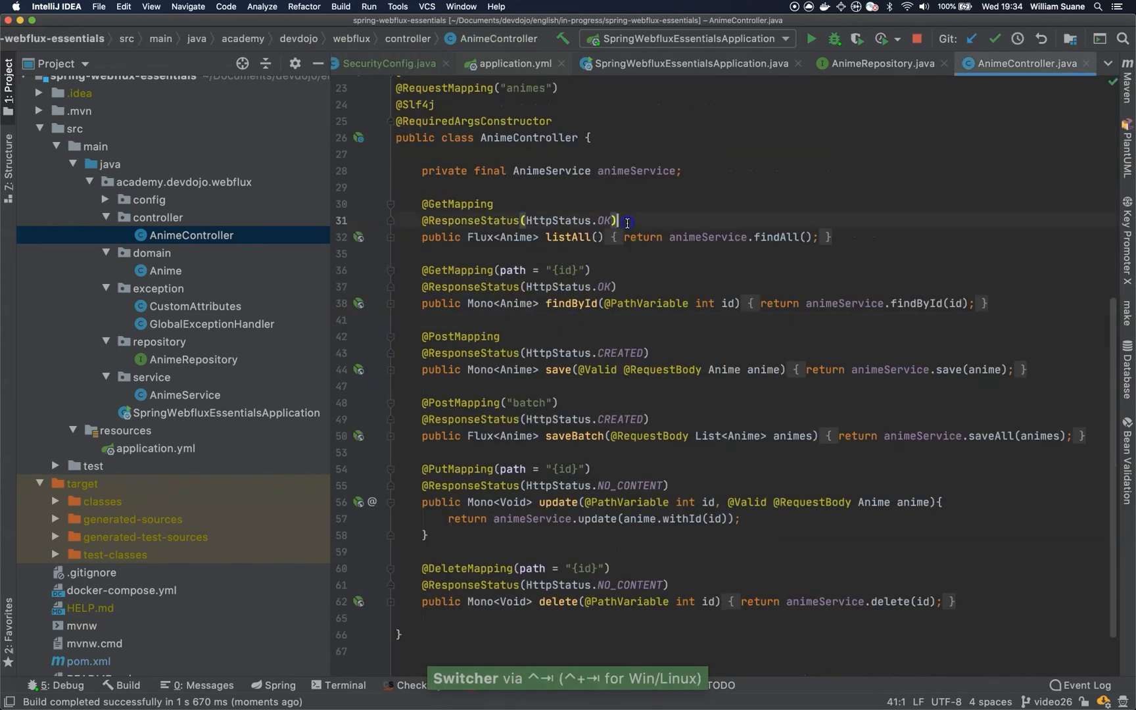
pyautogui.write('@PreAuthorize(')
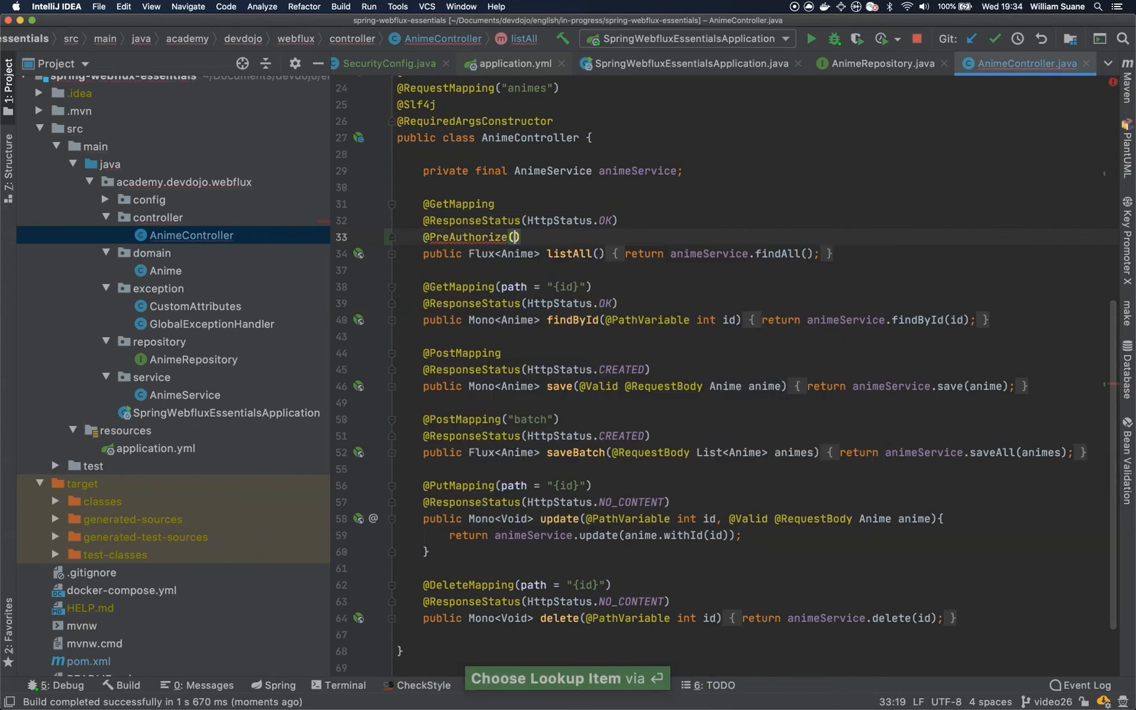
pyautogui.write('has')
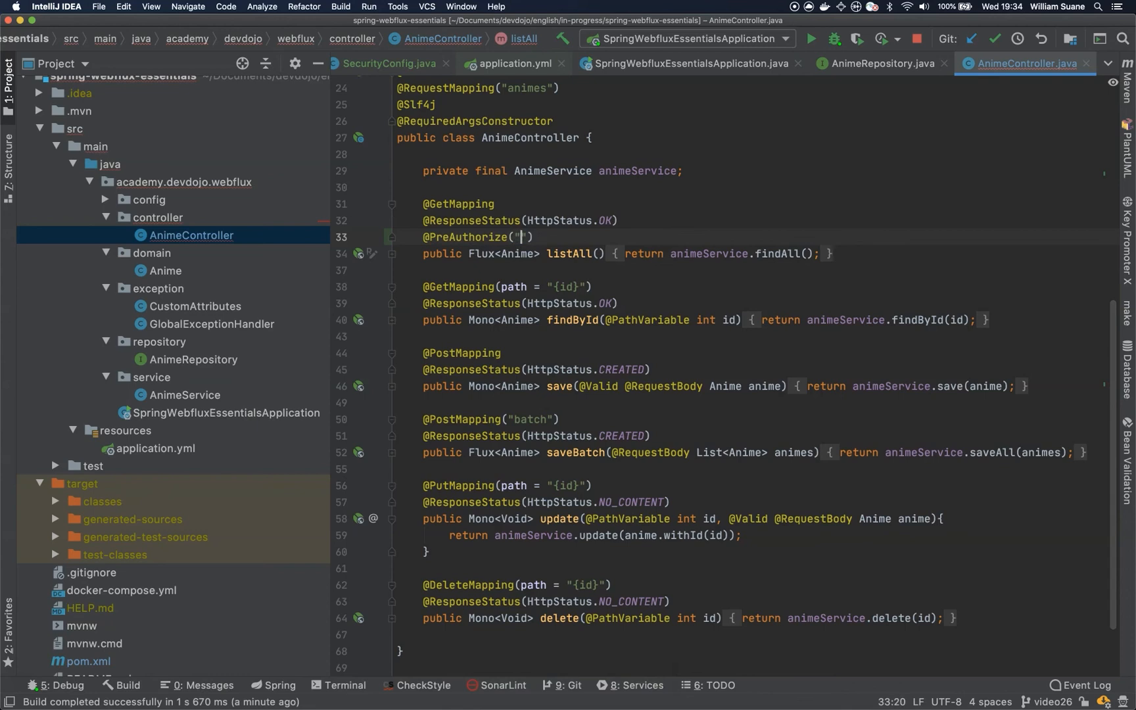
pyautogui.write('has')
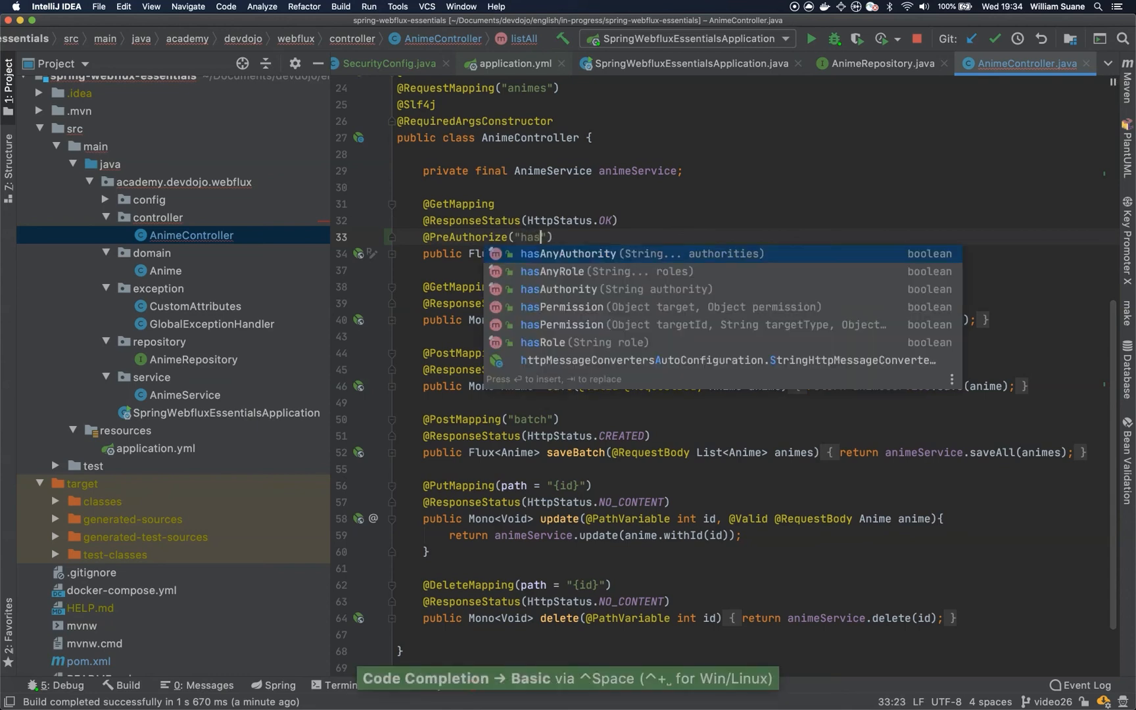
pyautogui.press('down')
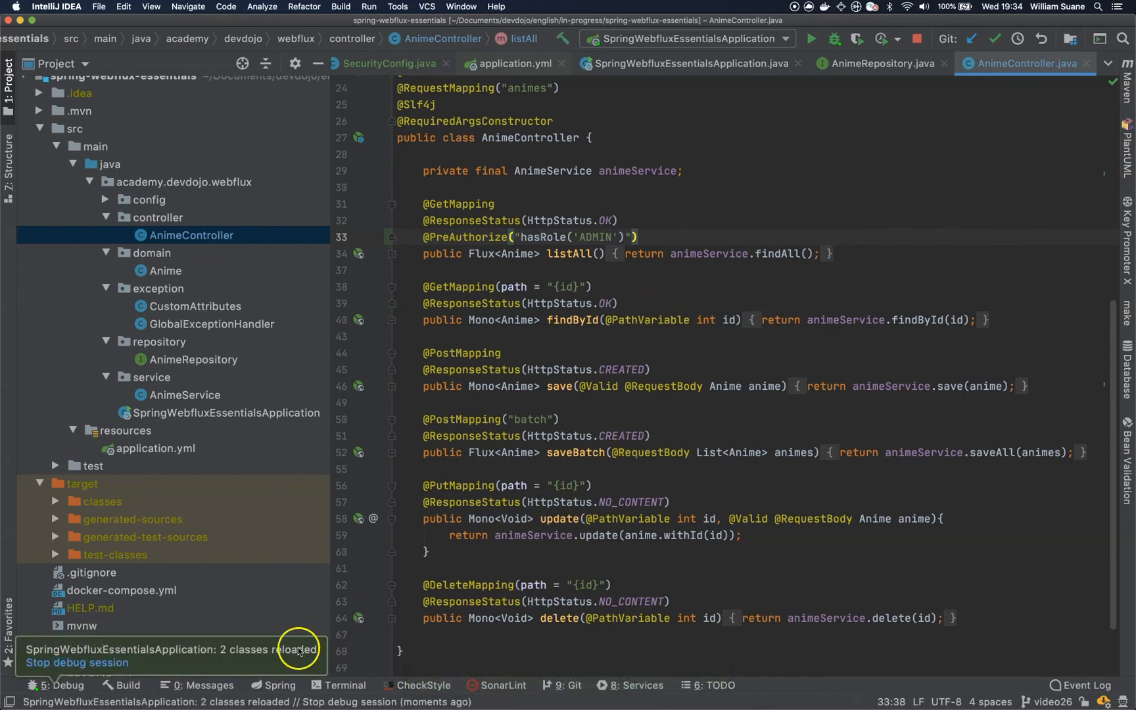
pyautogui.press('cmd+tab')
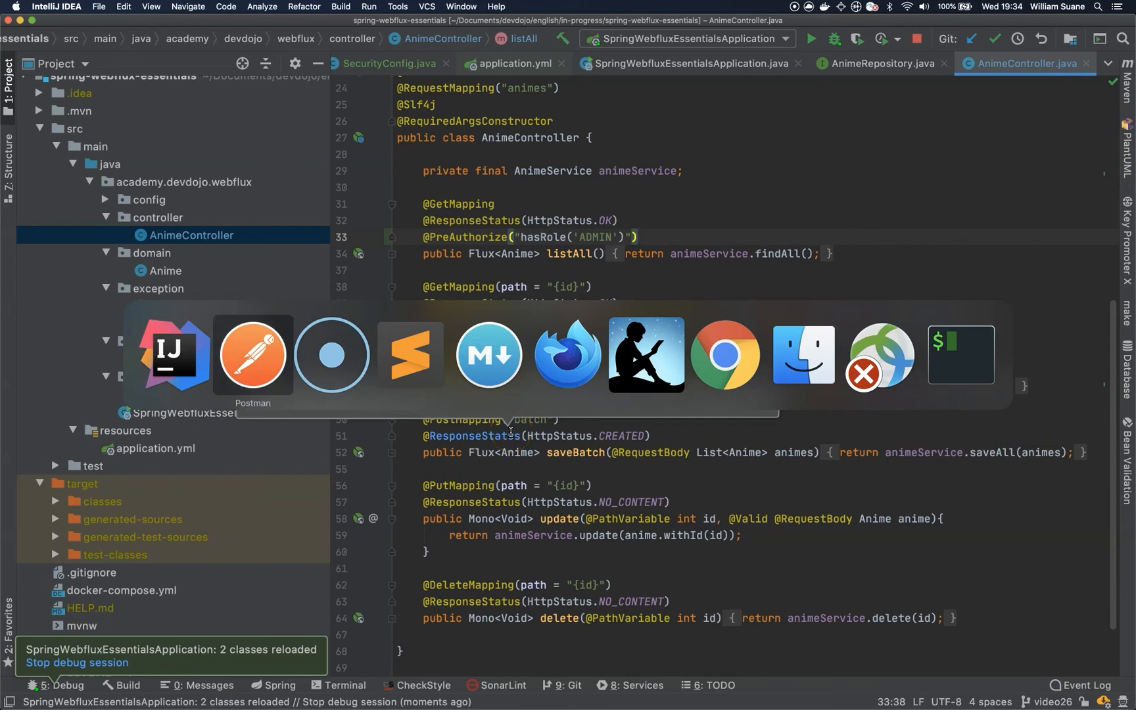
# Step: Resend GET /animes/ as devdojo/academy, getting 403 Forbidden, and change the username to admin
pyautogui.click(251, 354)
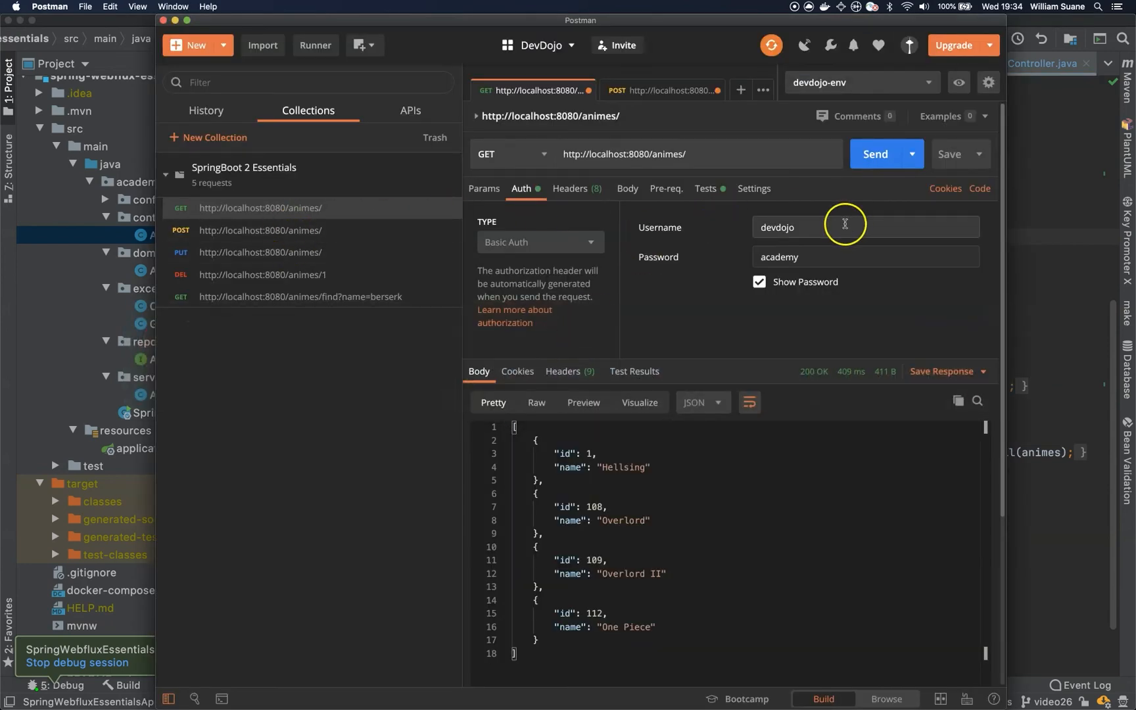
pyautogui.click(874, 154)
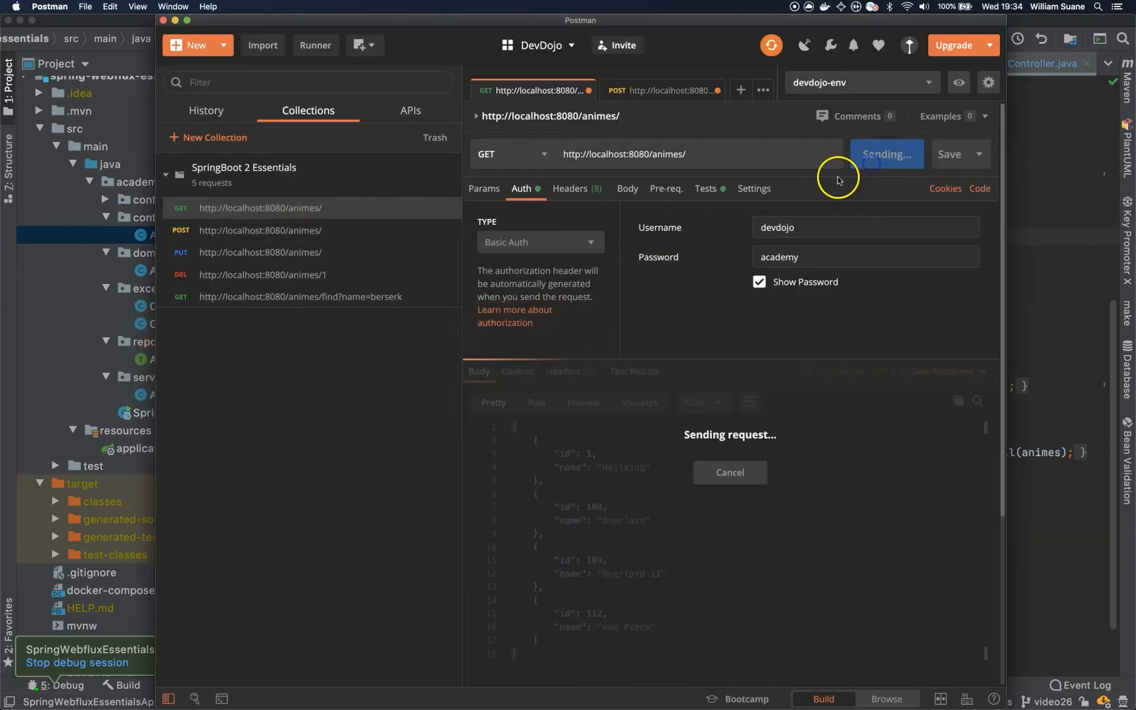
pyautogui.click(879, 154)
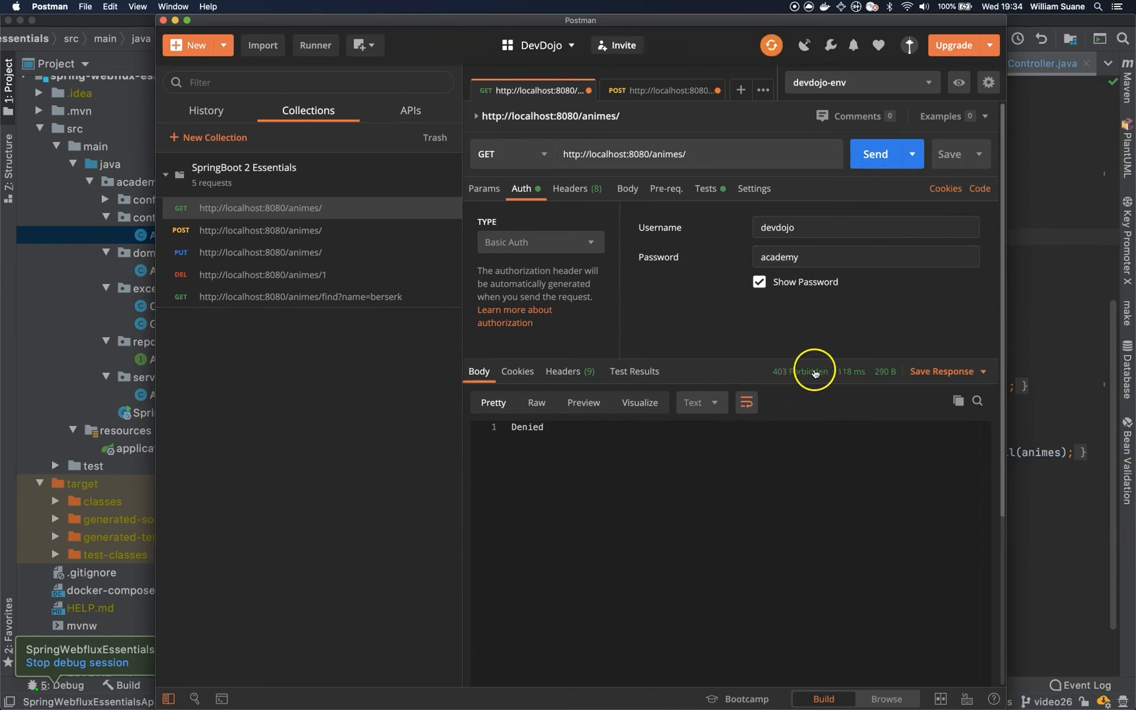
pyautogui.doubleClick(777, 227)
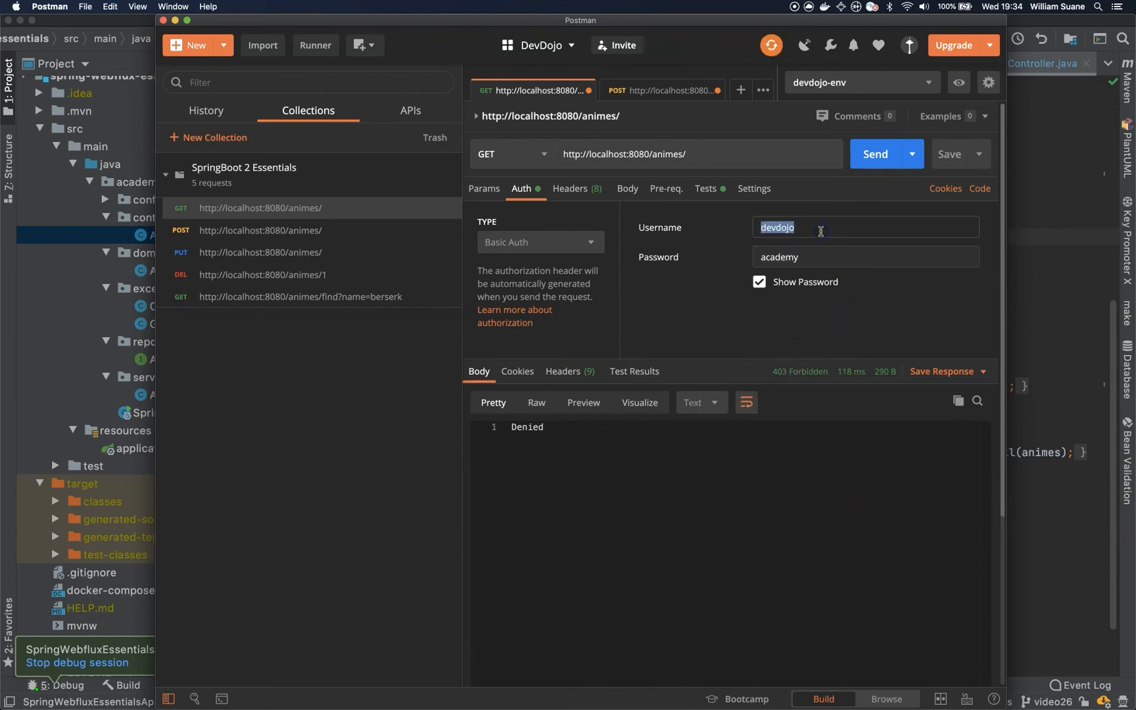
pyautogui.write('admin')
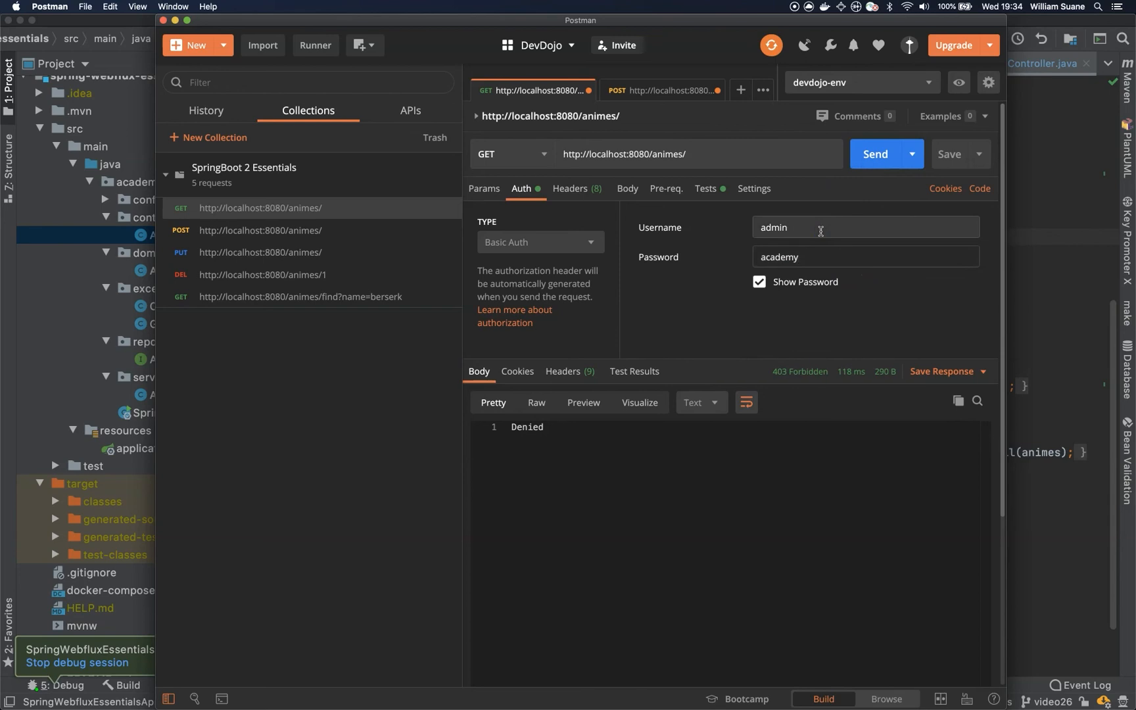
pyautogui.write('dev')
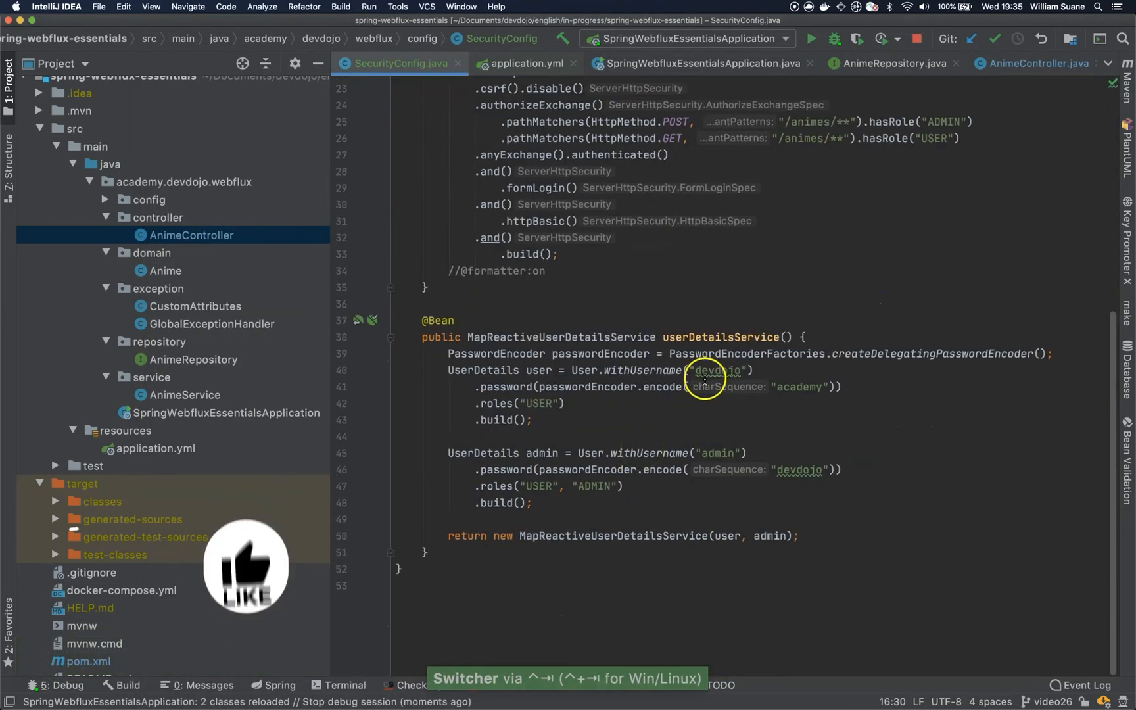
# Step: Rename the first in-memory user in SecurityConfig from 'devdojo' to 'user'
pyautogui.write('user')
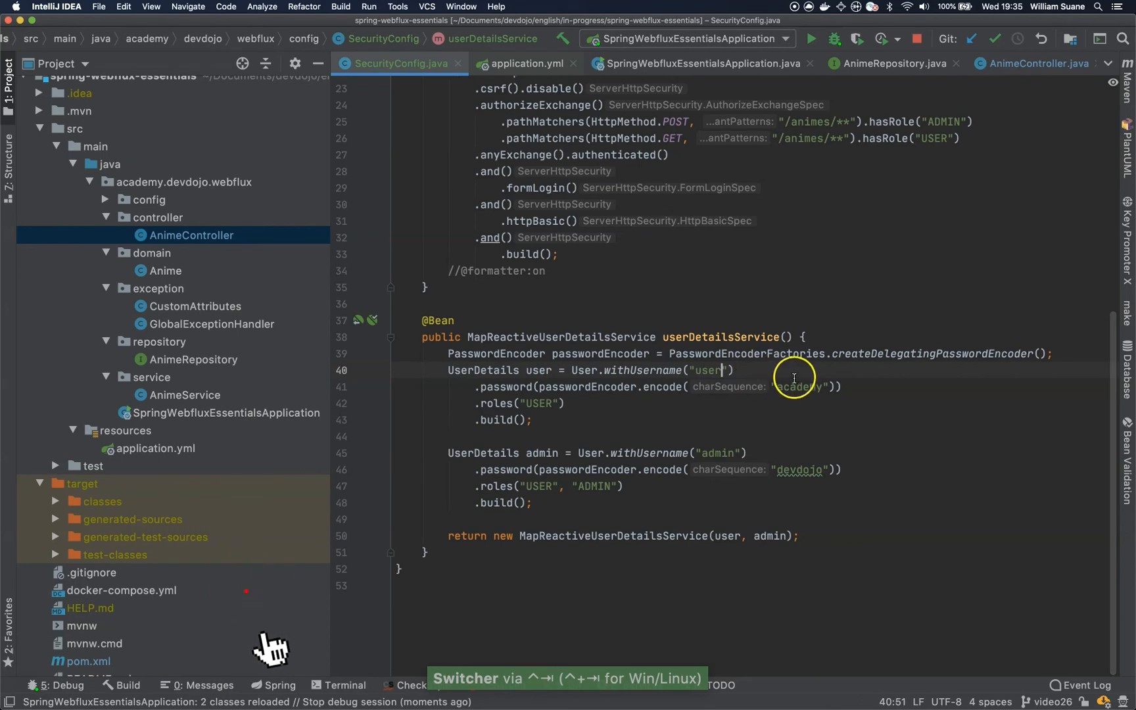